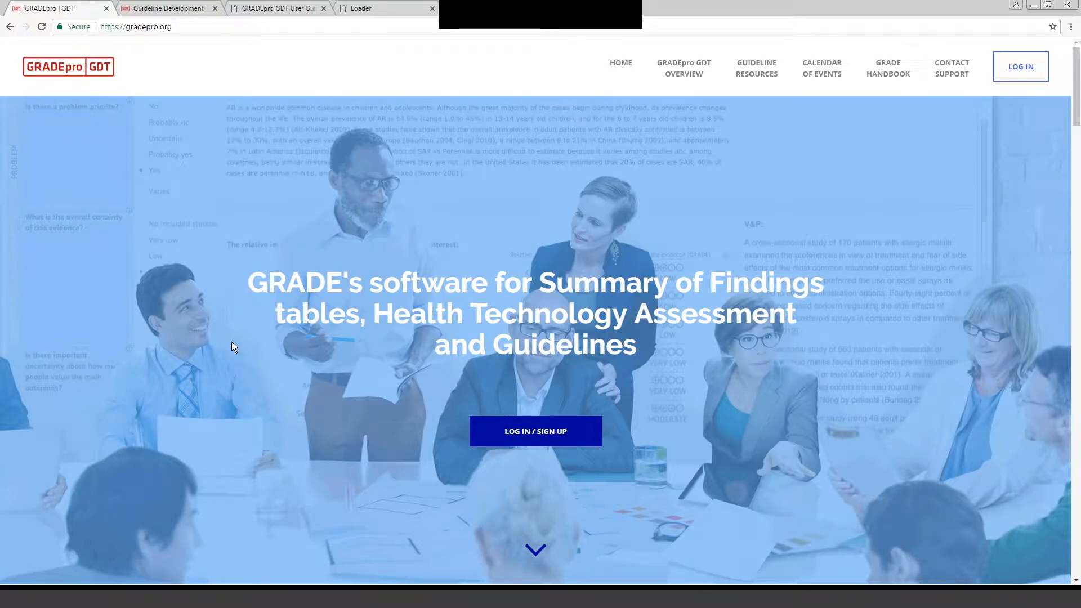
{"action": "mouse_move", "coordinate": [236, 351]}
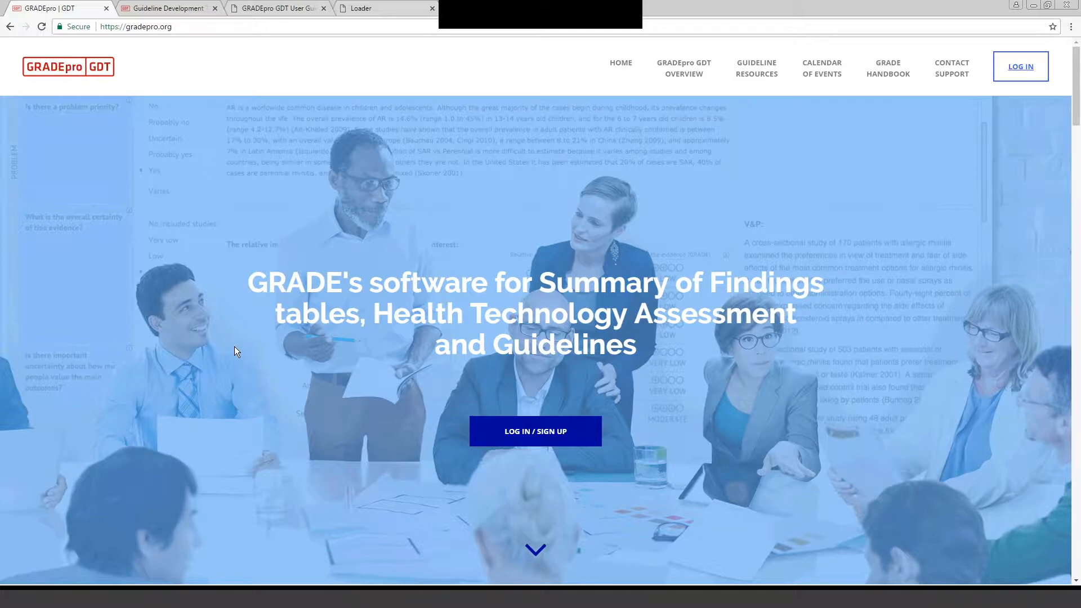
{"action": "mouse_move", "coordinate": [267, 212]}
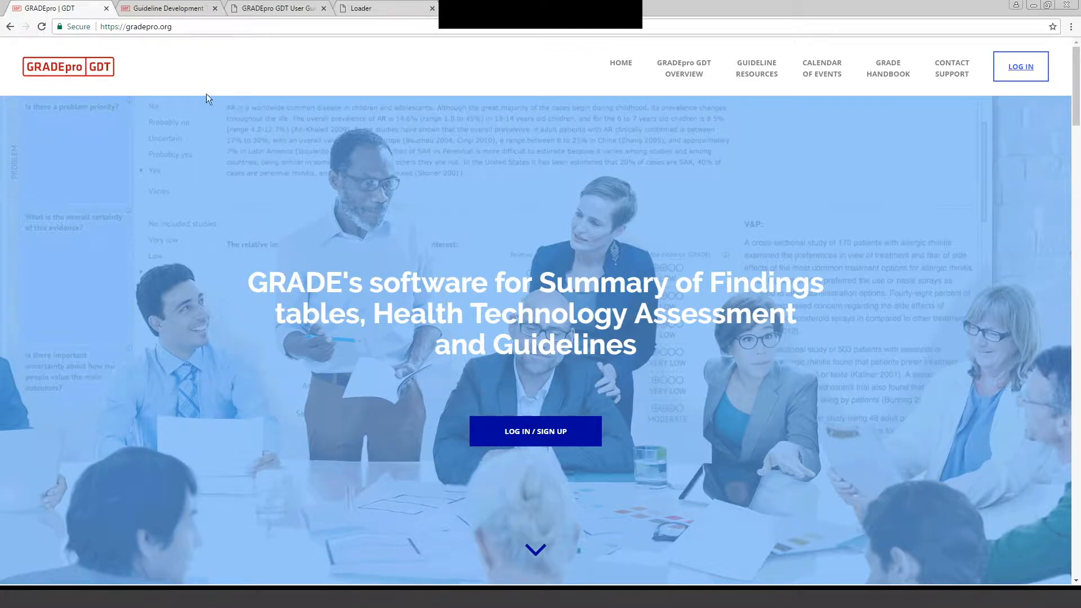
{"action": "mouse_move", "coordinate": [176, 73]}
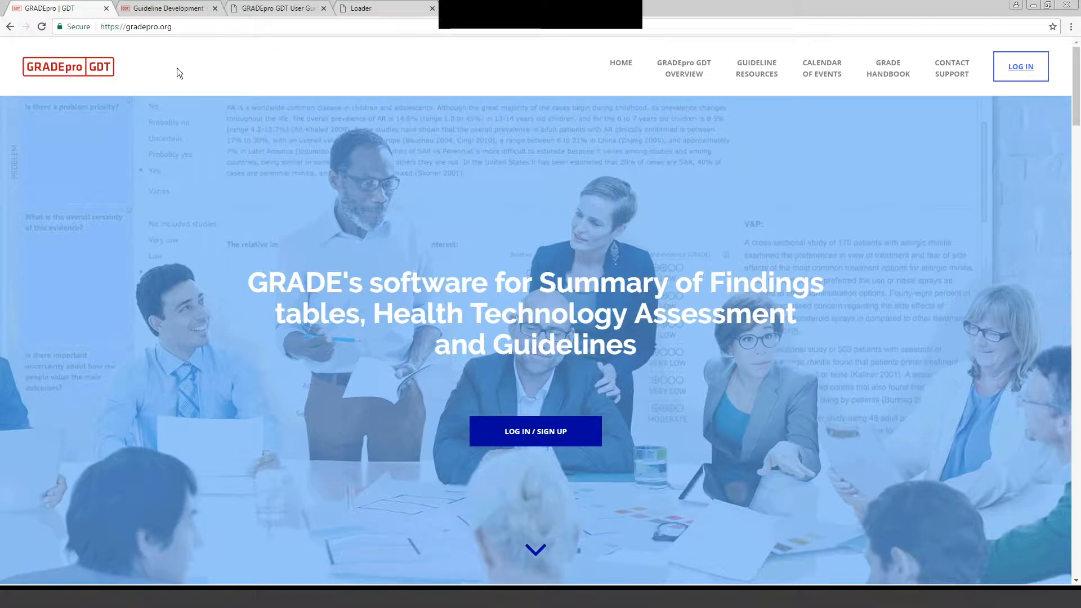
{"action": "mouse_move", "coordinate": [425, 239]}
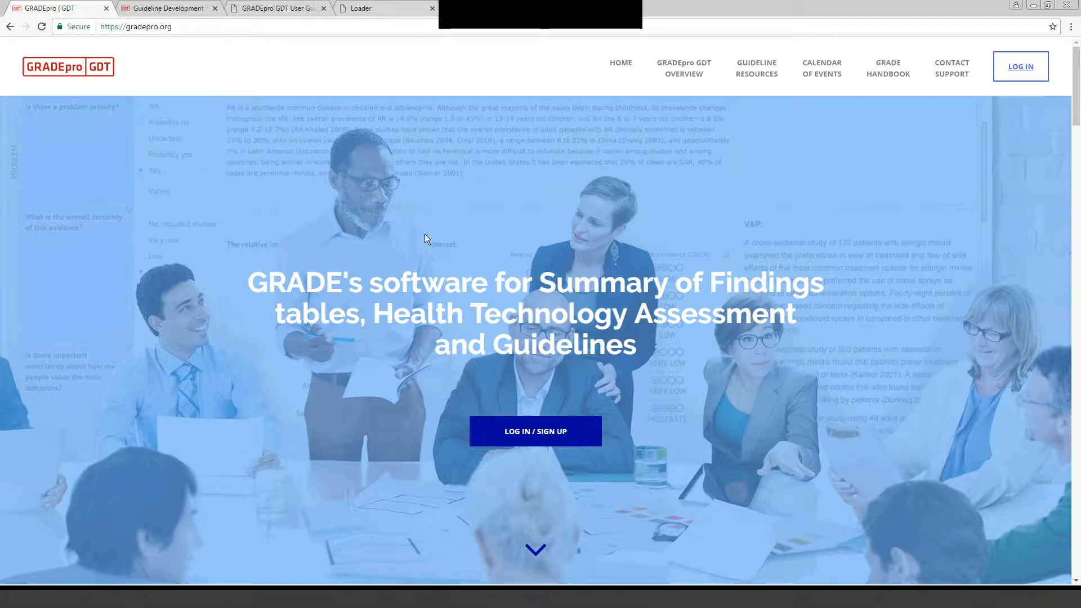
{"action": "mouse_move", "coordinate": [788, 399]}
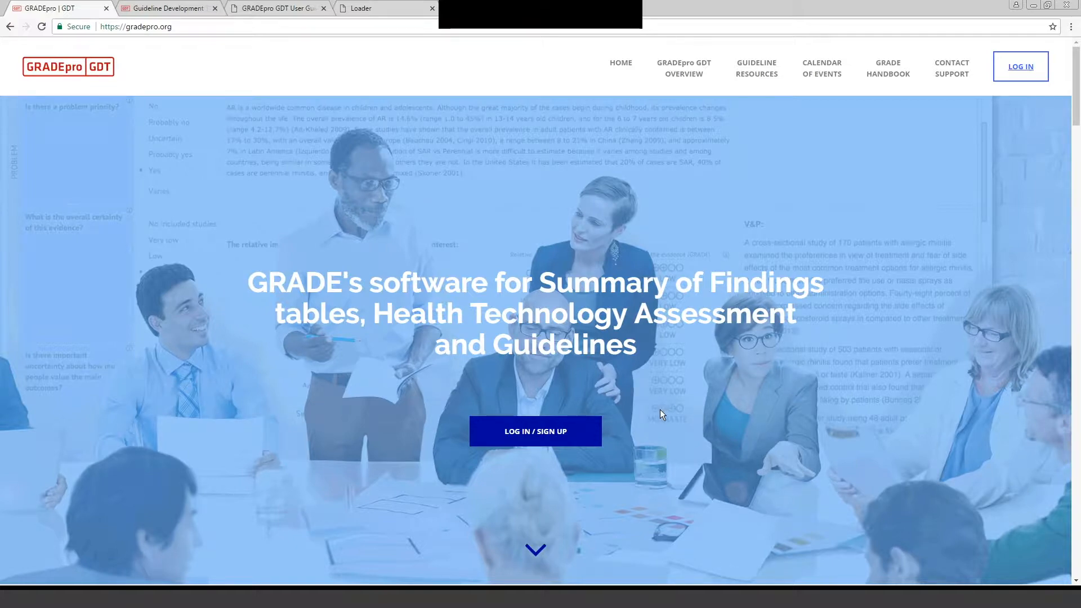
{"action": "mouse_move", "coordinate": [535, 430]}
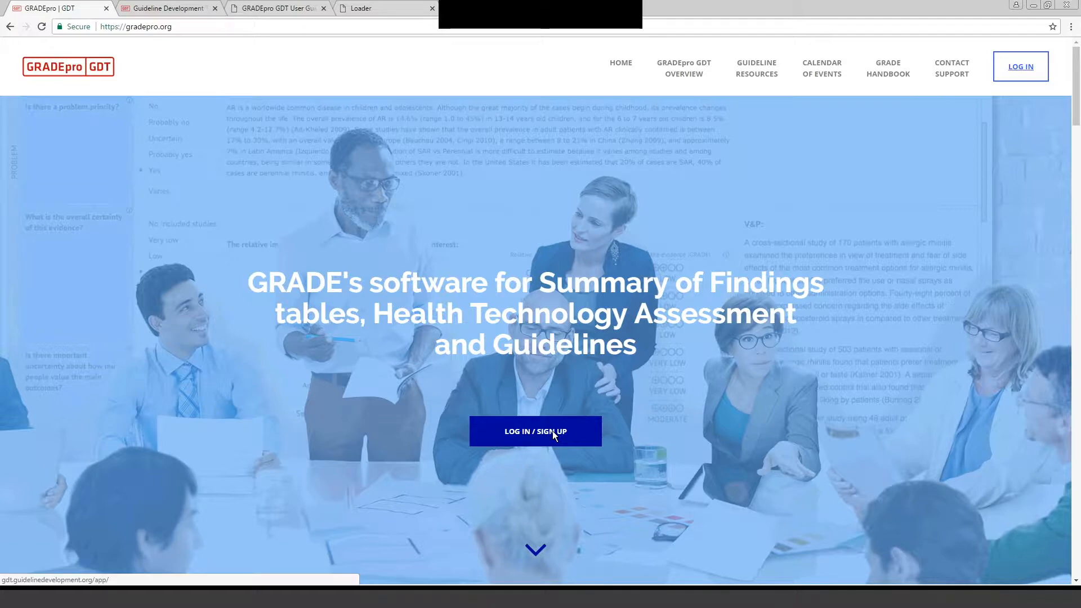
{"action": "mouse_move", "coordinate": [626, 438]}
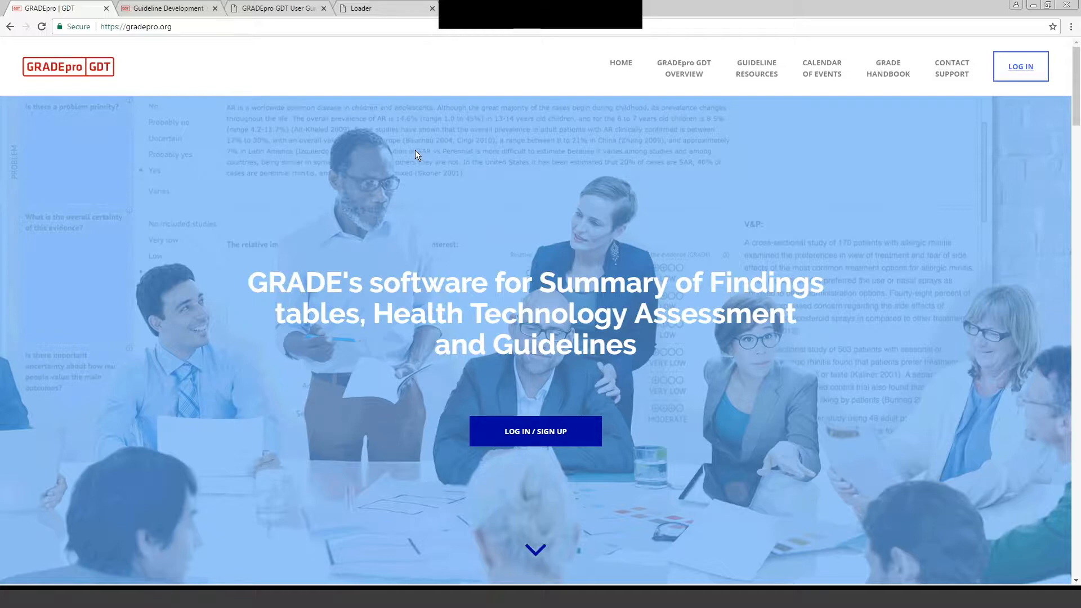
{"action": "mouse_move", "coordinate": [396, 153]}
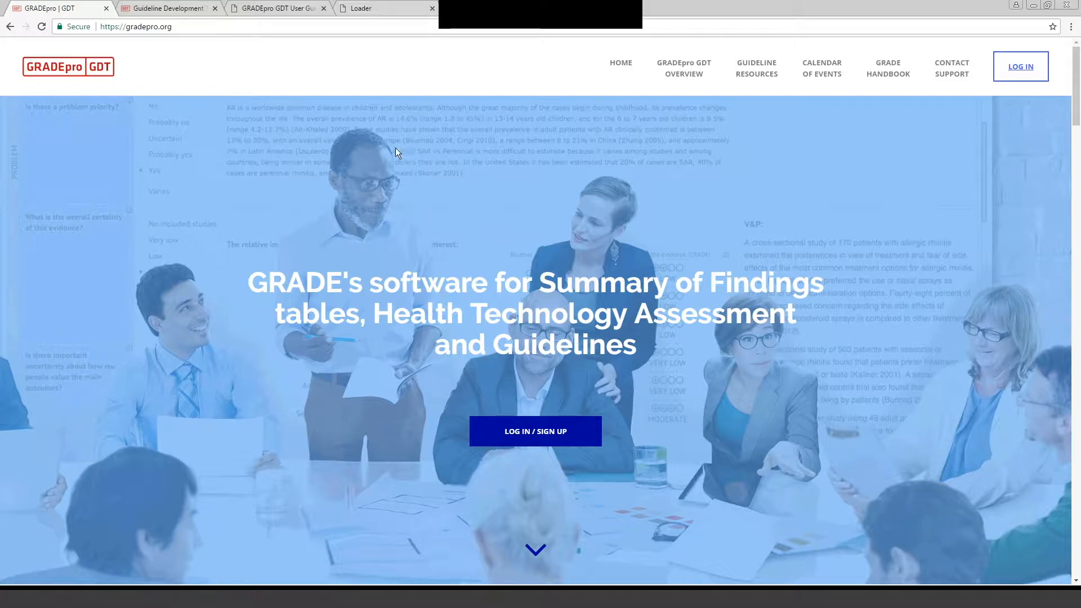
{"action": "mouse_move", "coordinate": [169, 8]}
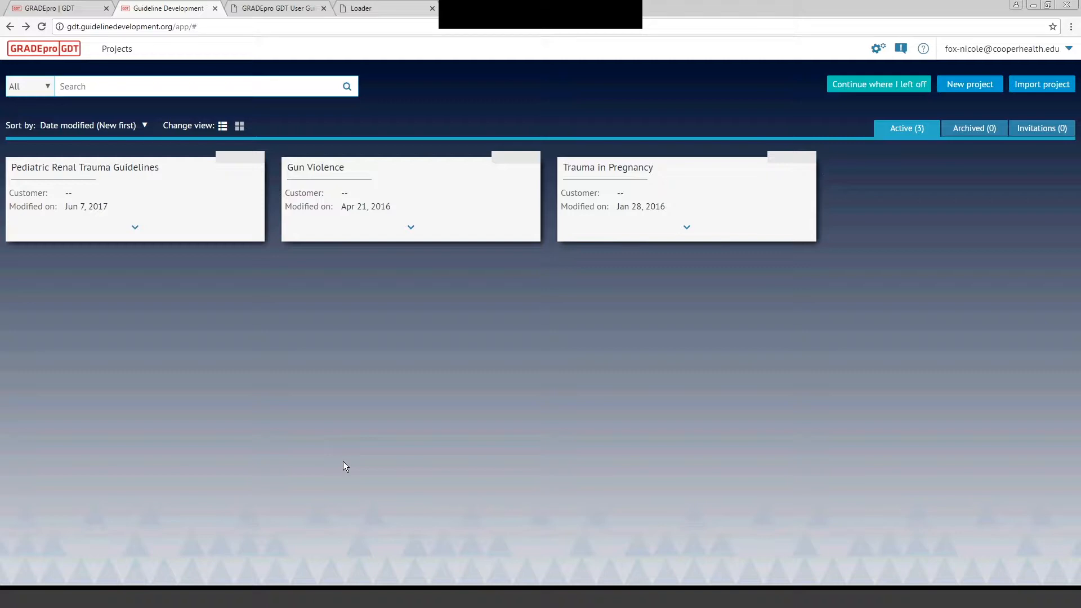
{"action": "mouse_move", "coordinate": [832, 191]}
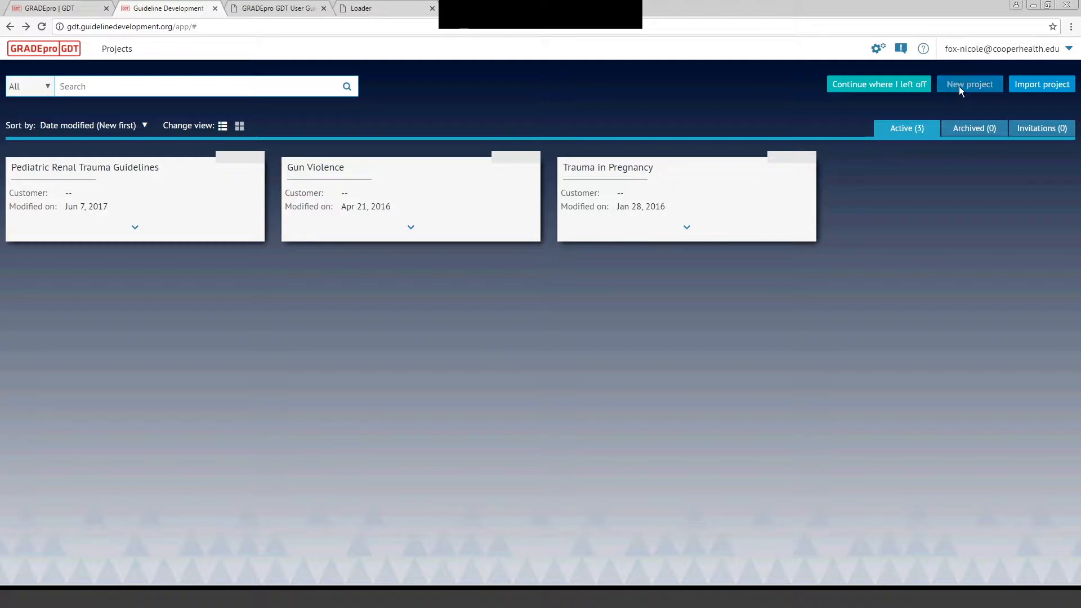
{"action": "left_click", "coordinate": [103, 87]}
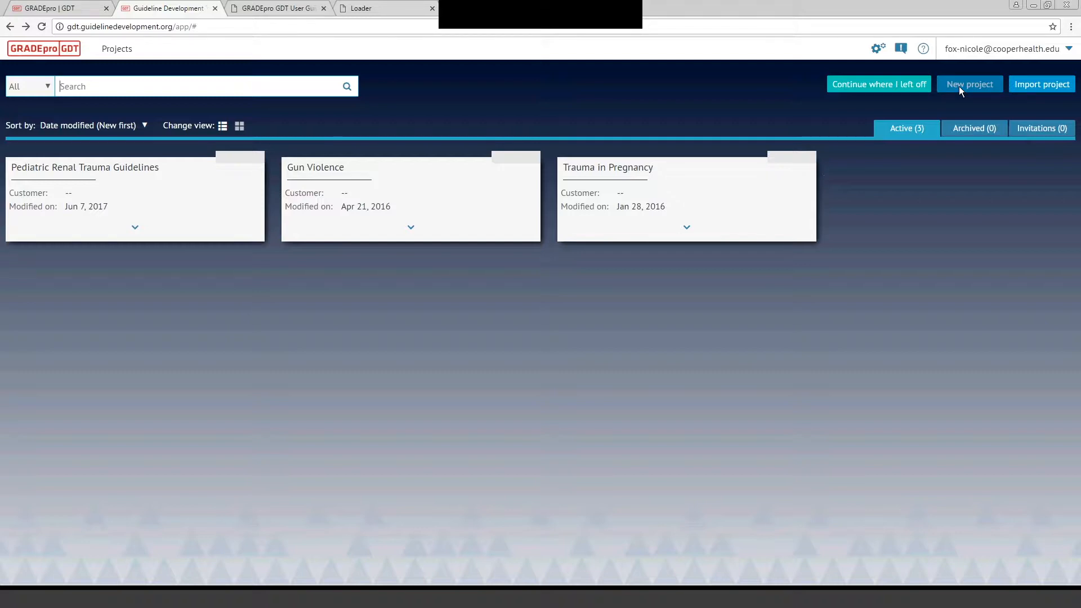
{"action": "mouse_move", "coordinate": [945, 210]}
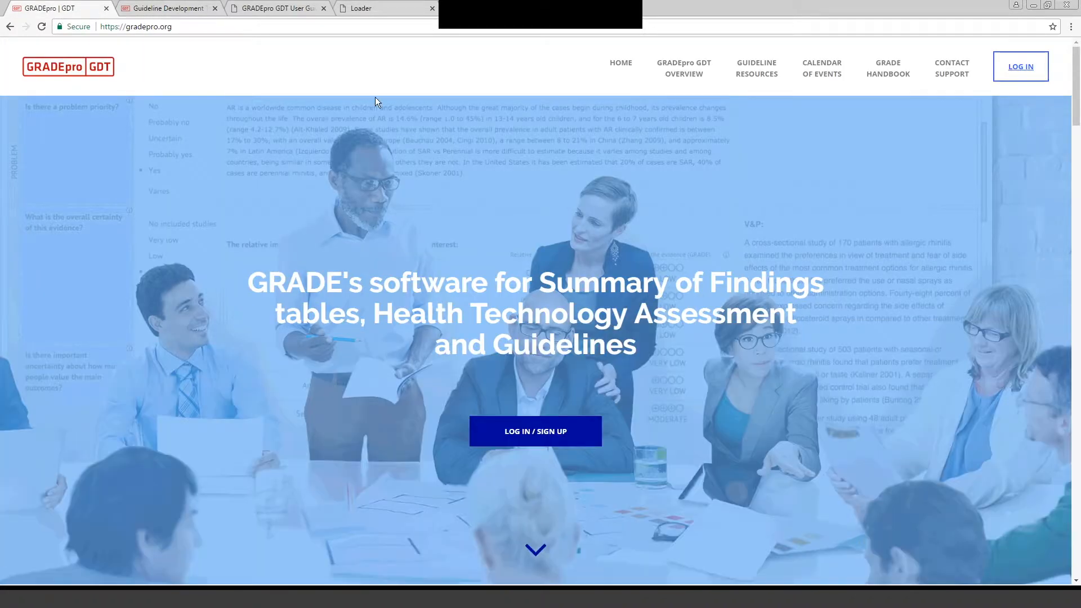
{"action": "left_click", "coordinate": [535, 431]}
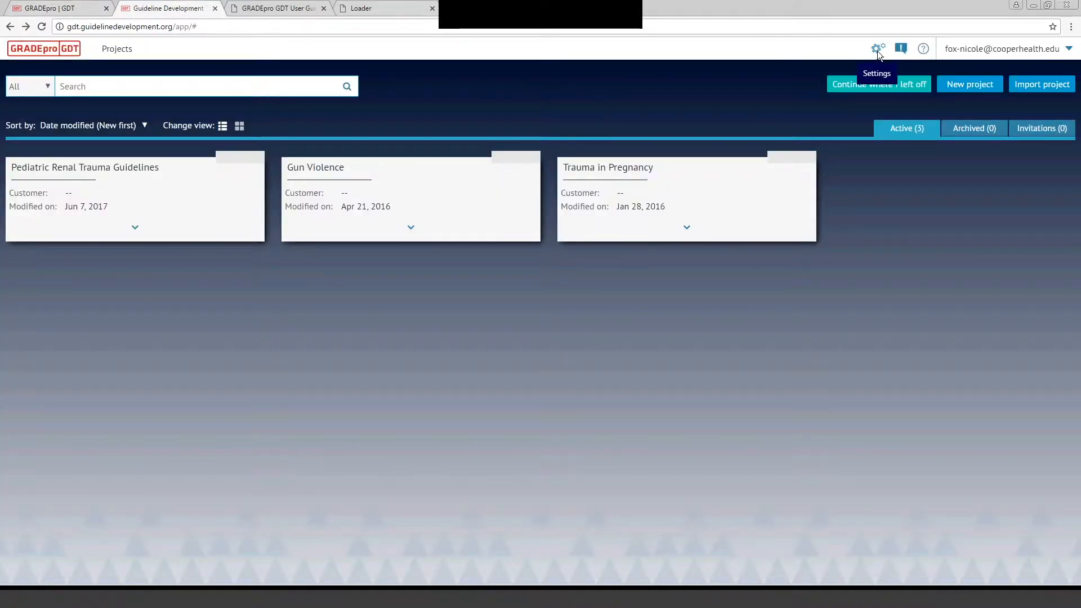
{"action": "mouse_move", "coordinate": [901, 48]}
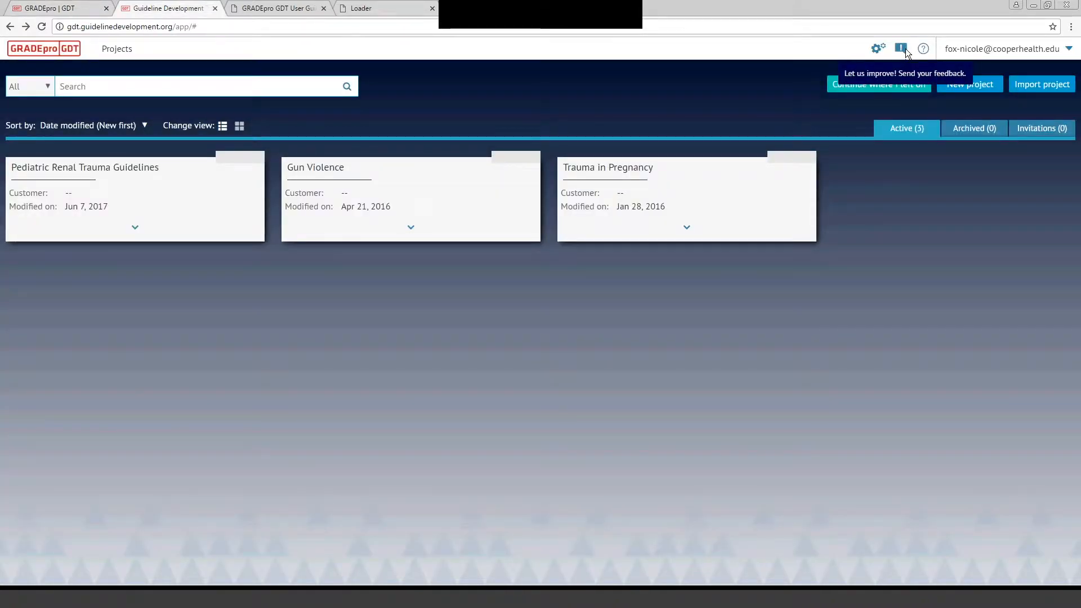
{"action": "left_click", "coordinate": [901, 48]}
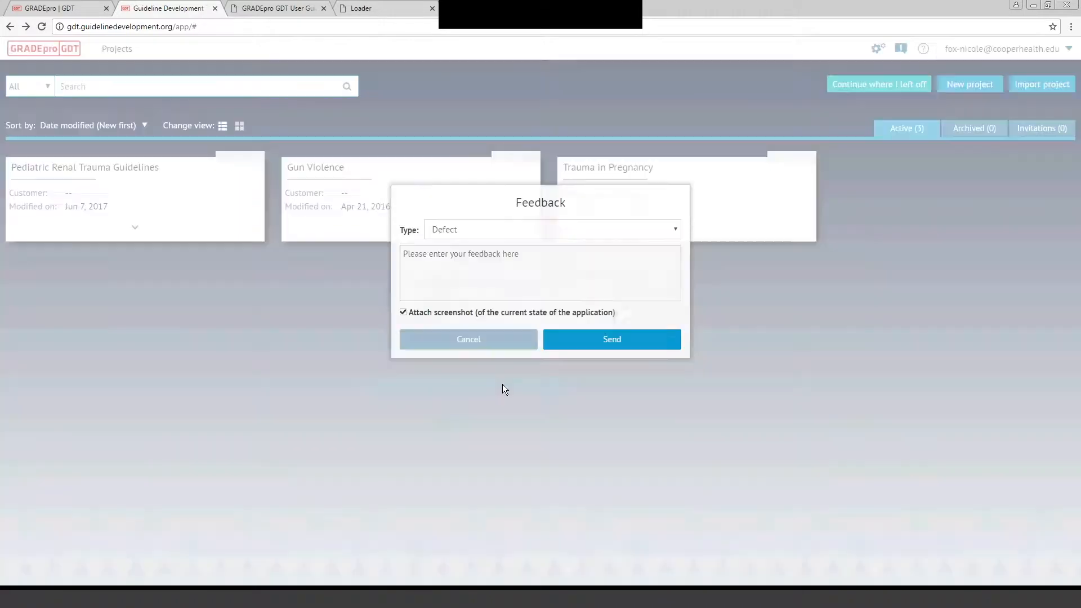
{"action": "left_click", "coordinate": [923, 49]}
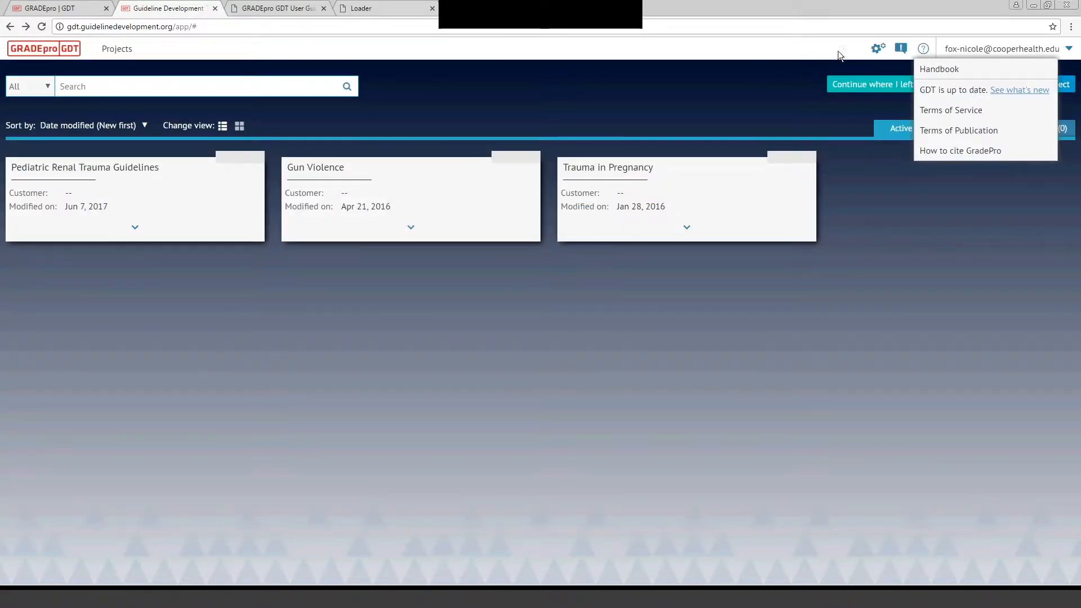
{"action": "left_click", "coordinate": [454, 90]}
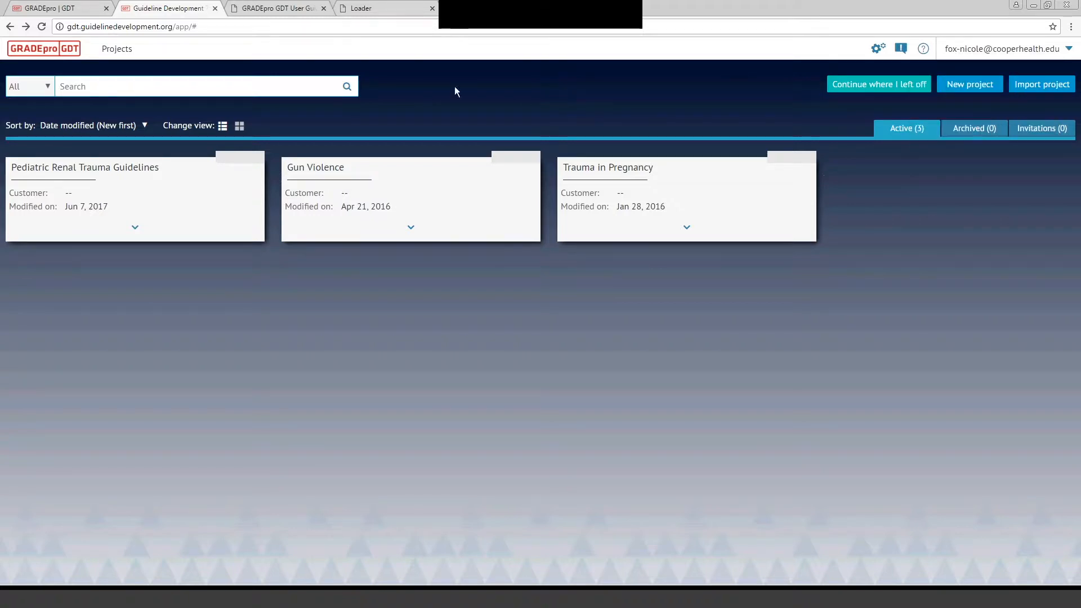
View the GDT User Guide and read down to 'The Project Management screen' section
{"action": "left_click", "coordinate": [276, 7]}
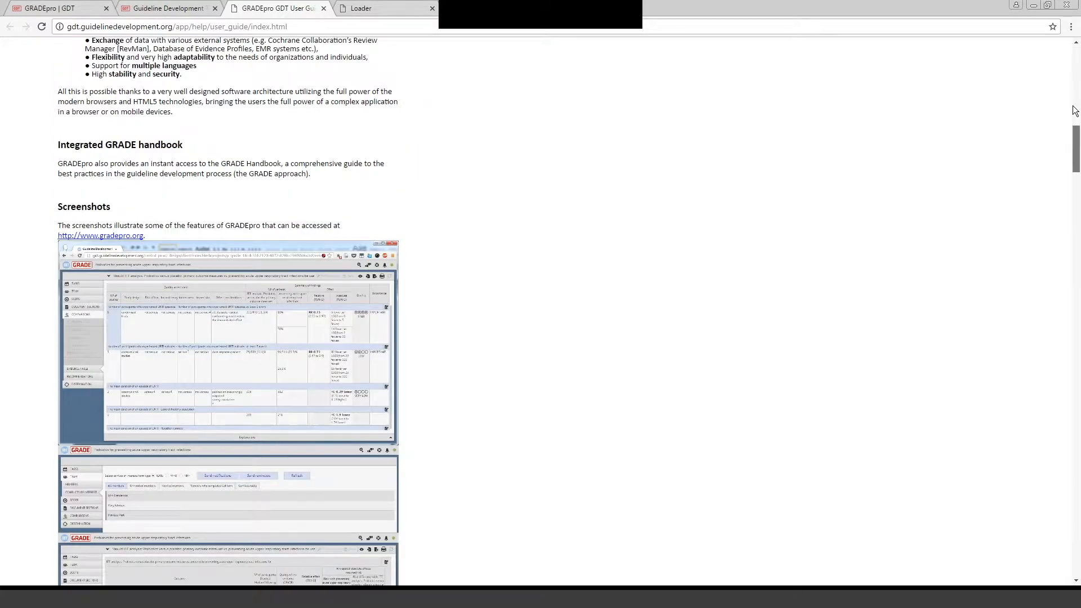
{"action": "scroll", "scroll_direction": "up", "scroll_amount": 3}
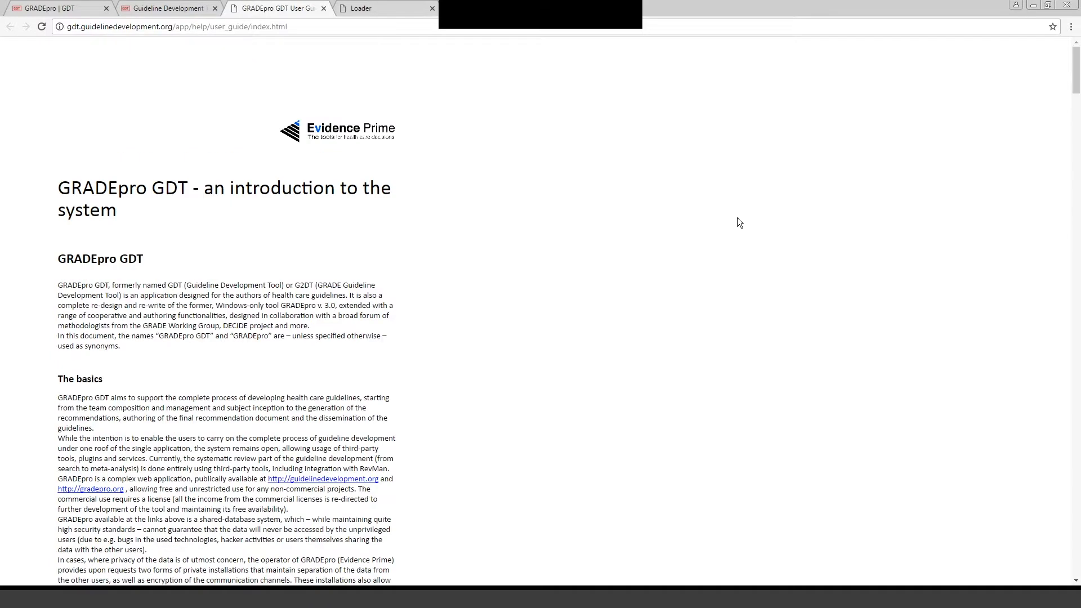
{"action": "scroll", "scroll_direction": "down", "scroll_amount": 3}
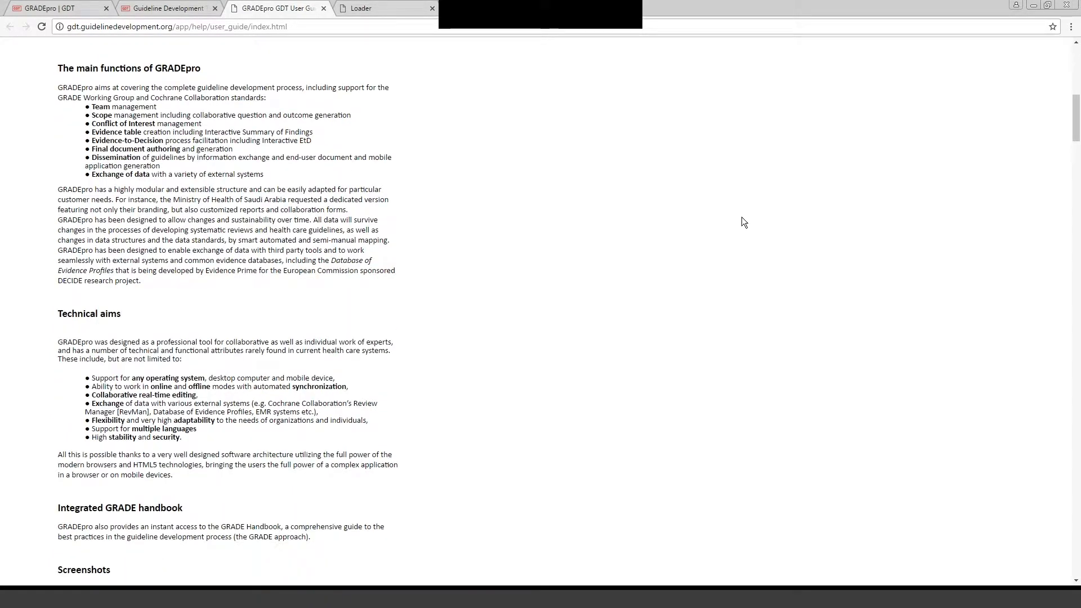
{"action": "scroll", "scroll_direction": "down", "scroll_amount": 3}
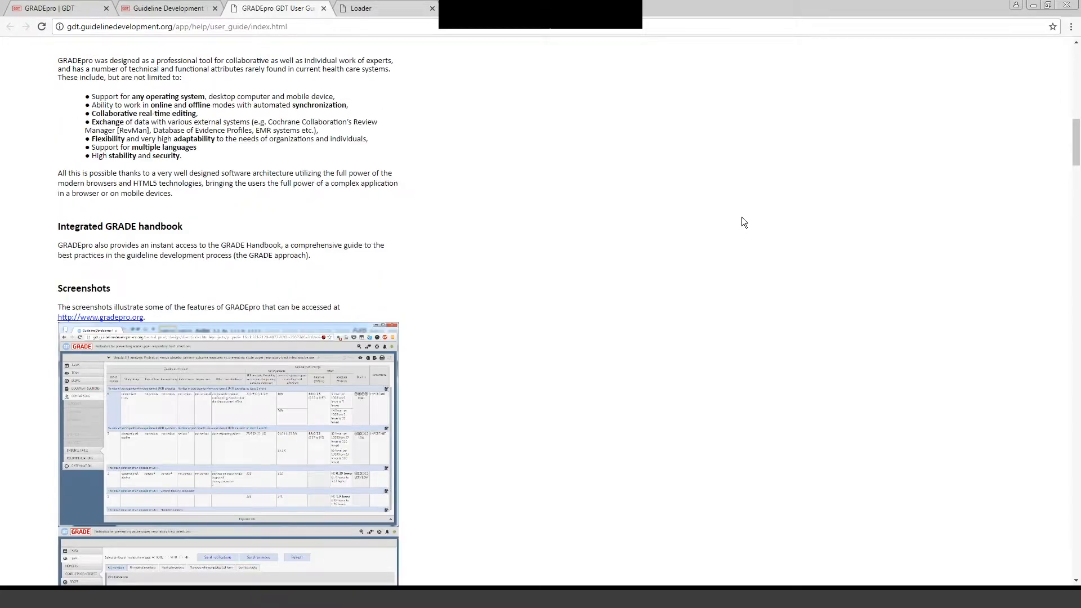
{"action": "scroll", "scroll_direction": "down", "scroll_amount": 3}
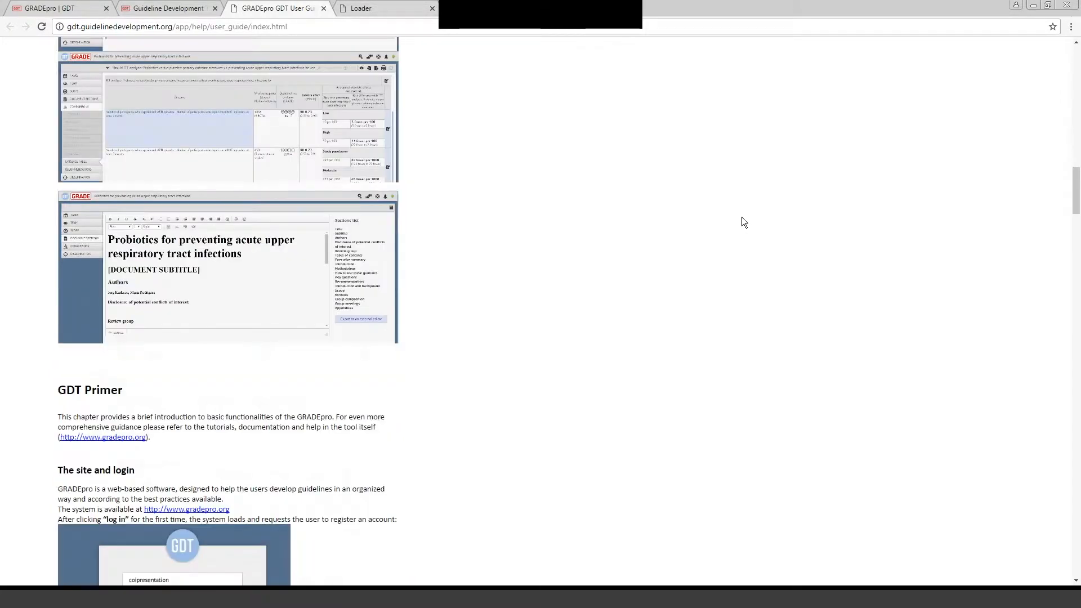
{"action": "scroll", "scroll_direction": "down", "scroll_amount": 3}
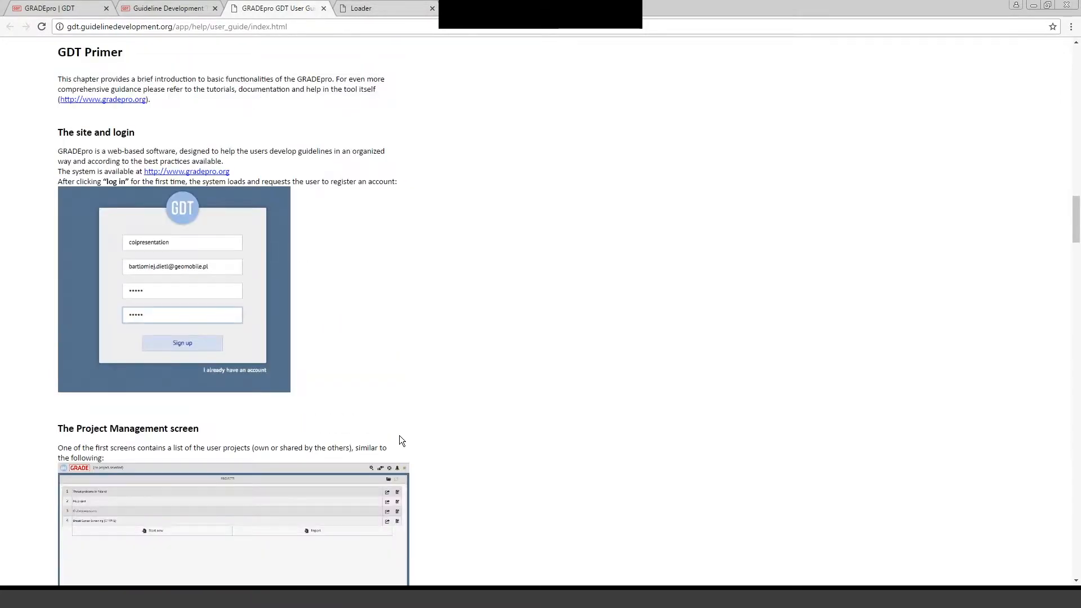
{"action": "scroll", "scroll_direction": "down", "scroll_amount": 3}
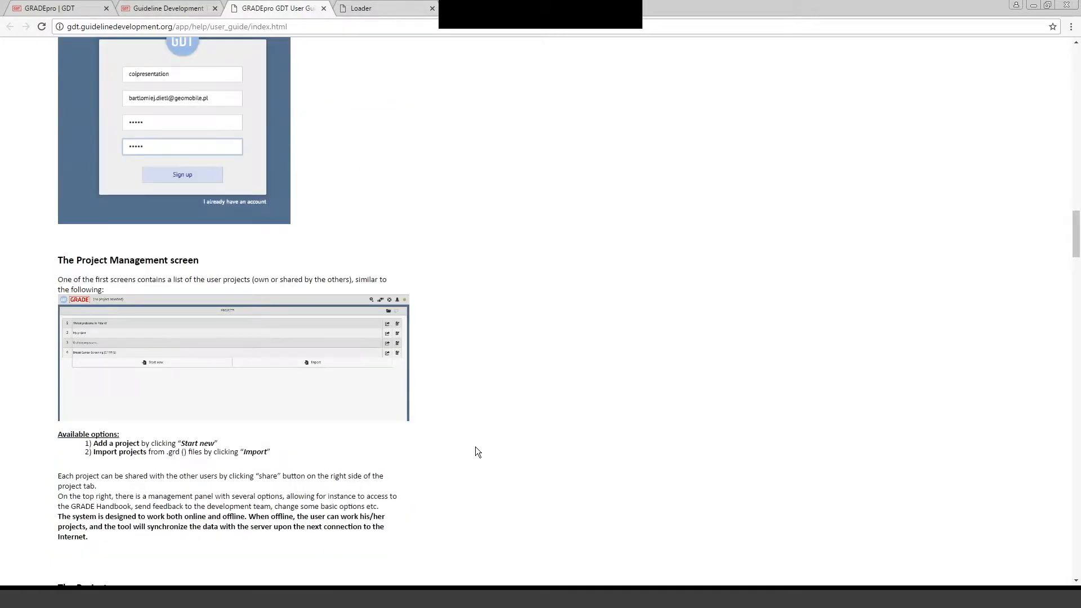
{"action": "scroll", "scroll_direction": "down", "scroll_amount": 3}
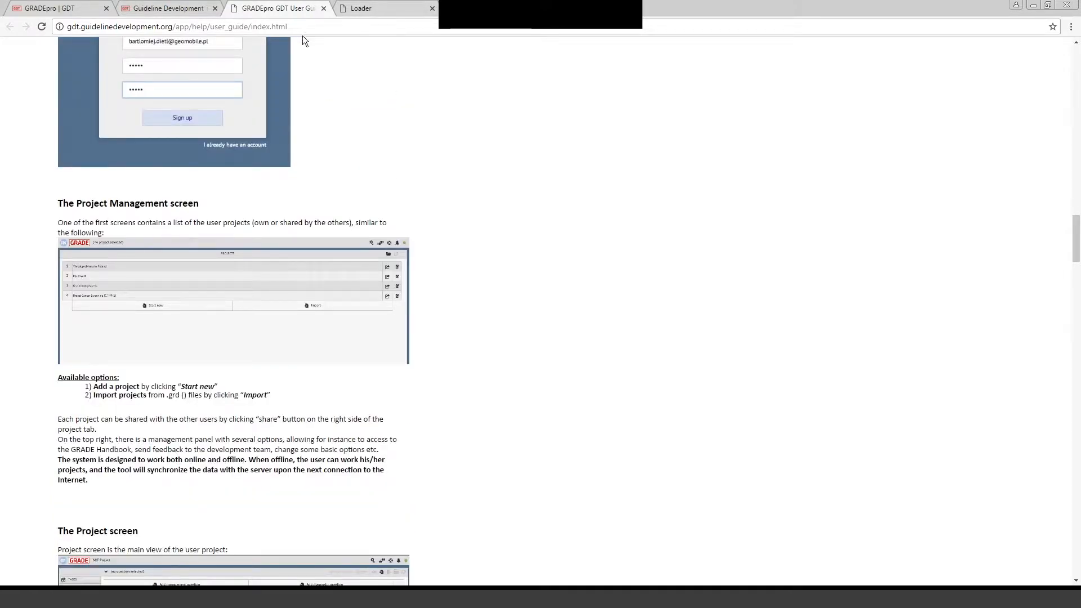
{"action": "mouse_move", "coordinate": [323, 9]}
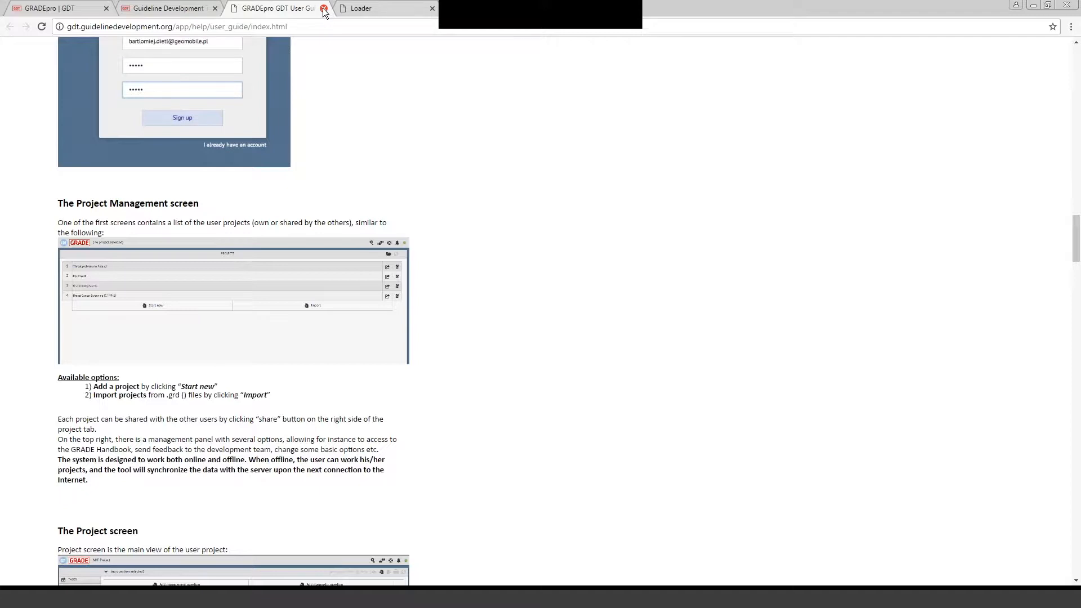
Close the user guide, return to the Guideline Development dashboard, and show the help (?) options
{"action": "left_click", "coordinate": [323, 8]}
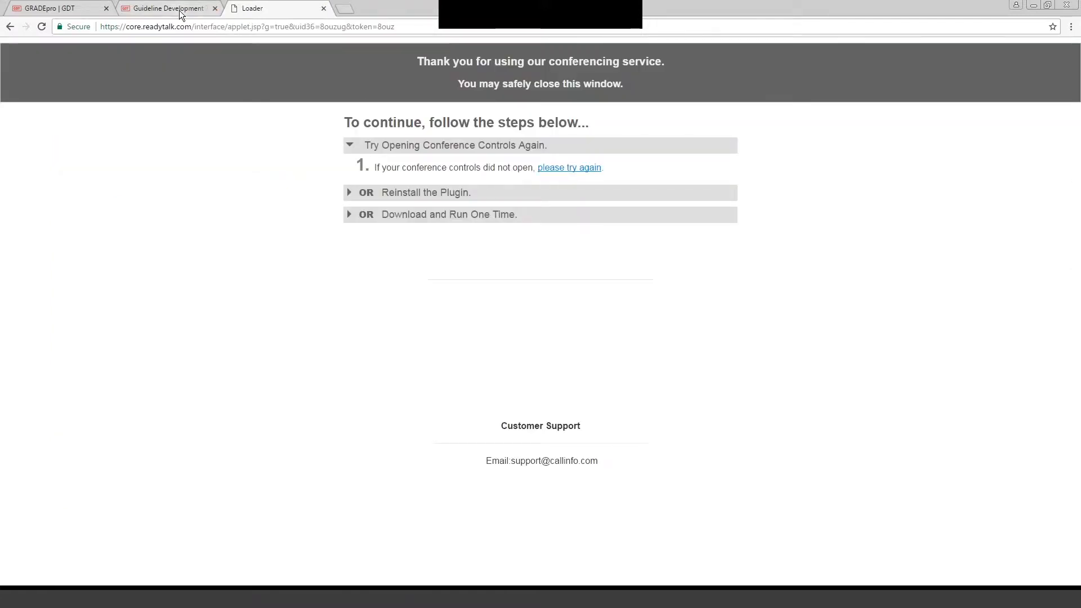
{"action": "left_click", "coordinate": [166, 7]}
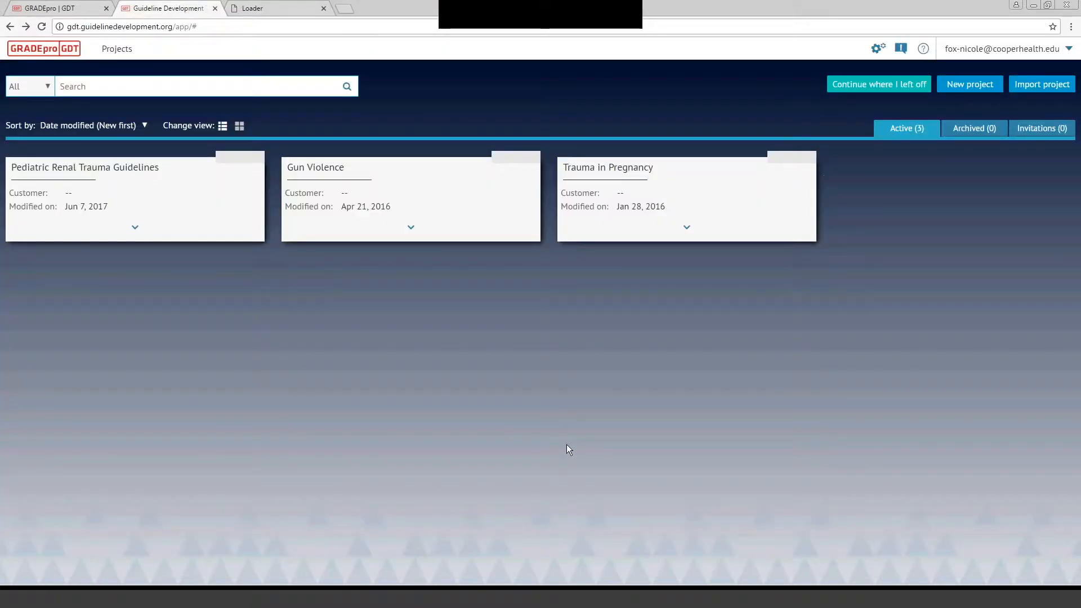
{"action": "mouse_move", "coordinate": [923, 48]}
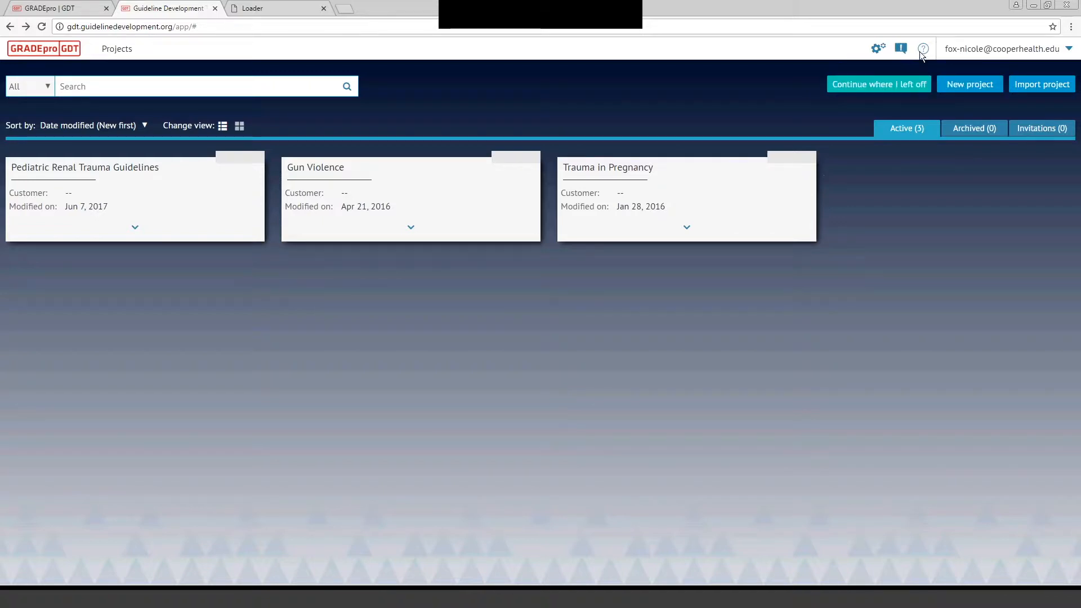
{"action": "left_click", "coordinate": [923, 48]}
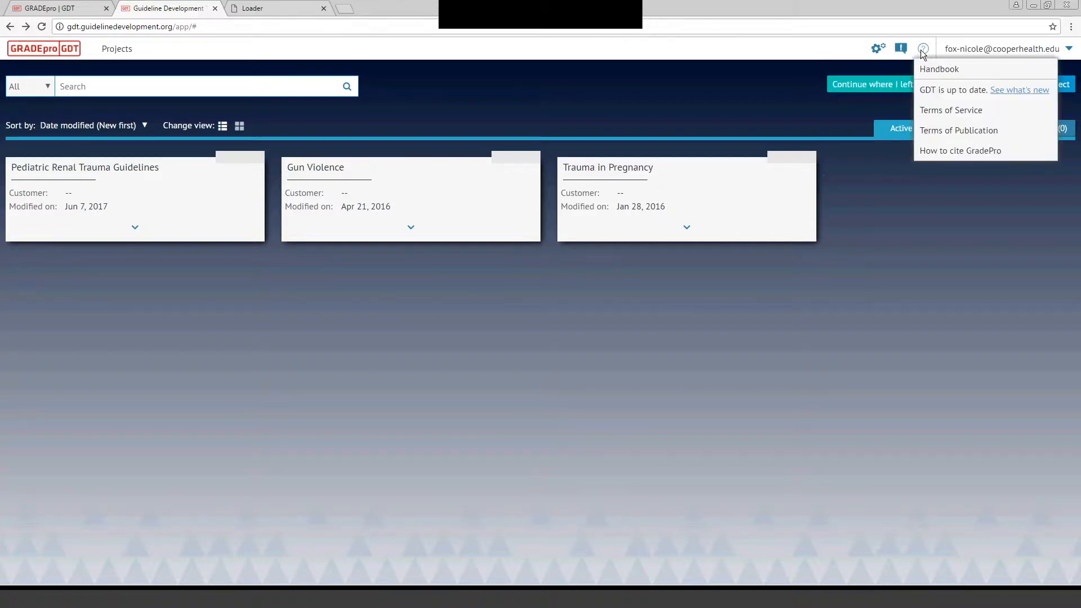
{"action": "mouse_move", "coordinate": [939, 68]}
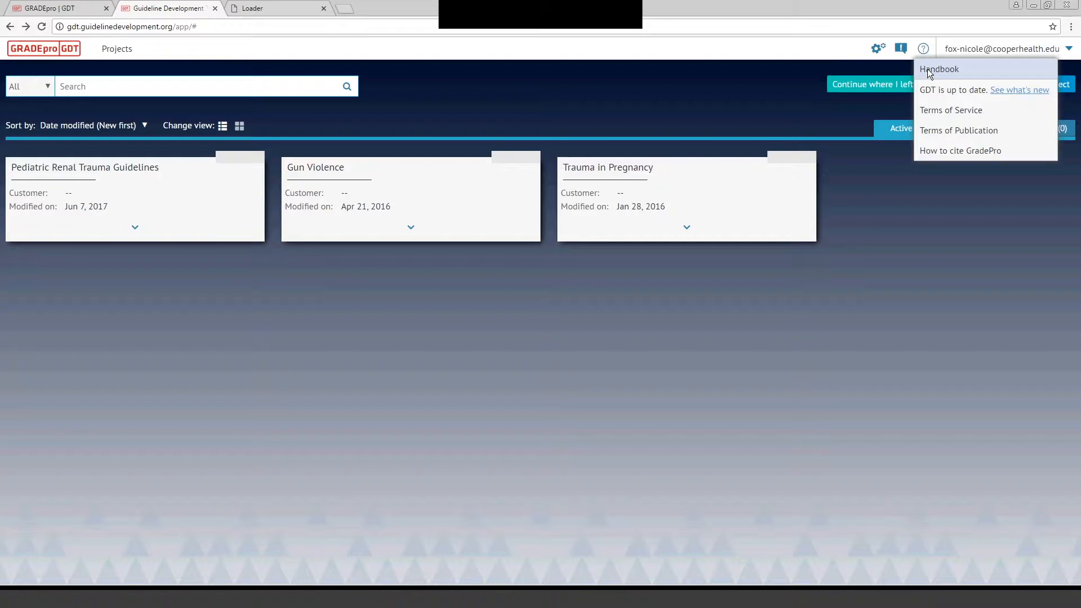
Open the GRADE Handbook at '5. Quality of evidence' and read down to section 5.1
{"action": "left_click", "coordinate": [939, 68]}
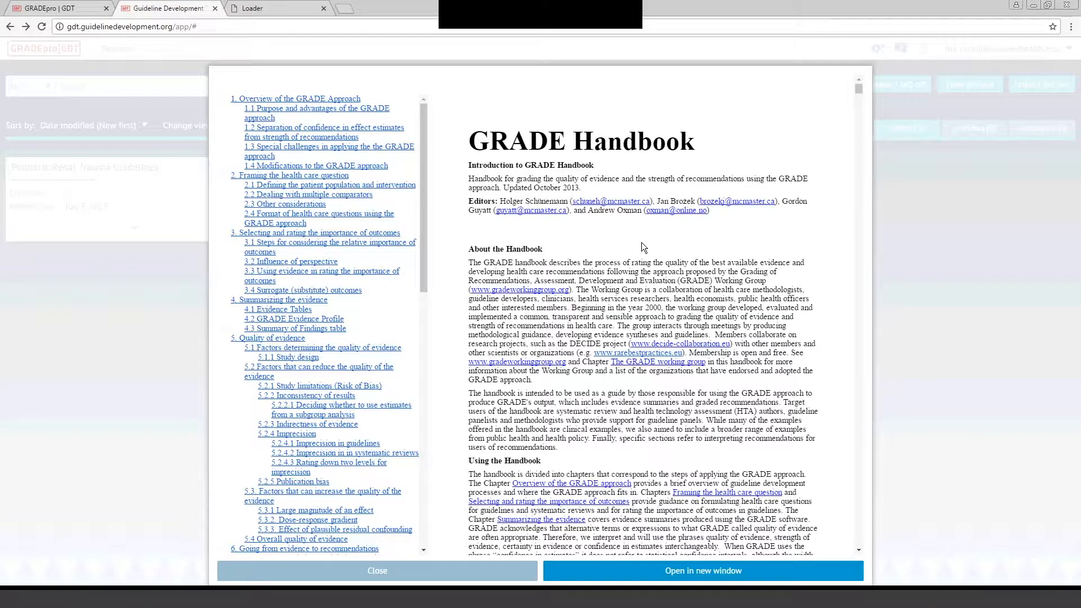
{"action": "mouse_move", "coordinate": [466, 145]}
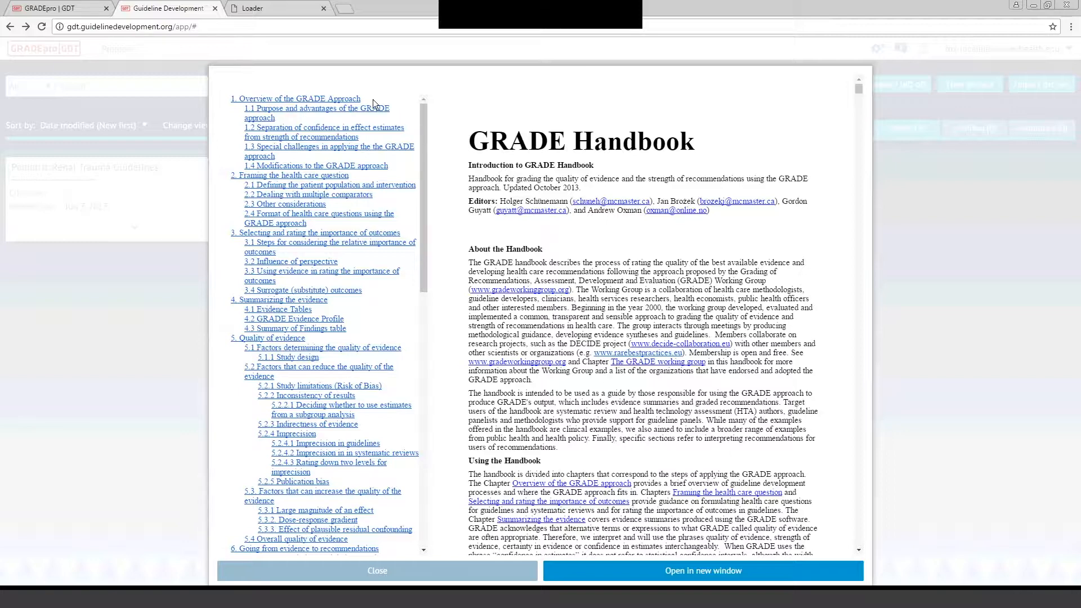
{"action": "mouse_move", "coordinate": [309, 160]}
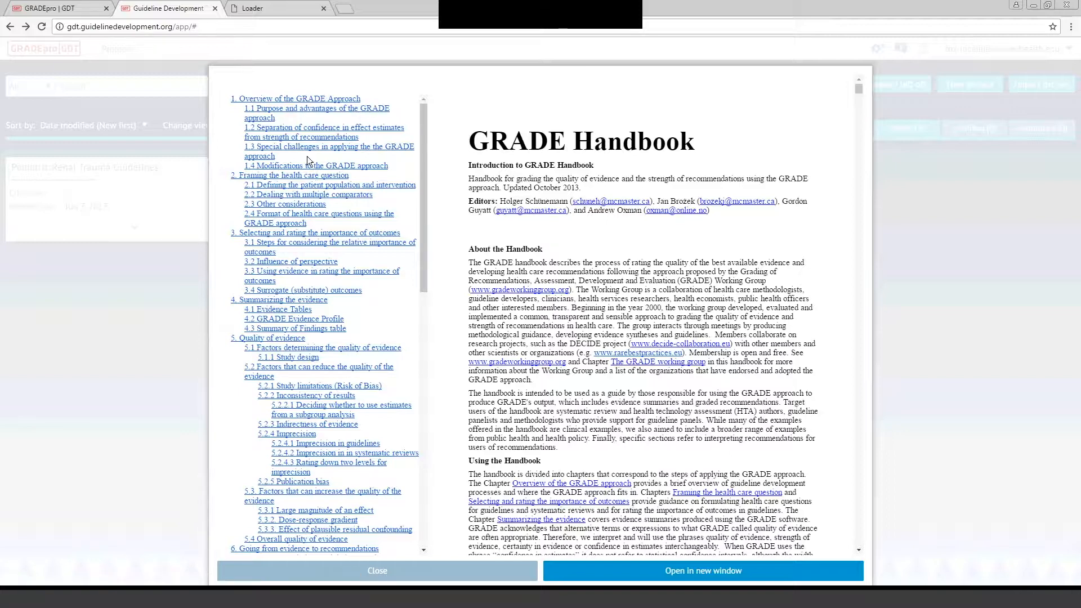
{"action": "mouse_move", "coordinate": [406, 144]}
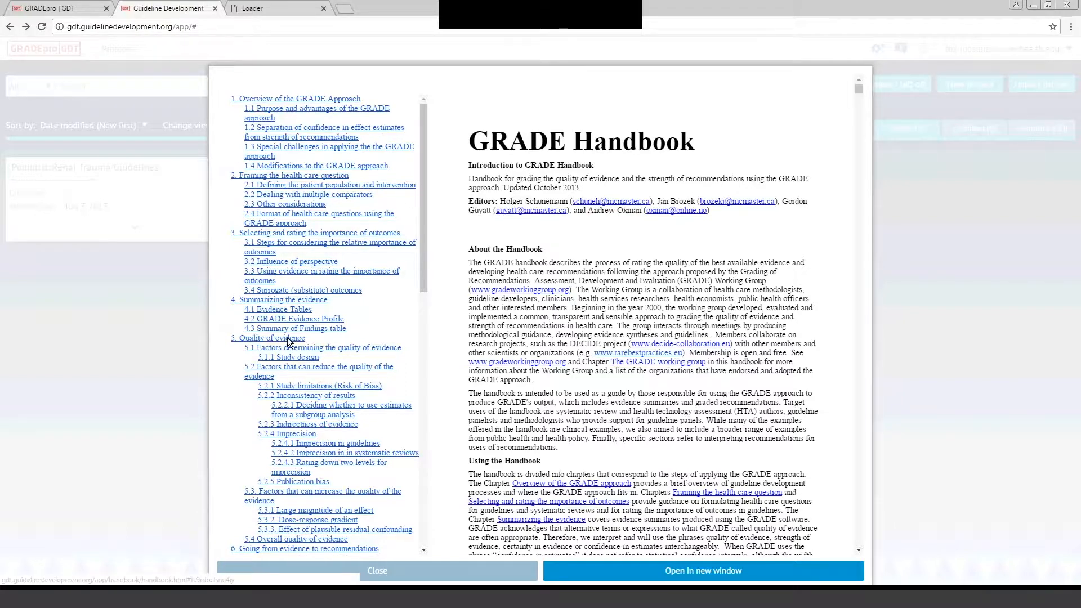
{"action": "left_click", "coordinate": [268, 338]}
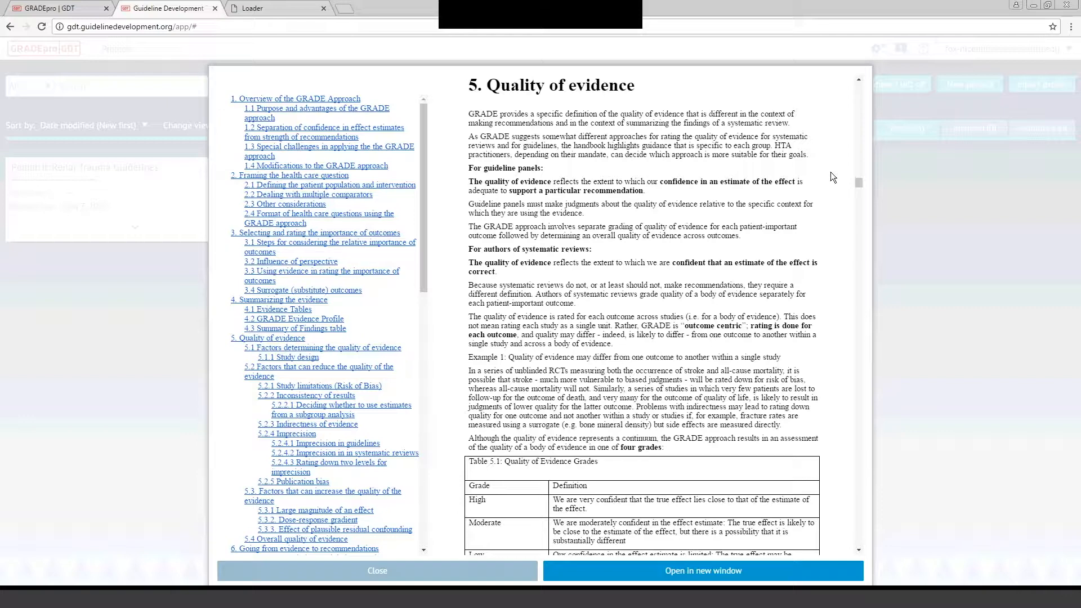
{"action": "mouse_move", "coordinate": [816, 197]}
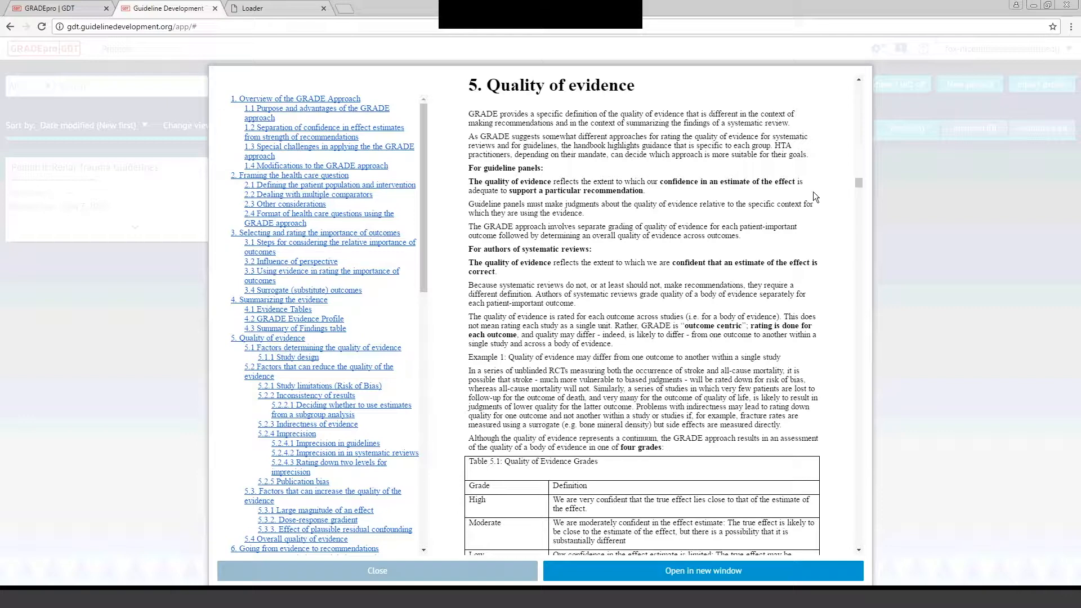
{"action": "mouse_move", "coordinate": [839, 231]}
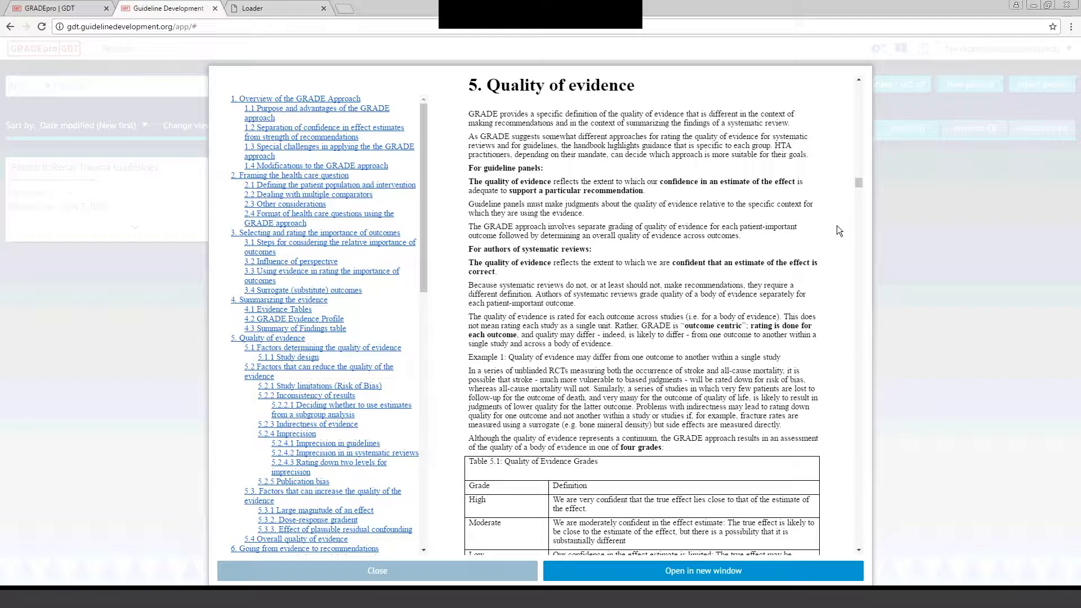
{"action": "scroll", "scroll_direction": "down", "scroll_amount": 3}
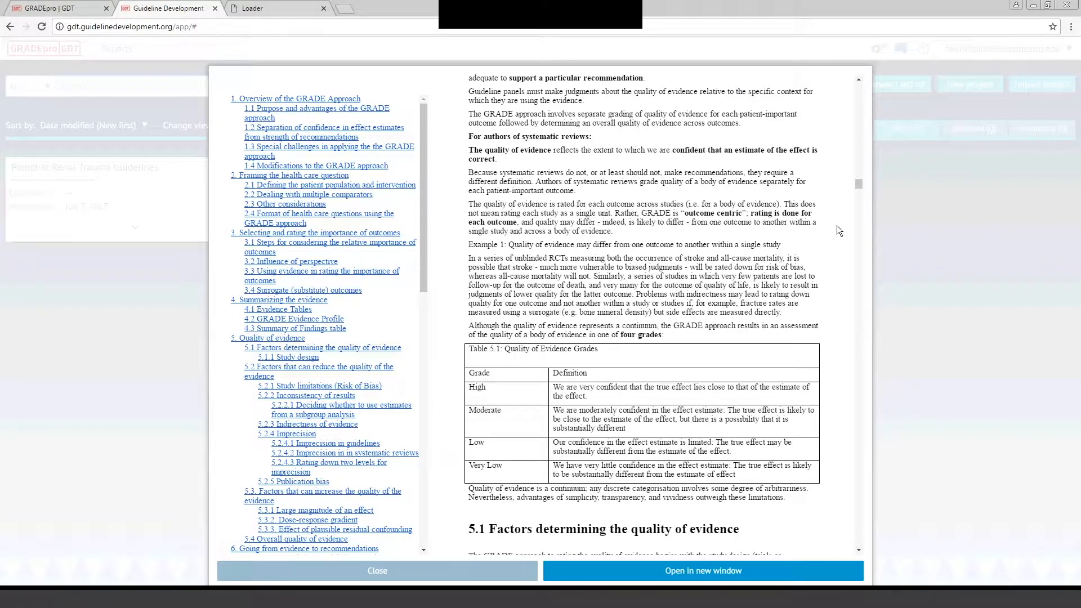
{"action": "scroll", "scroll_direction": "down", "scroll_amount": 3}
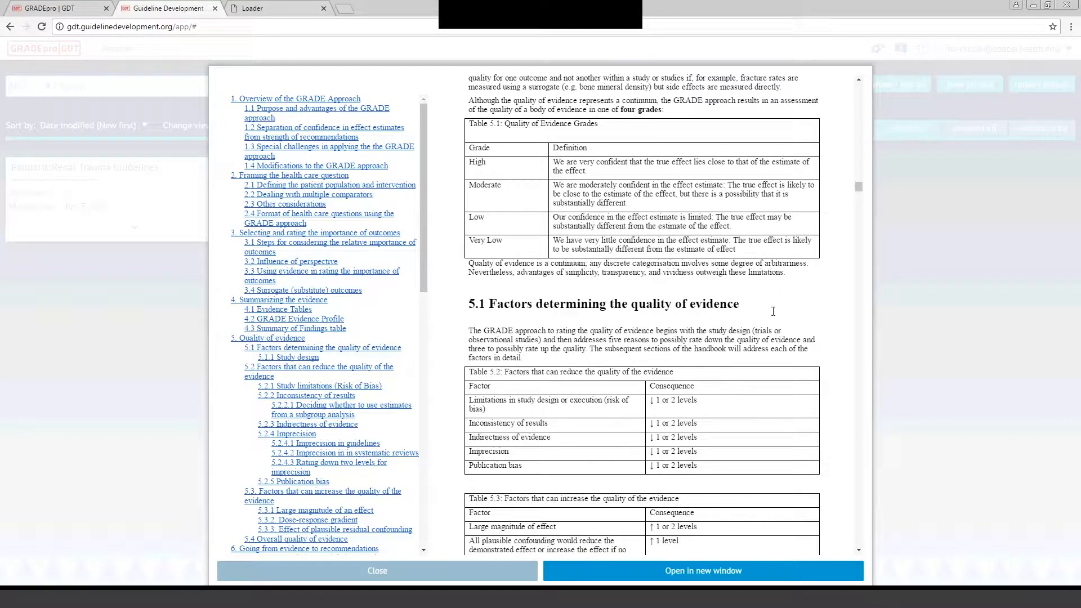
{"action": "mouse_move", "coordinate": [888, 294]}
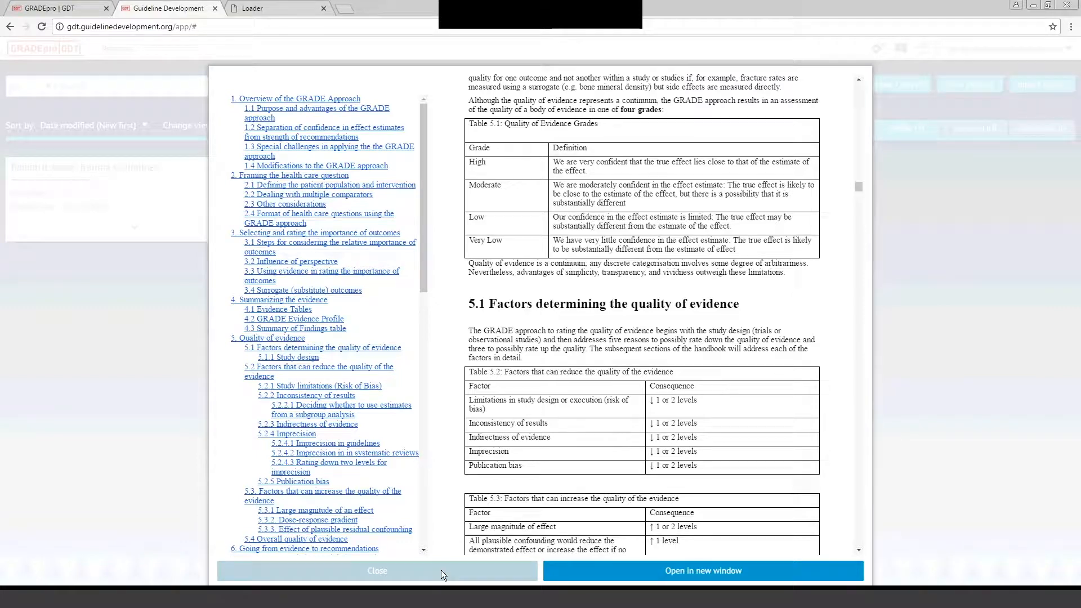
Close the Handbook dialog to return to the three-project dashboard
{"action": "left_click", "coordinate": [377, 570]}
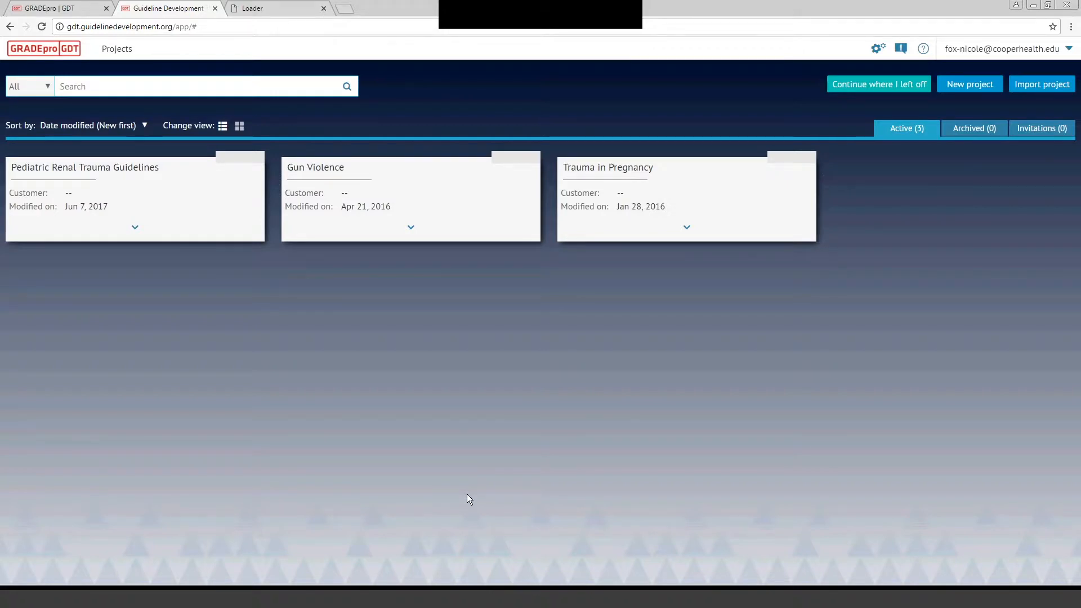
{"action": "mouse_move", "coordinate": [829, 292]}
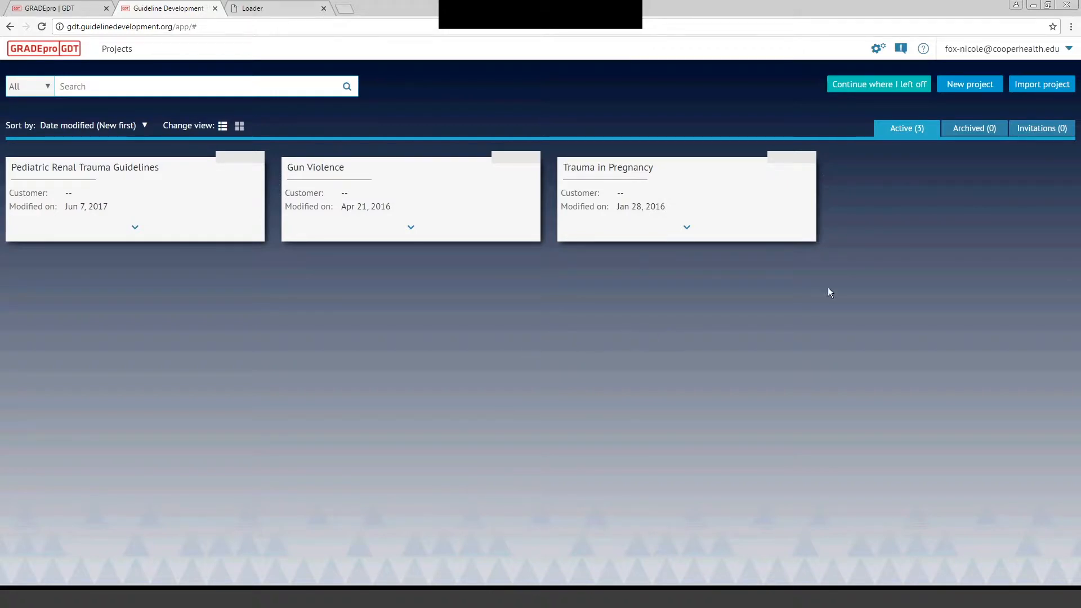
{"action": "mouse_move", "coordinate": [970, 138]}
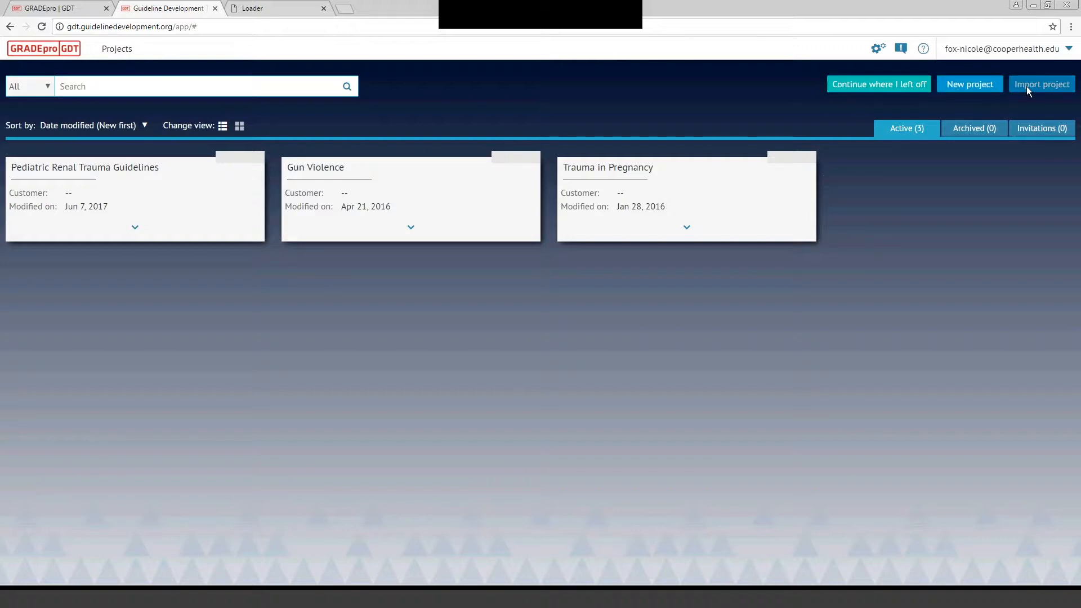
{"action": "mouse_move", "coordinate": [1025, 91]}
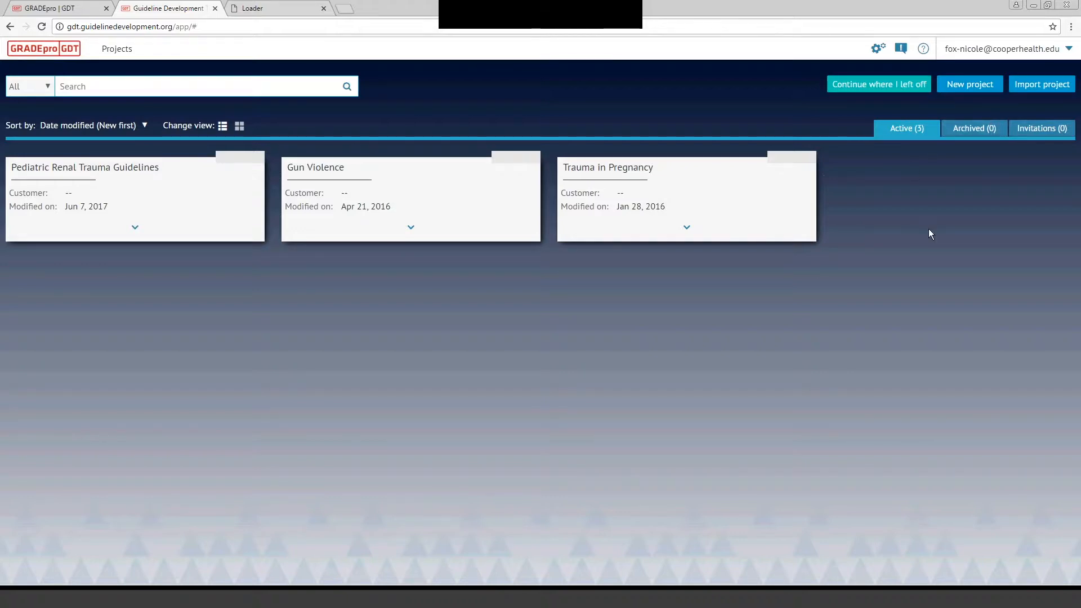
{"action": "mouse_move", "coordinate": [633, 240]}
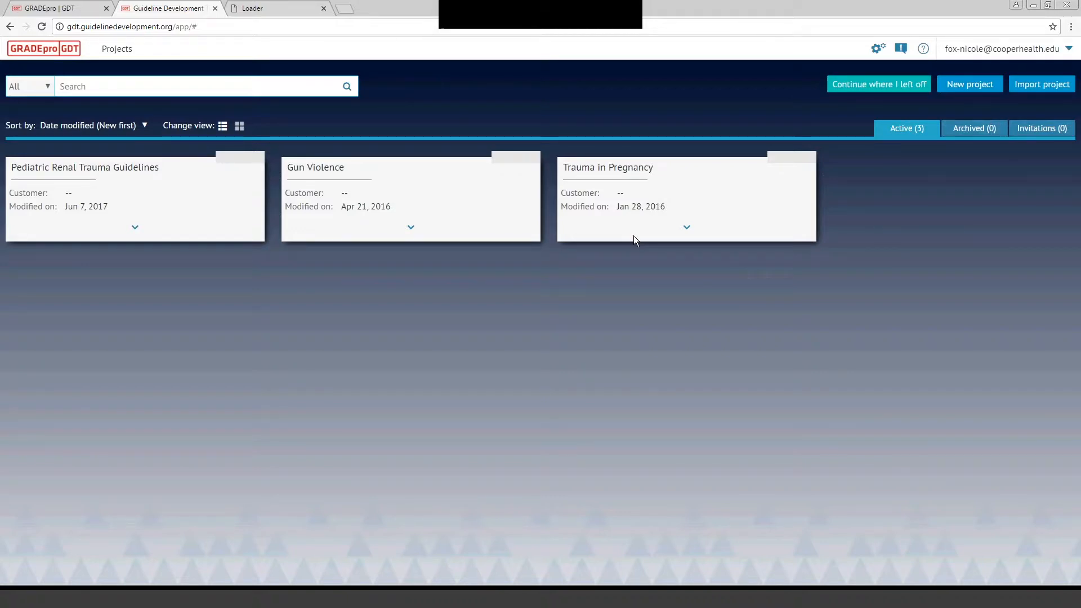
{"action": "mouse_move", "coordinate": [420, 307]}
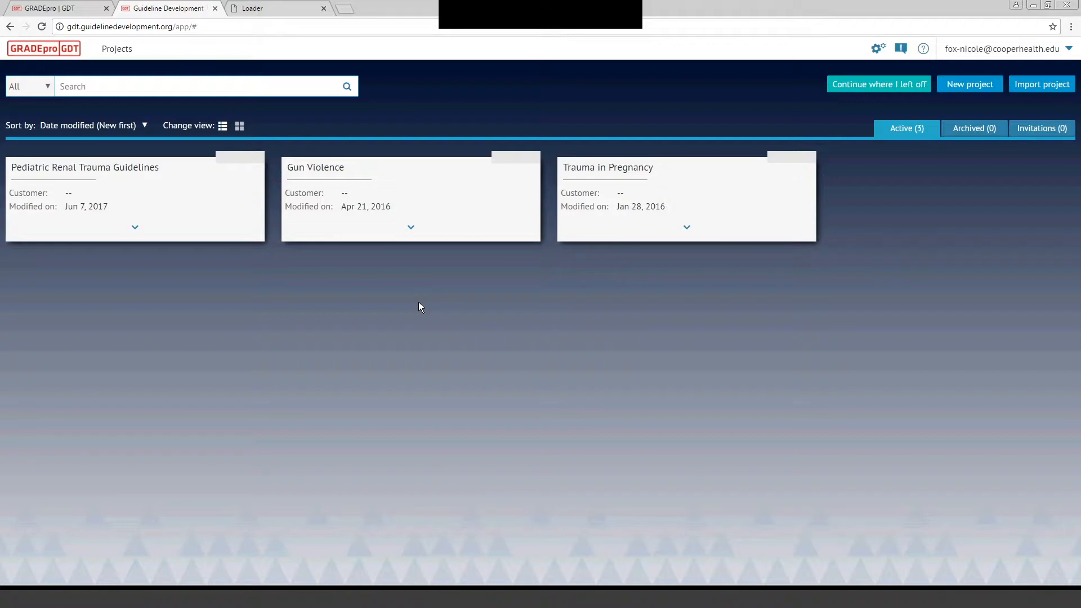
{"action": "mouse_move", "coordinate": [234, 250]}
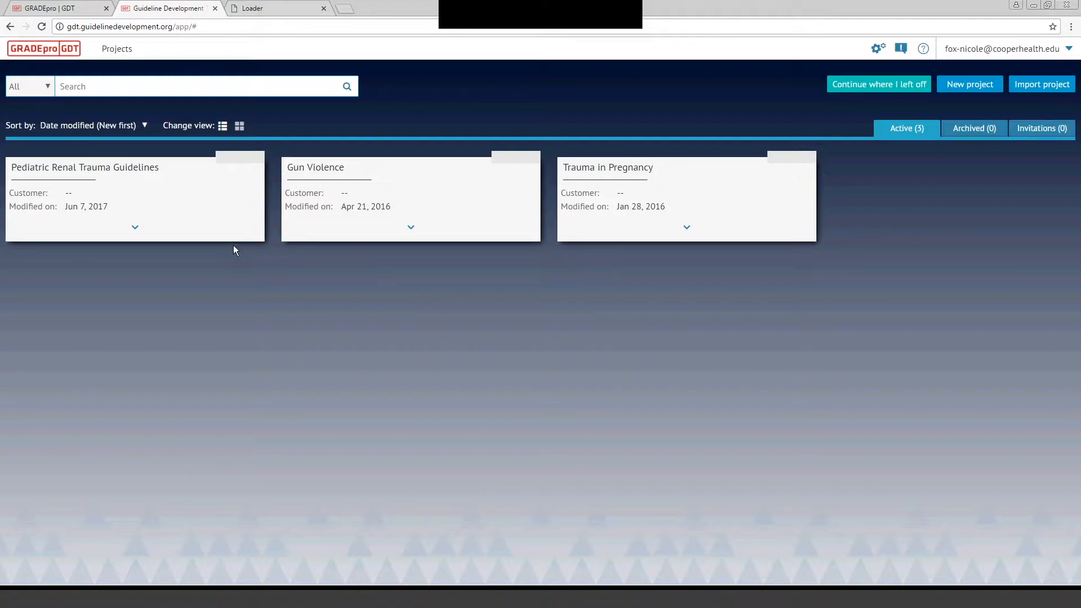
{"action": "mouse_move", "coordinate": [135, 182]}
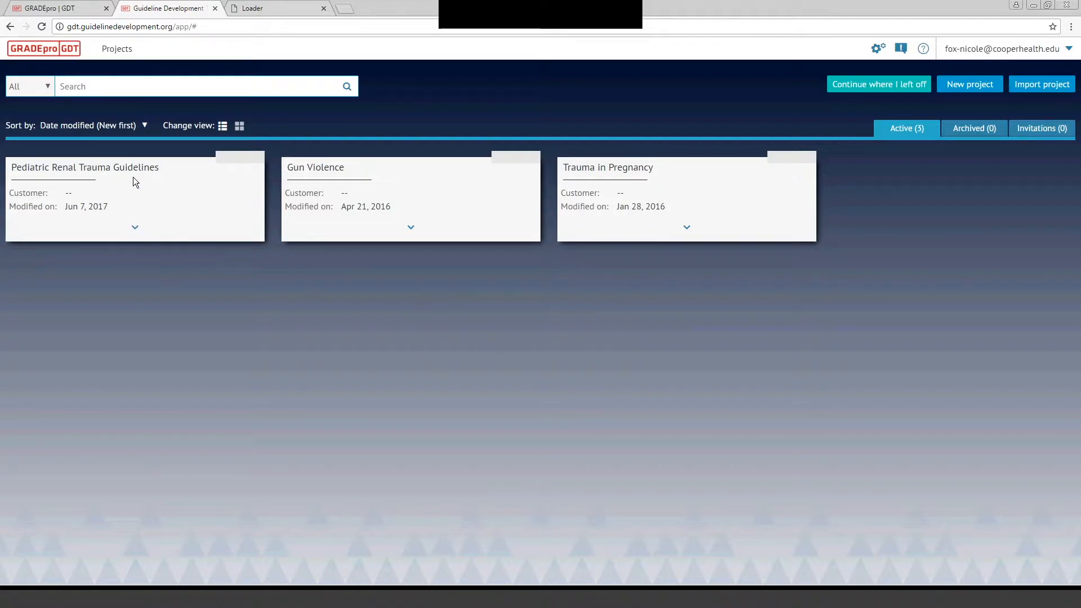
{"action": "mouse_move", "coordinate": [132, 200]}
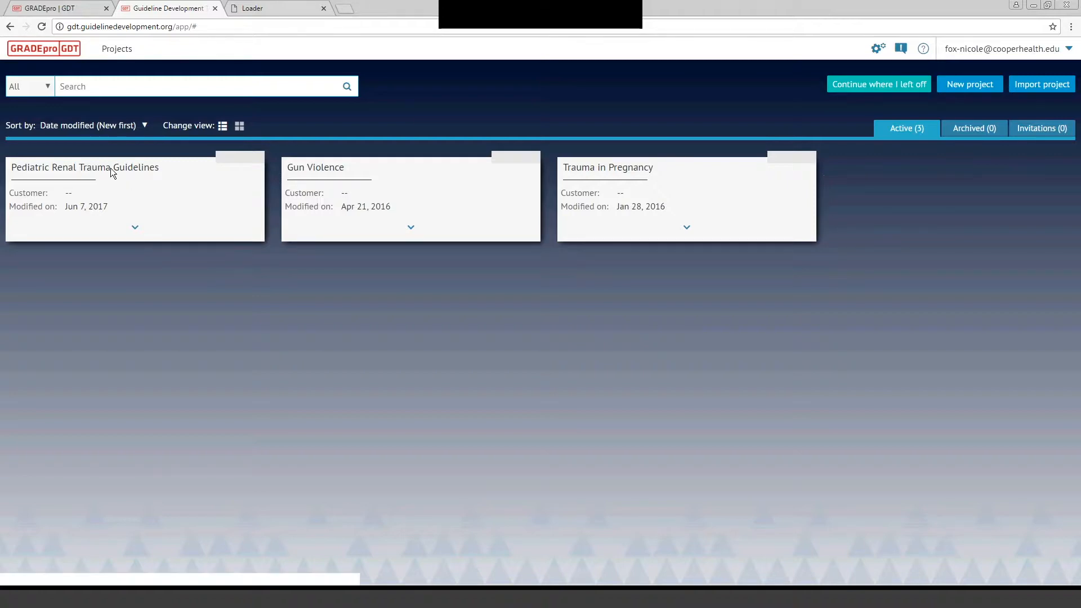
{"action": "mouse_move", "coordinate": [85, 167]}
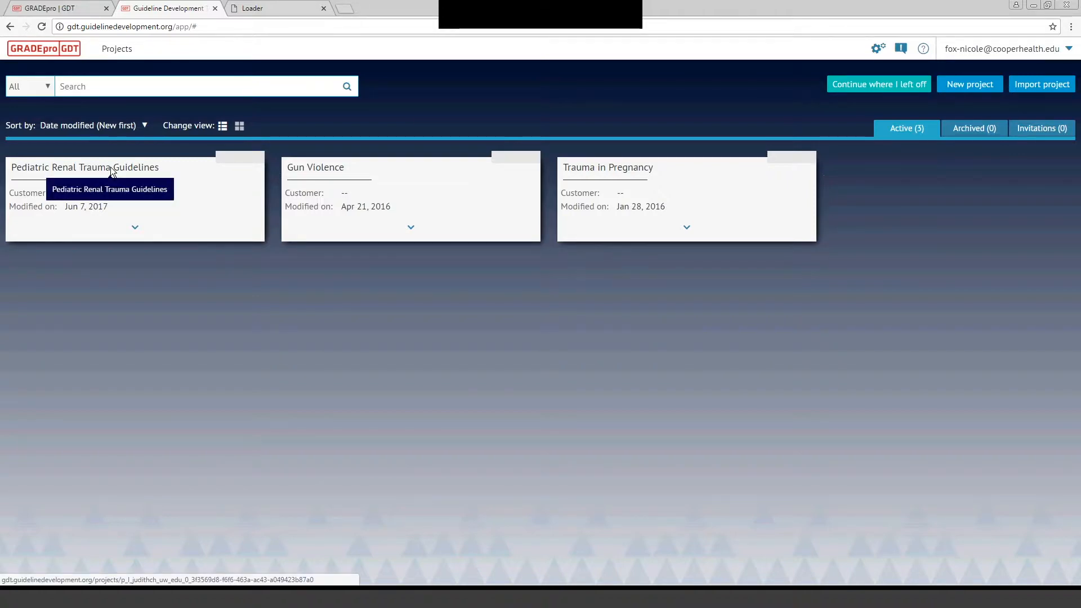
Open the Pediatric Renal Trauma Guidelines project from the home screen
{"action": "left_click", "coordinate": [85, 167]}
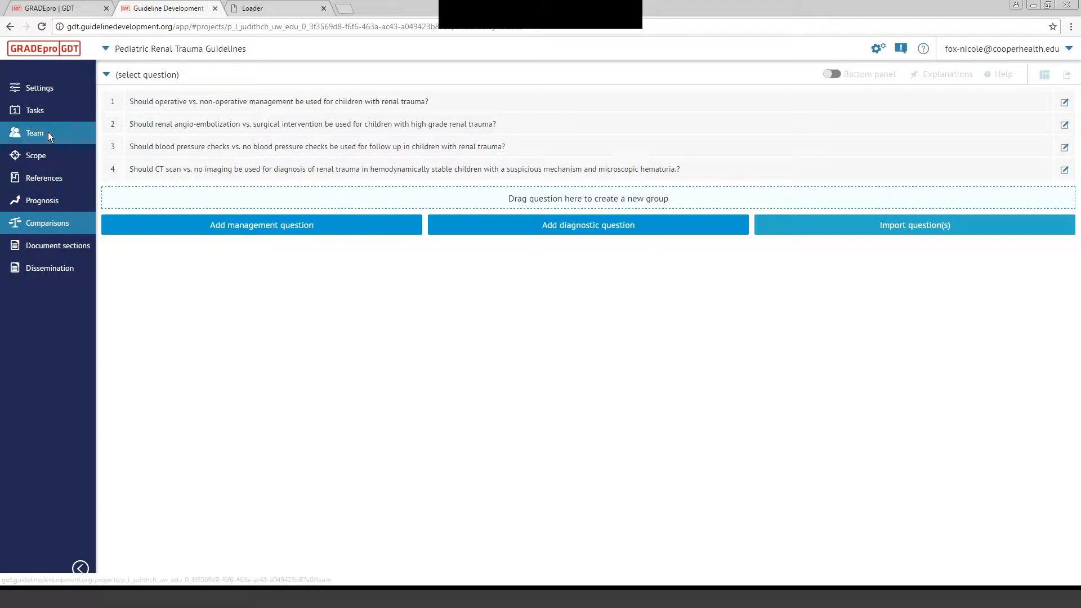
{"action": "mouse_move", "coordinate": [34, 110]}
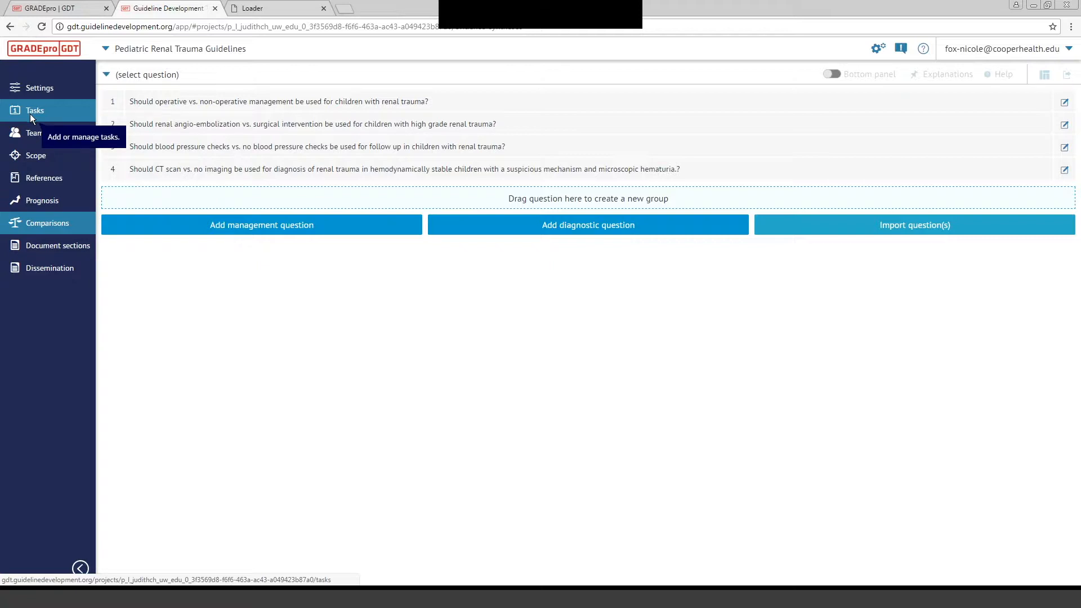
{"action": "left_click", "coordinate": [34, 111]}
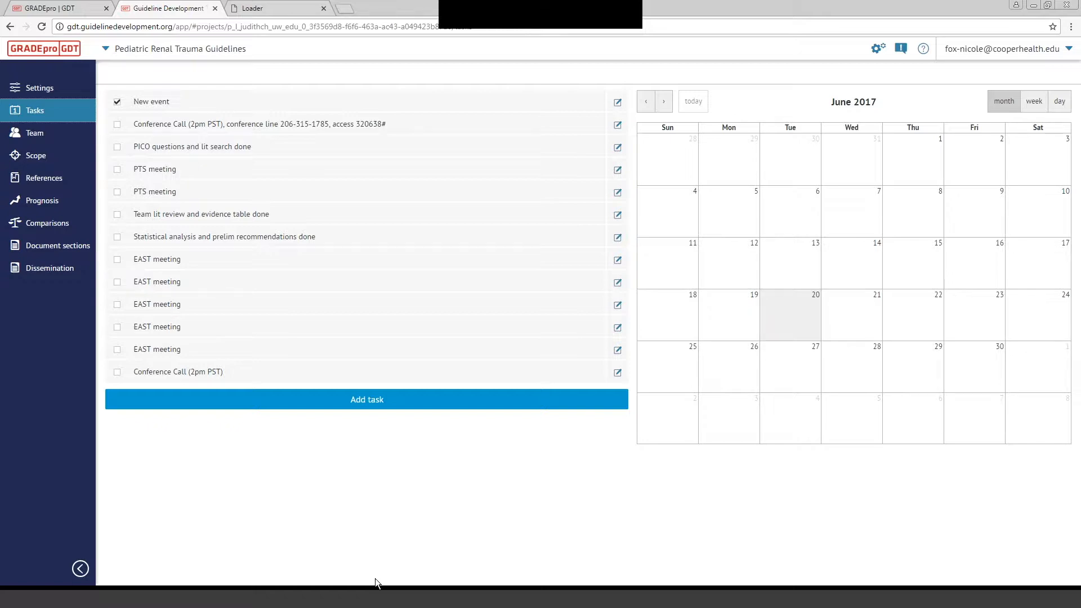
{"action": "mouse_move", "coordinate": [680, 221]}
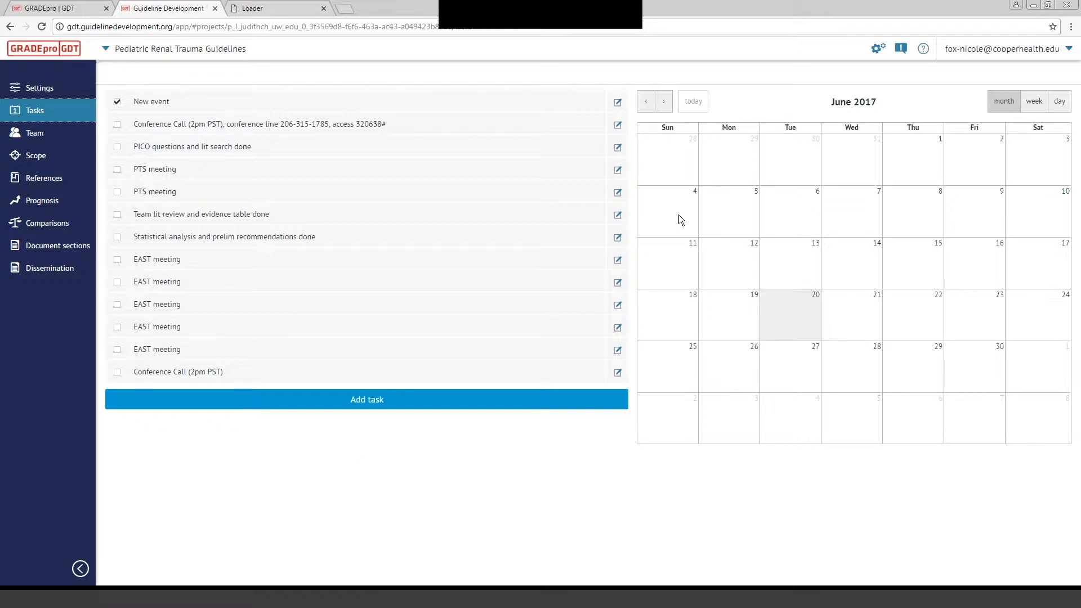
{"action": "mouse_move", "coordinate": [774, 187]}
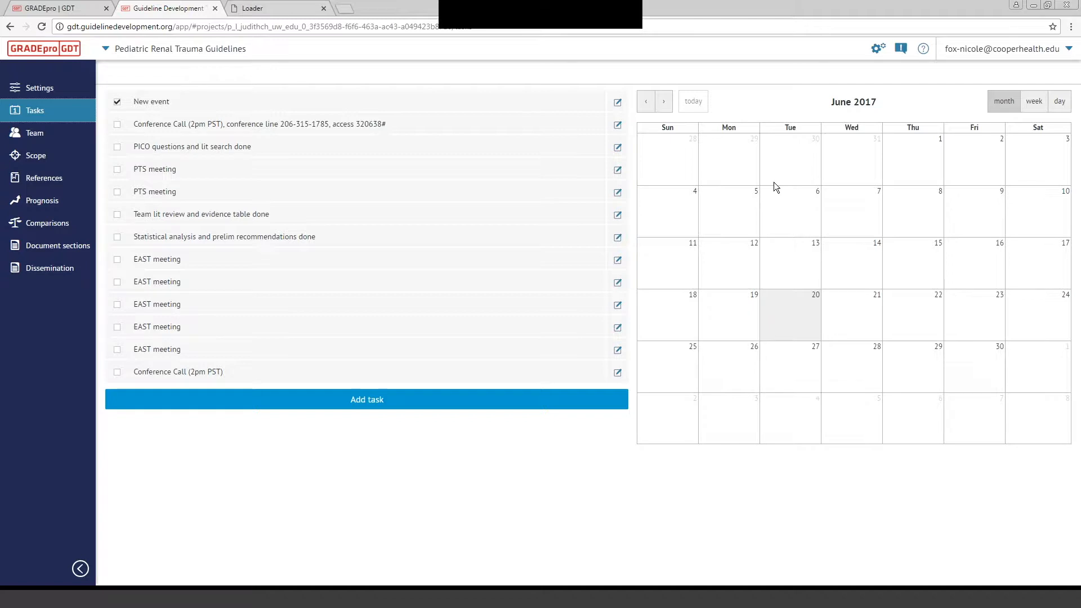
{"action": "mouse_move", "coordinate": [693, 205]}
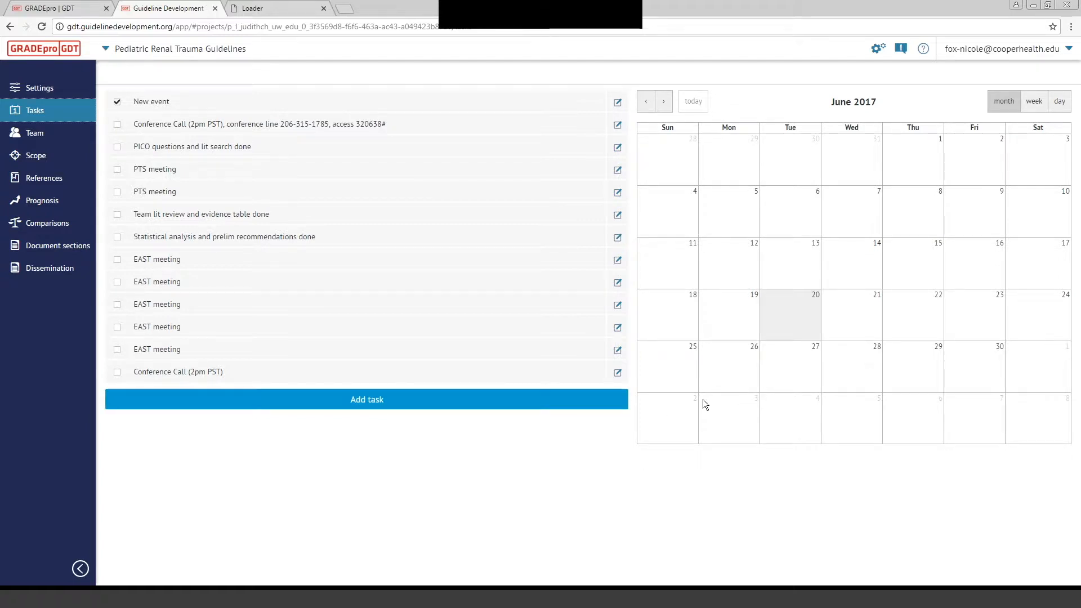
{"action": "mouse_move", "coordinate": [521, 430]}
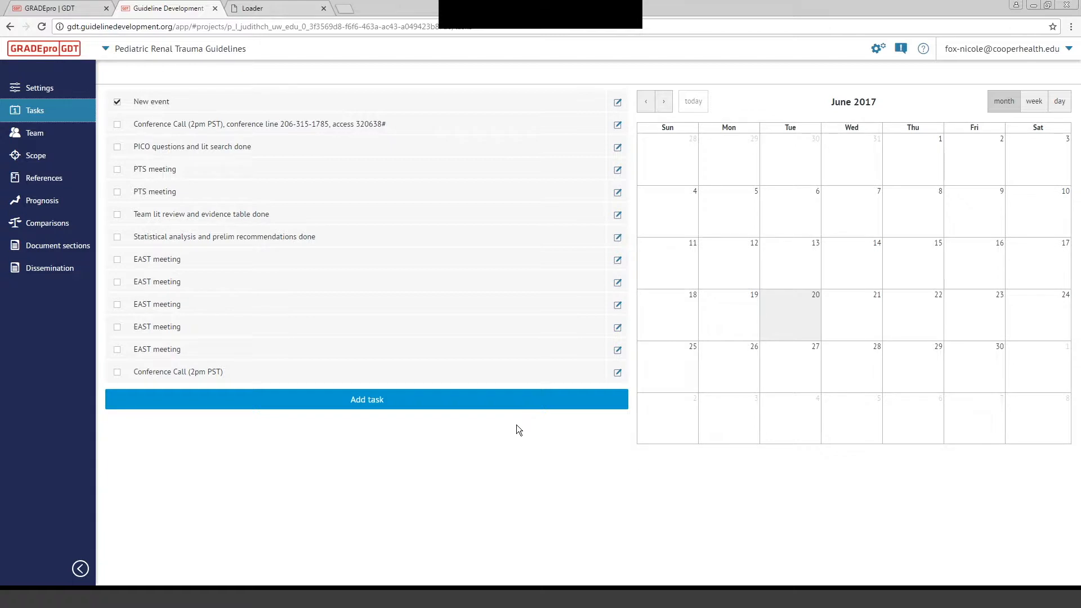
{"action": "mouse_move", "coordinate": [441, 314]}
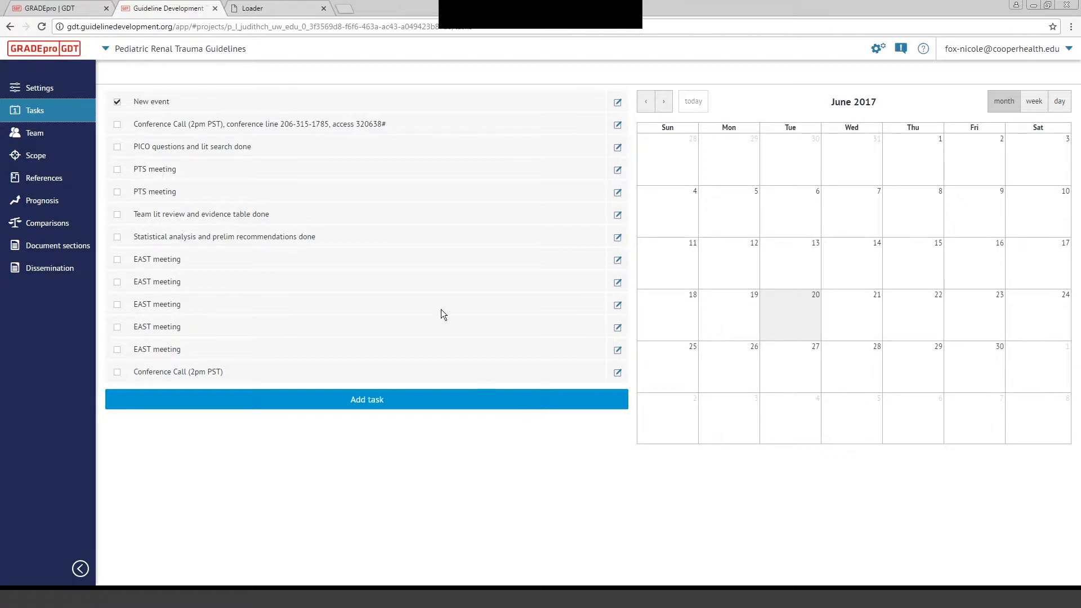
{"action": "mouse_move", "coordinate": [437, 393]}
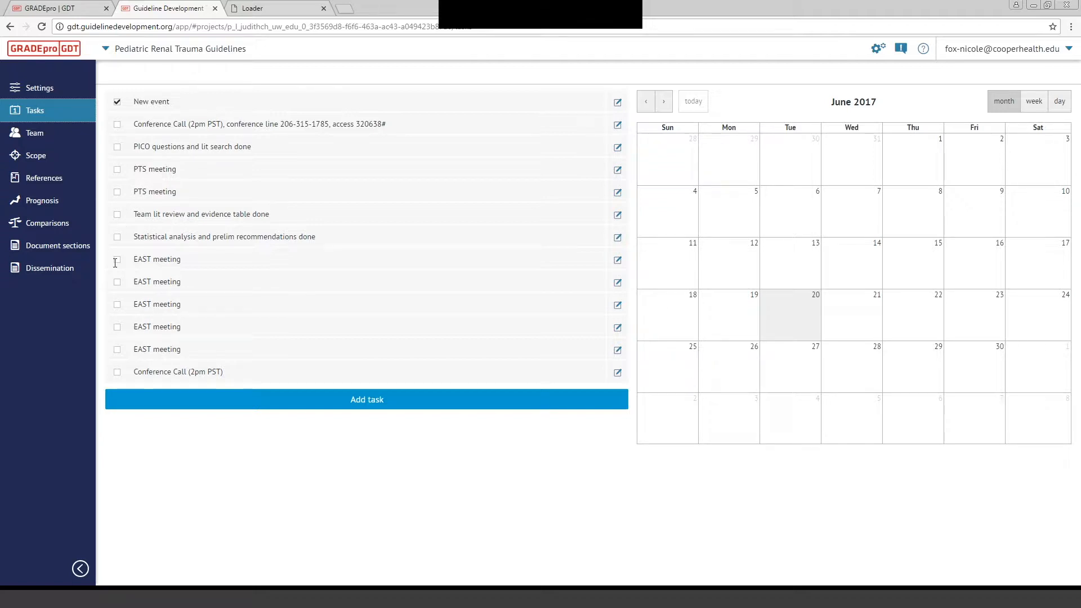
{"action": "mouse_move", "coordinate": [33, 133]}
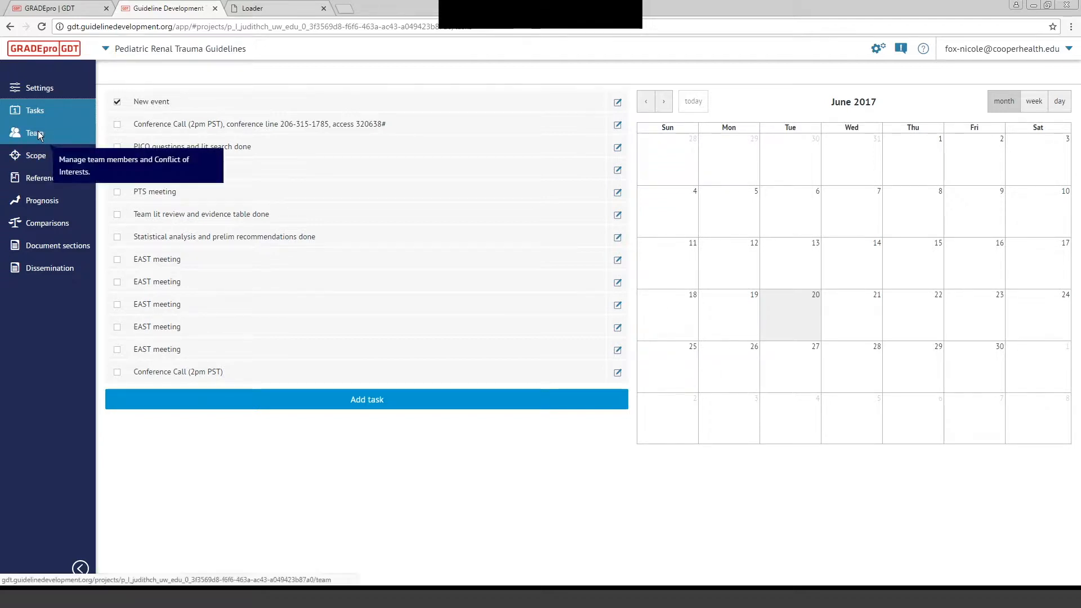
Show the Team Members page listing ten members and their access rights
{"action": "left_click", "coordinate": [35, 132]}
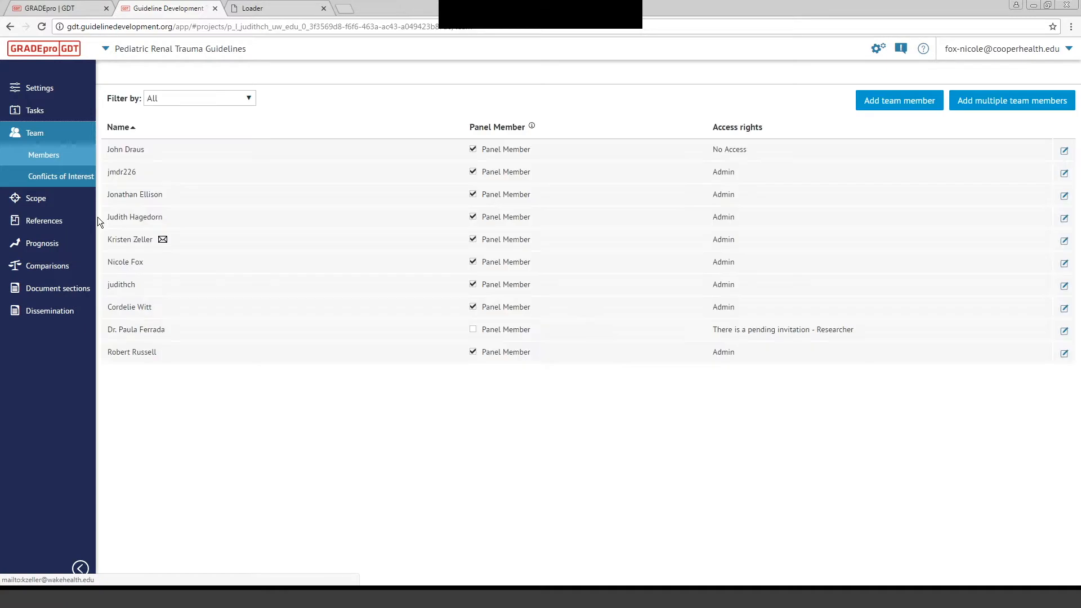
{"action": "mouse_move", "coordinate": [187, 224]}
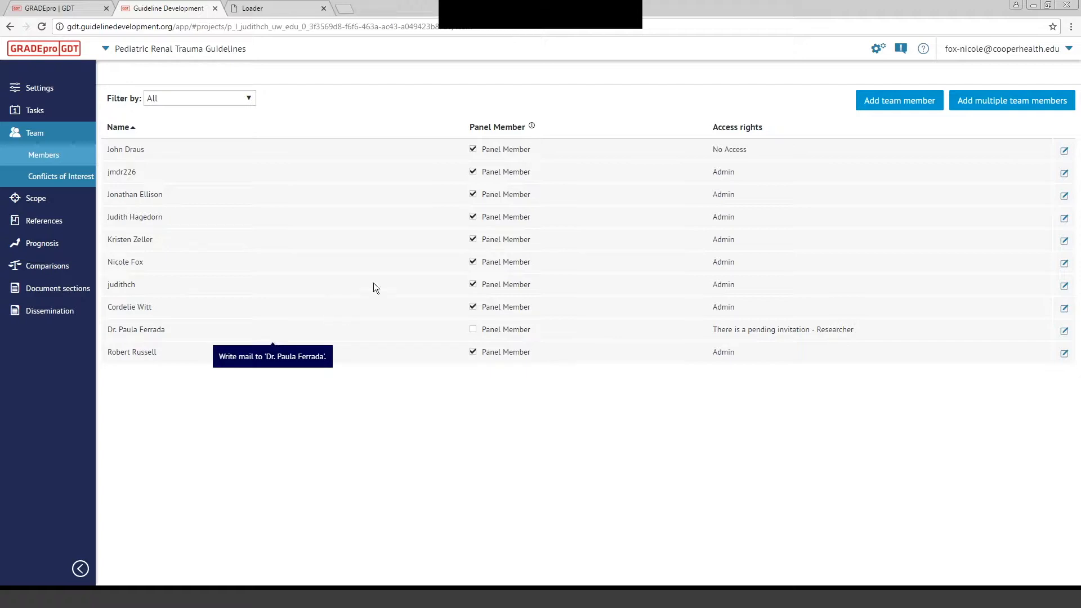
{"action": "mouse_move", "coordinate": [716, 135]}
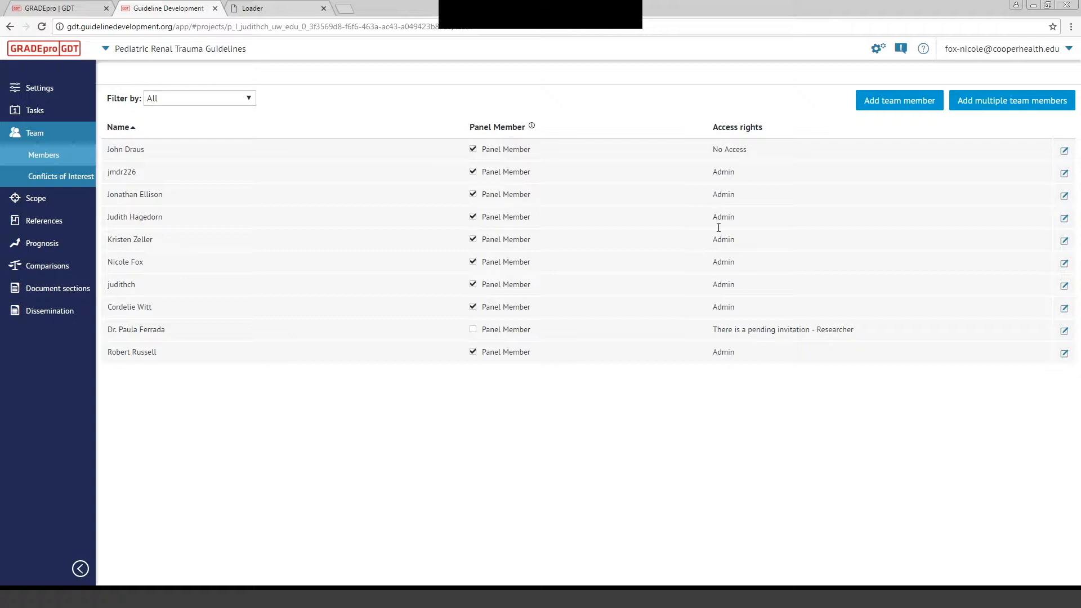
{"action": "mouse_move", "coordinate": [709, 393]}
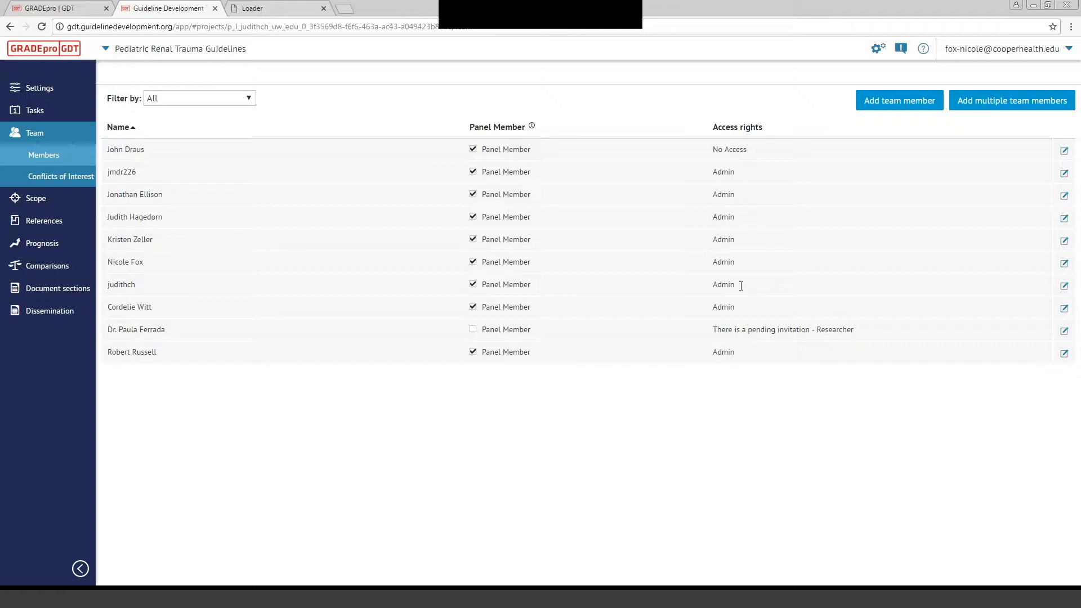
{"action": "mouse_move", "coordinate": [794, 372]}
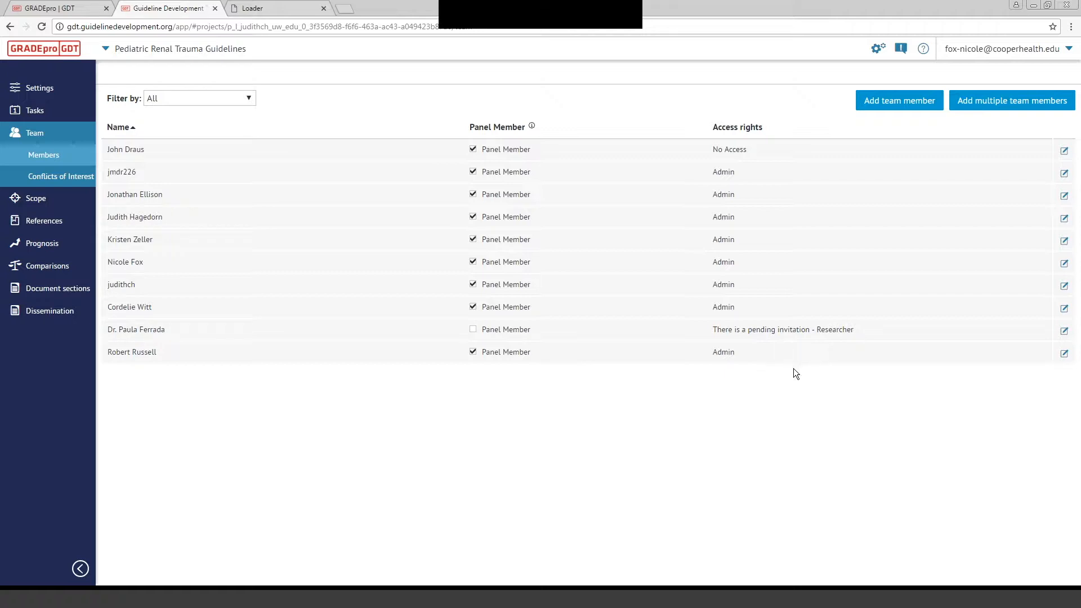
{"action": "mouse_move", "coordinate": [453, 318]}
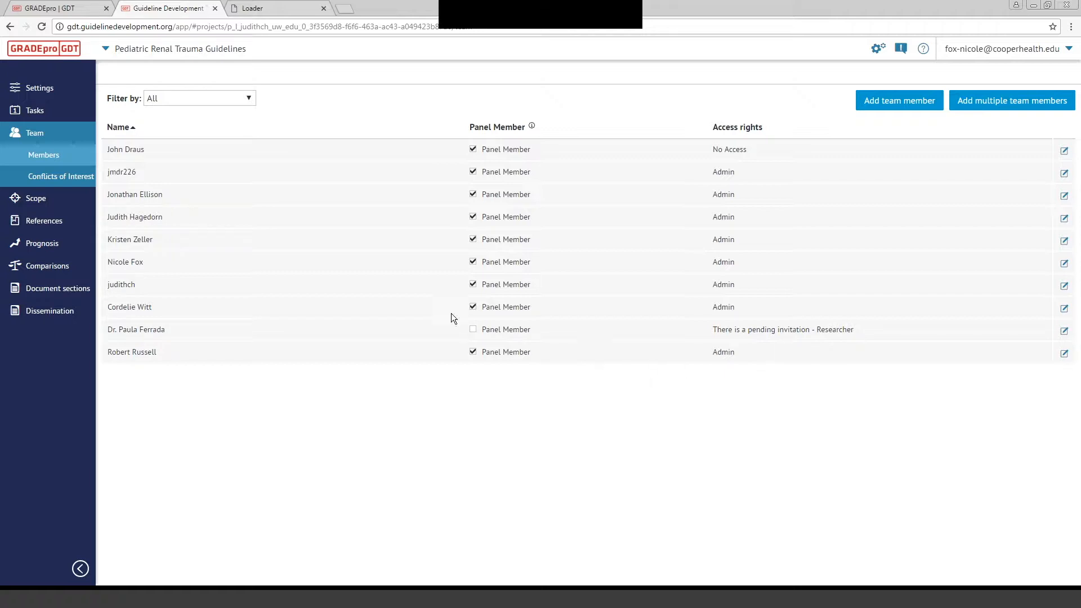
{"action": "mouse_move", "coordinate": [223, 256]}
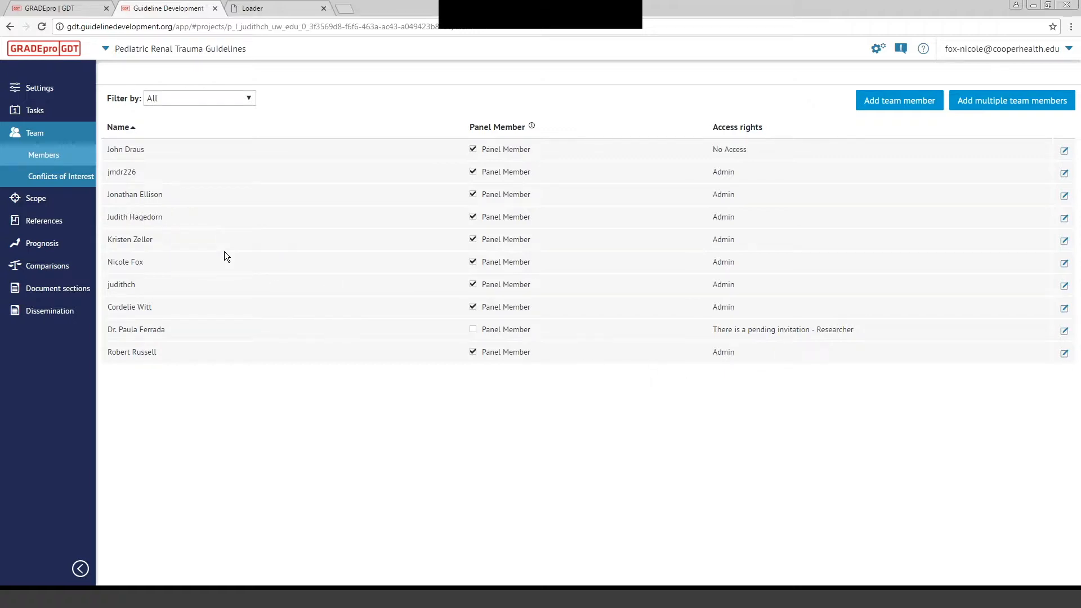
{"action": "mouse_move", "coordinate": [130, 239]}
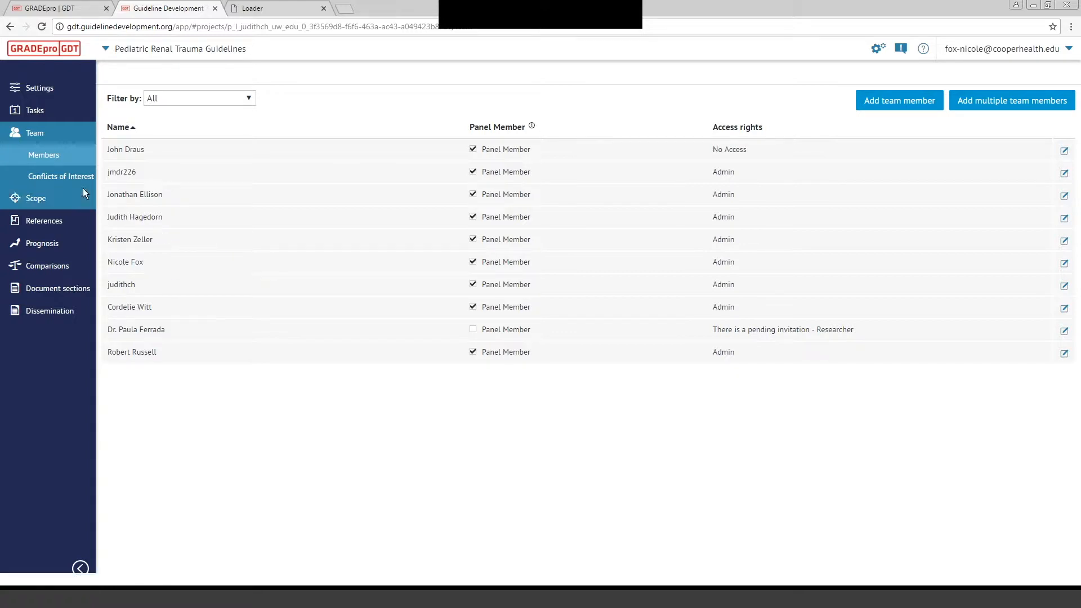
View Conflicts of Interest under Team and choose the ICMJE form type
{"action": "left_click", "coordinate": [61, 175]}
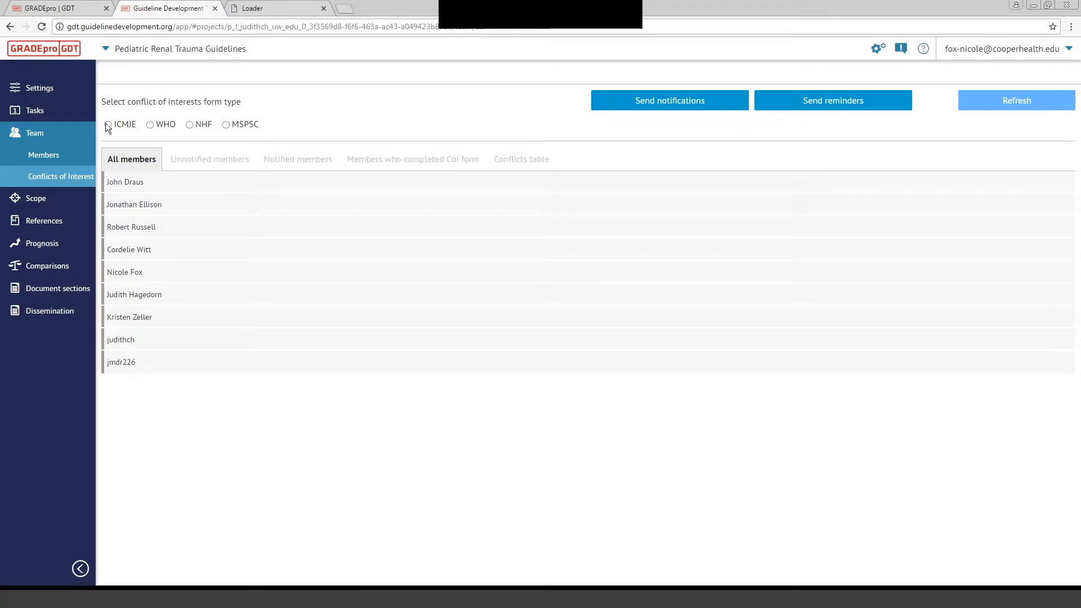
{"action": "left_click", "coordinate": [108, 125]}
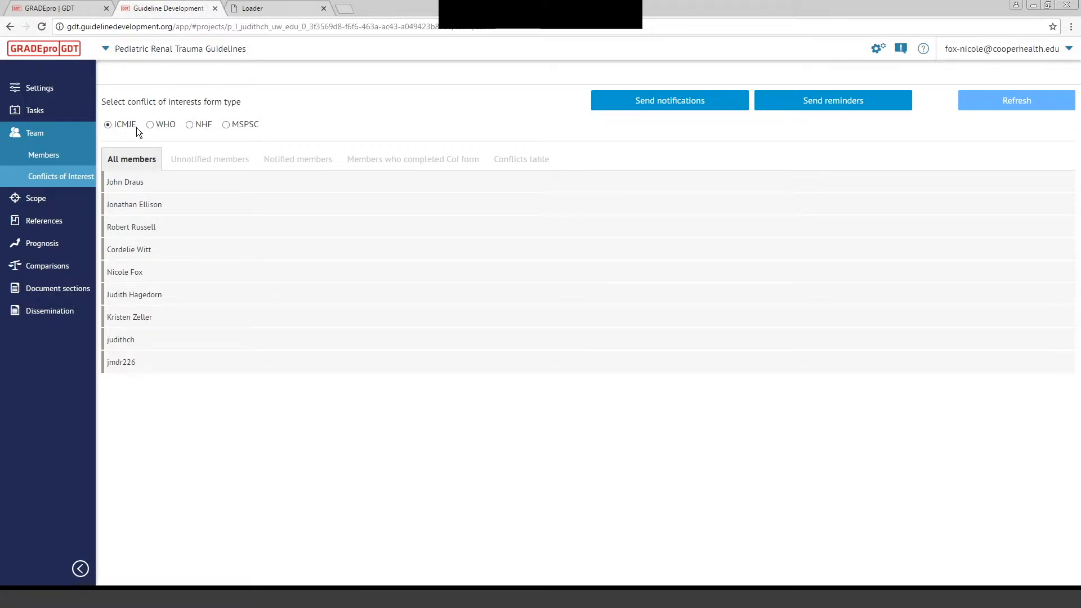
{"action": "mouse_move", "coordinate": [153, 182]}
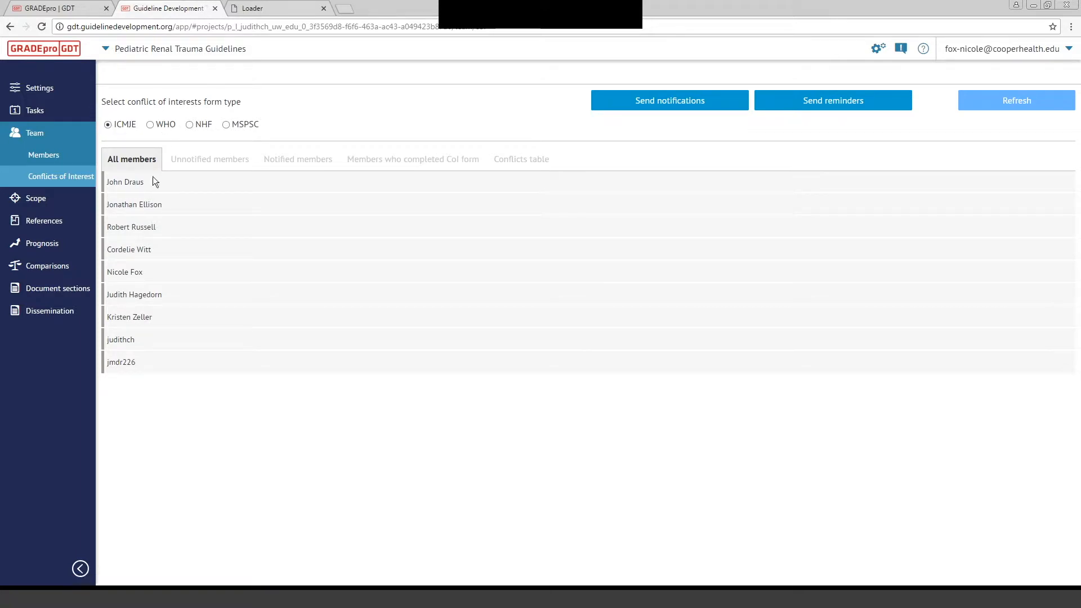
{"action": "mouse_move", "coordinate": [158, 182]}
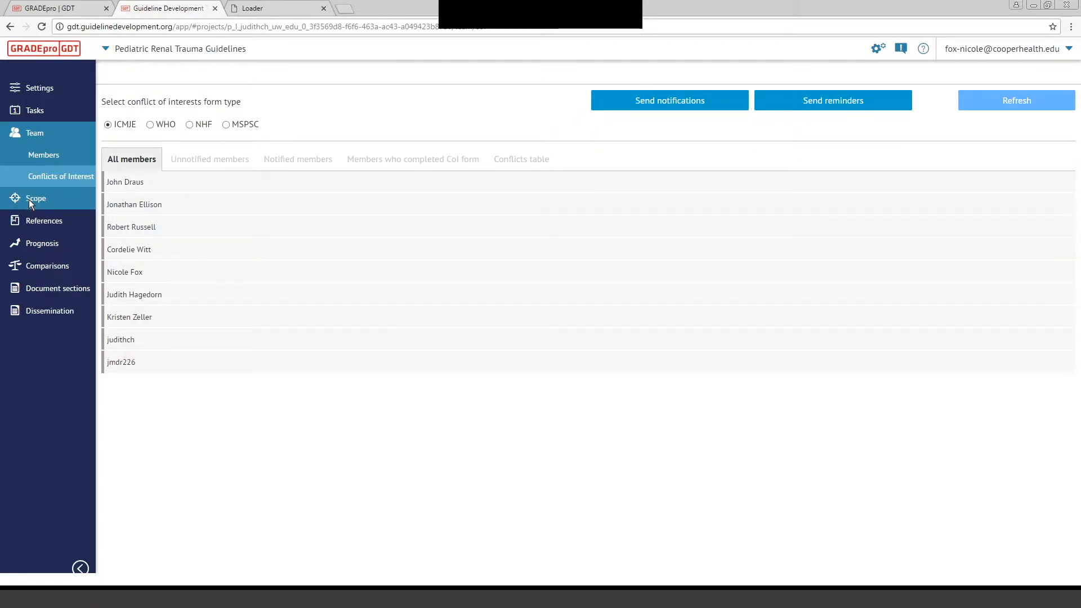
View the Scope General page, edit the Types of interventions field, and scroll down
{"action": "left_click", "coordinate": [36, 198]}
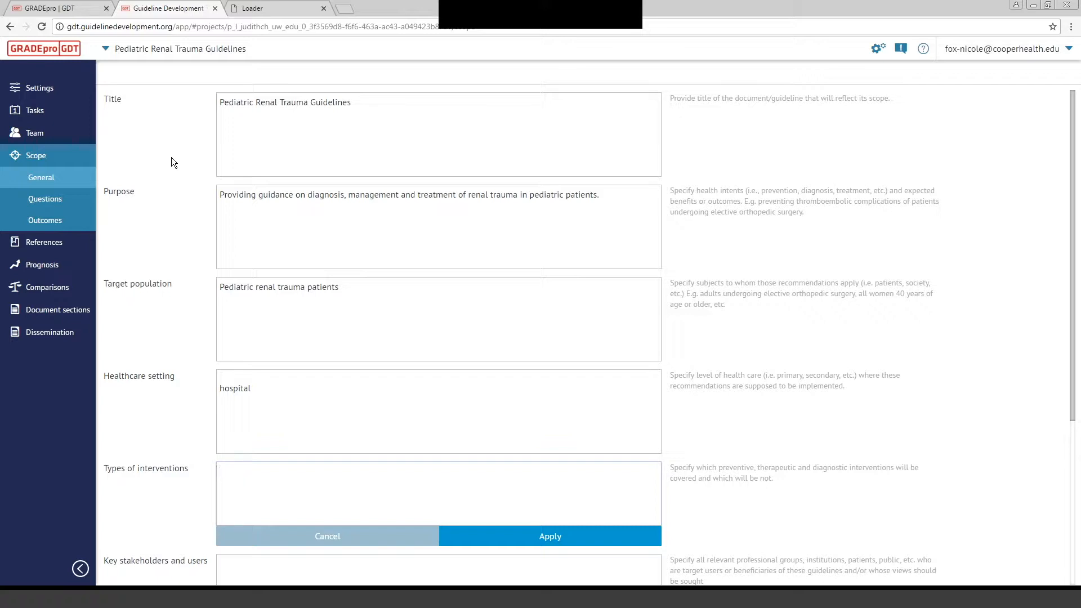
{"action": "left_click", "coordinate": [438, 494]}
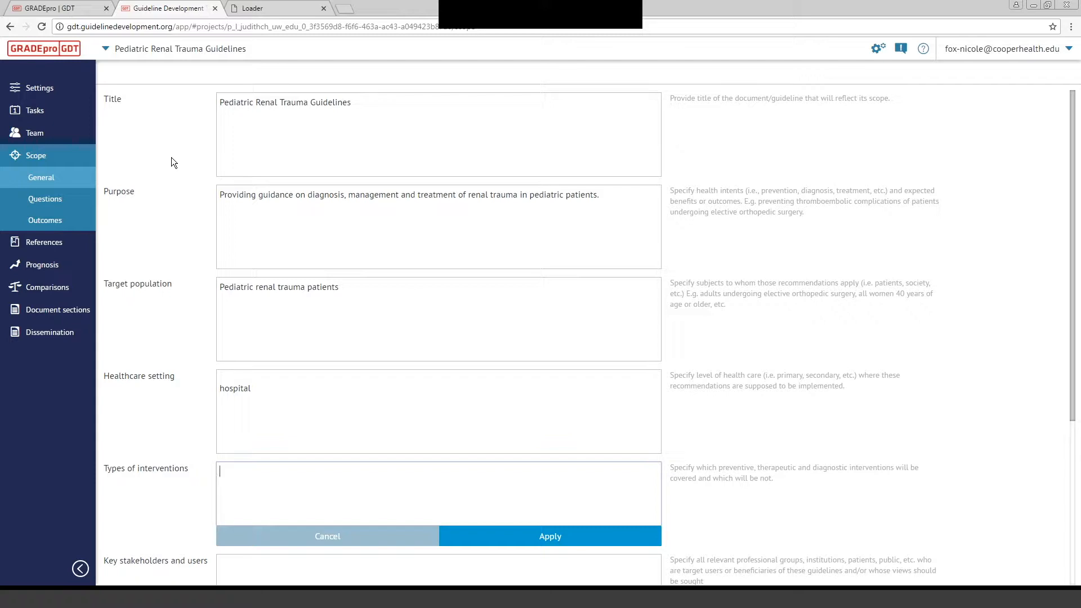
{"action": "mouse_move", "coordinate": [168, 7]}
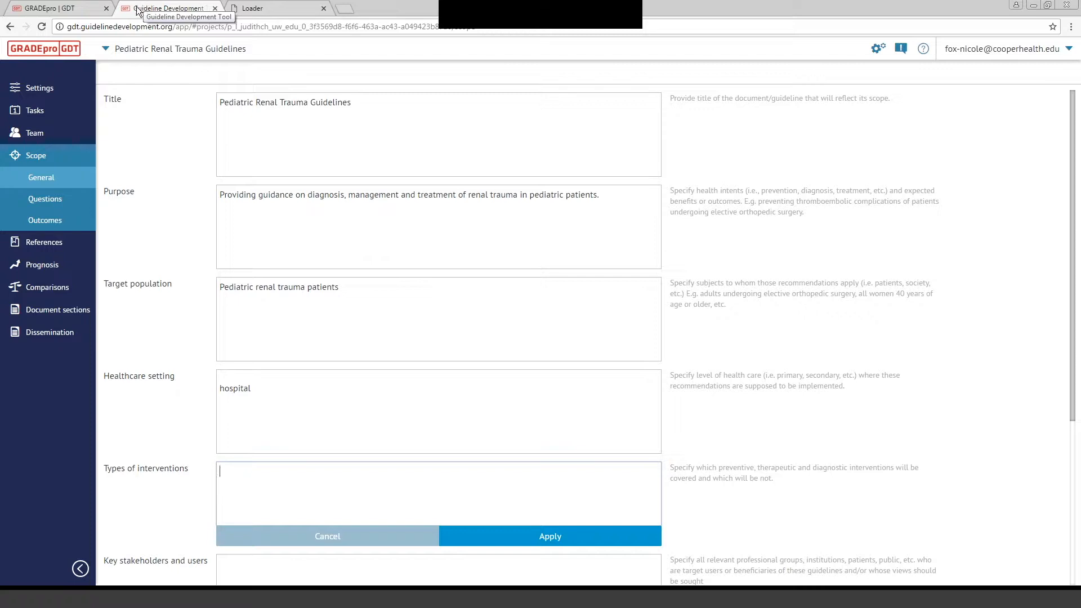
{"action": "mouse_move", "coordinate": [36, 173]}
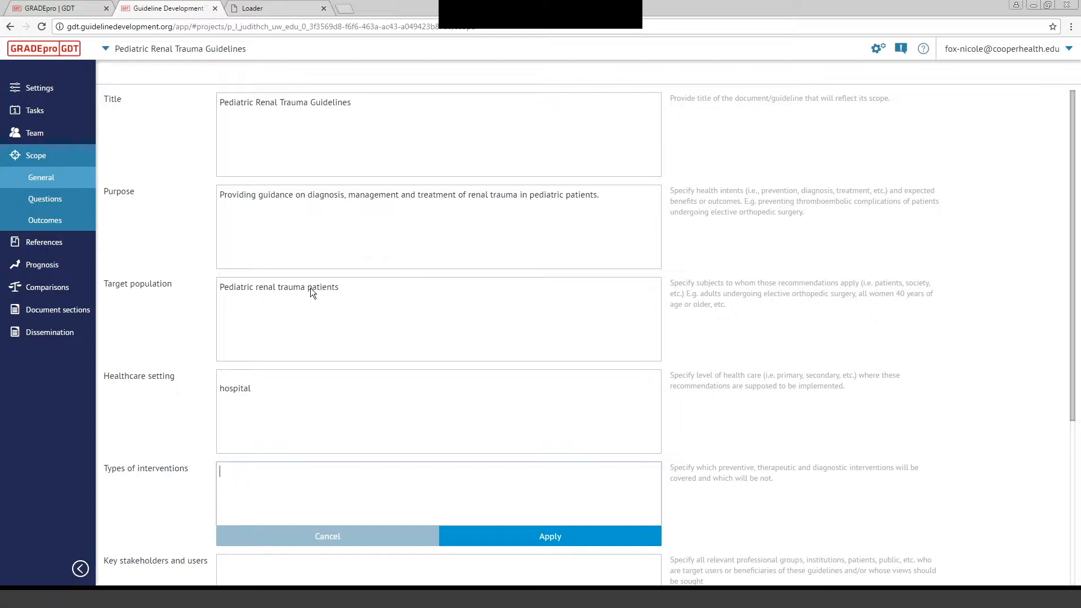
{"action": "mouse_move", "coordinate": [338, 435]}
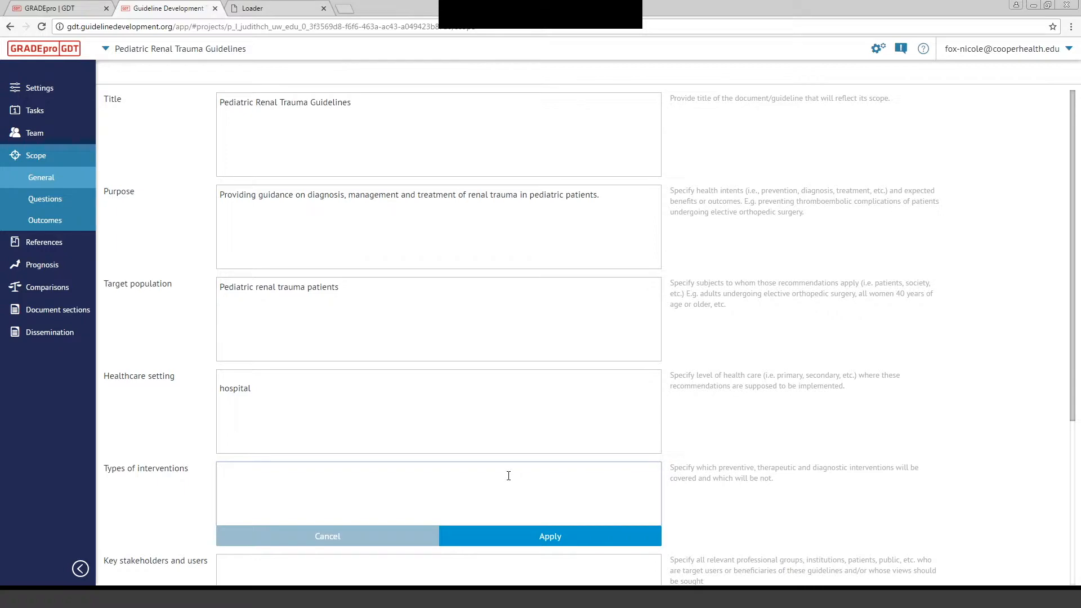
{"action": "scroll", "scroll_direction": "down", "scroll_amount": 3}
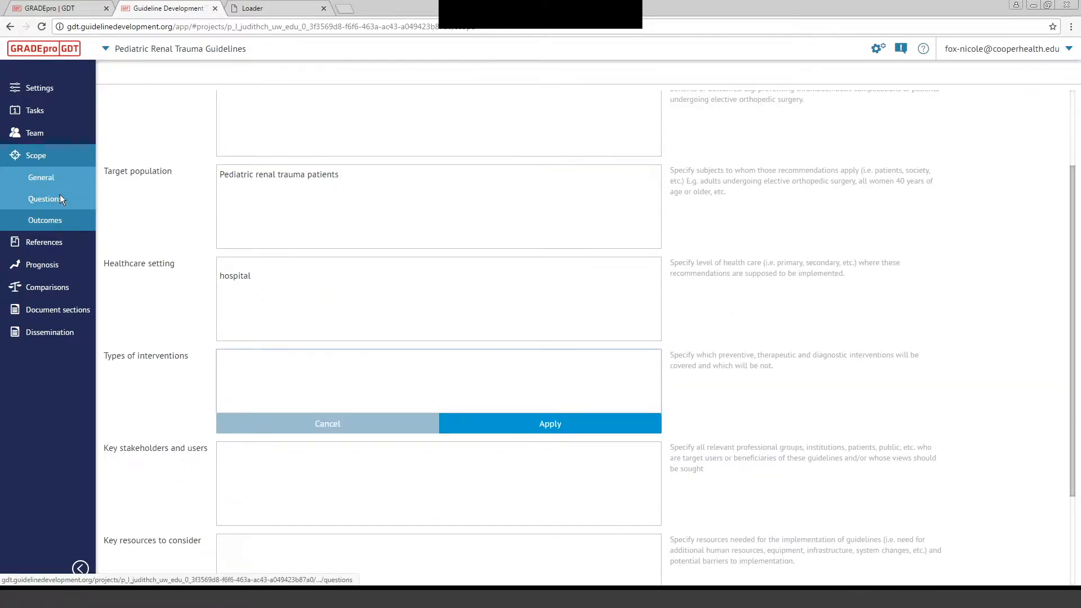
View the Questions Brainstorming, Completed list and Prioritizing tabs, then the References page
{"action": "left_click", "coordinate": [45, 199]}
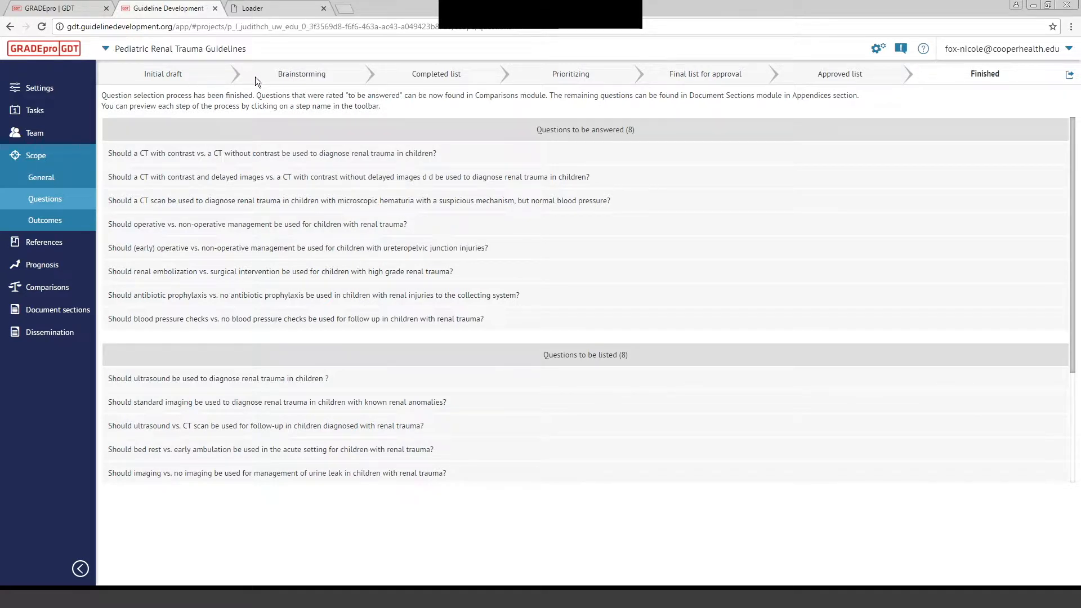
{"action": "left_click", "coordinate": [301, 74]}
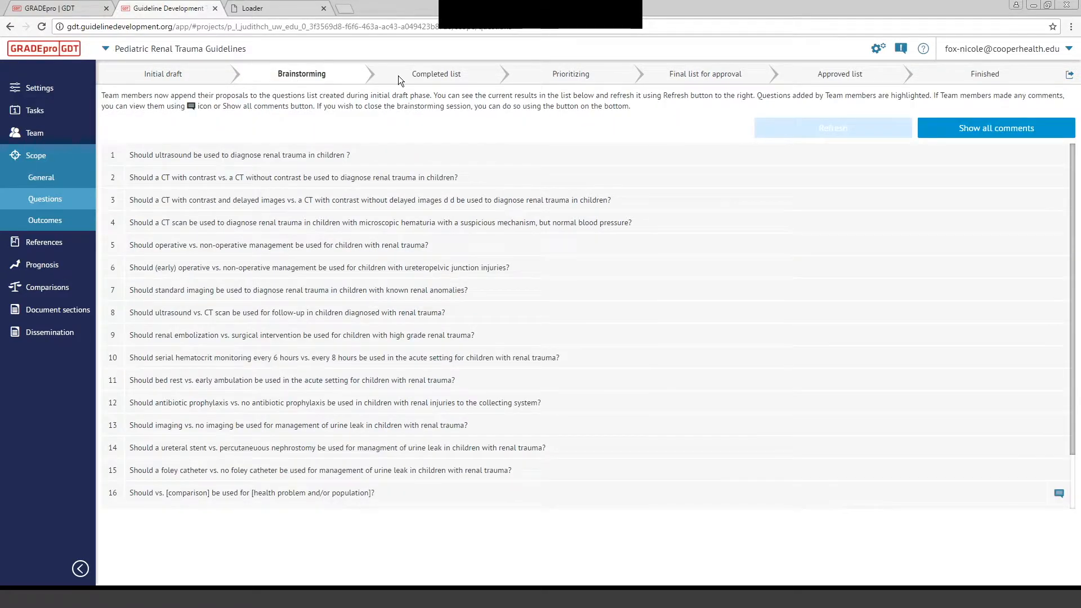
{"action": "left_click", "coordinate": [436, 74]}
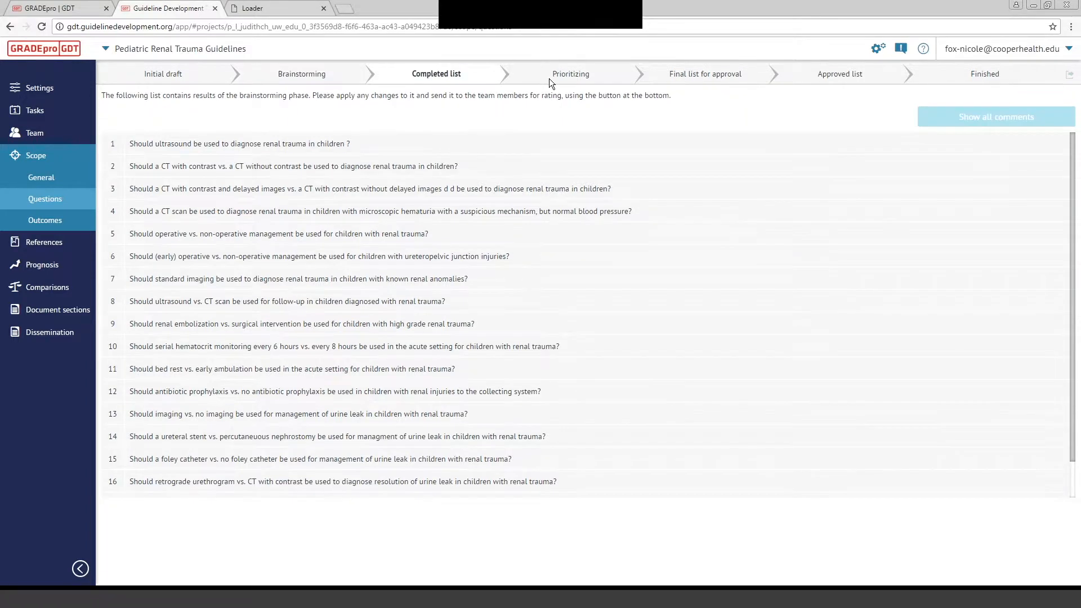
{"action": "left_click", "coordinate": [570, 74]}
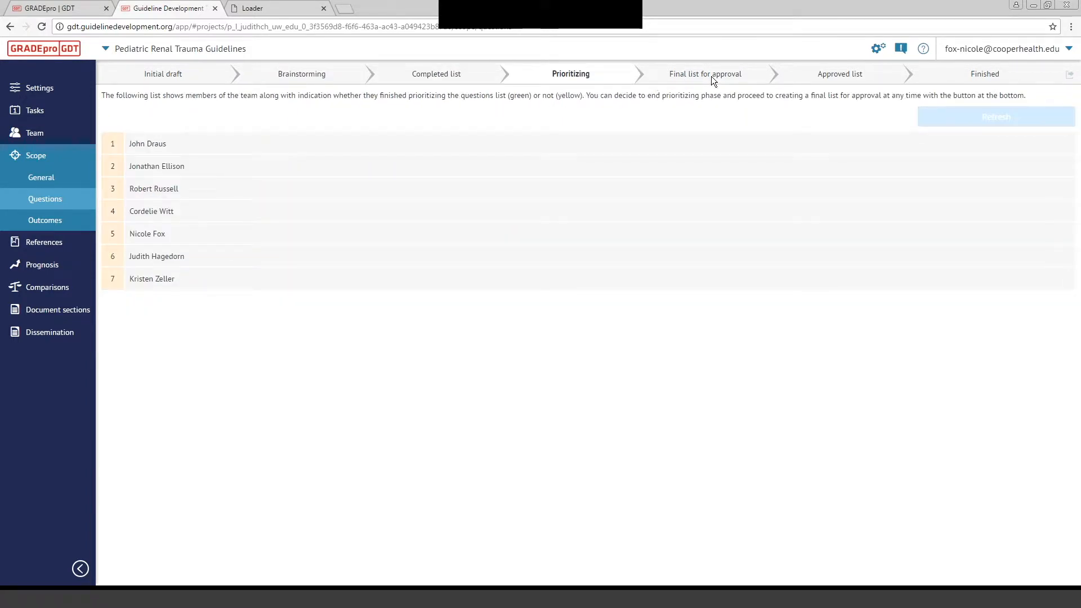
{"action": "mouse_move", "coordinate": [951, 84]}
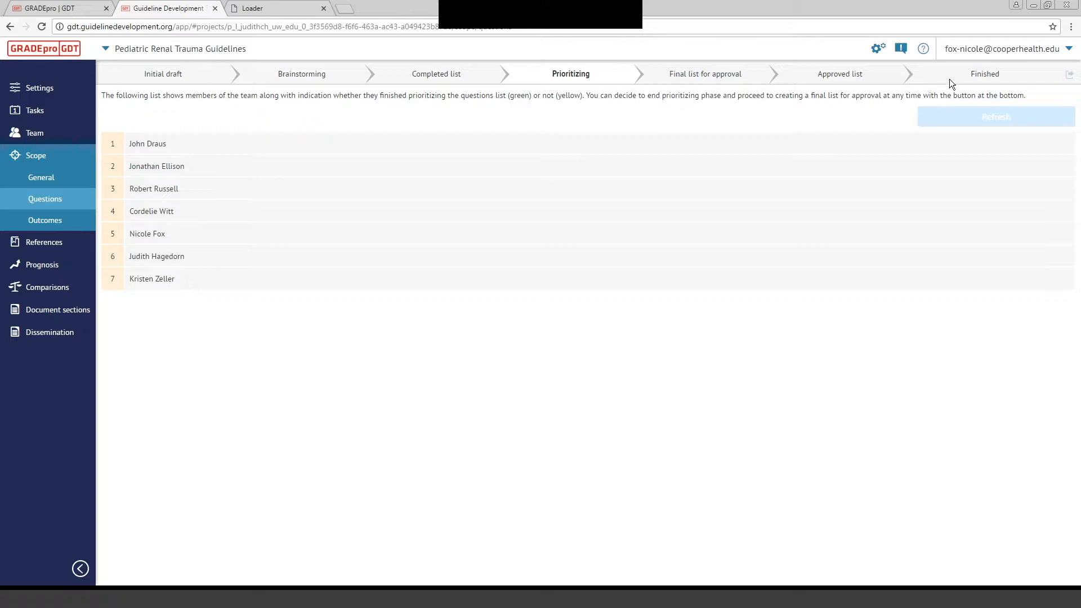
{"action": "mouse_move", "coordinate": [203, 162]}
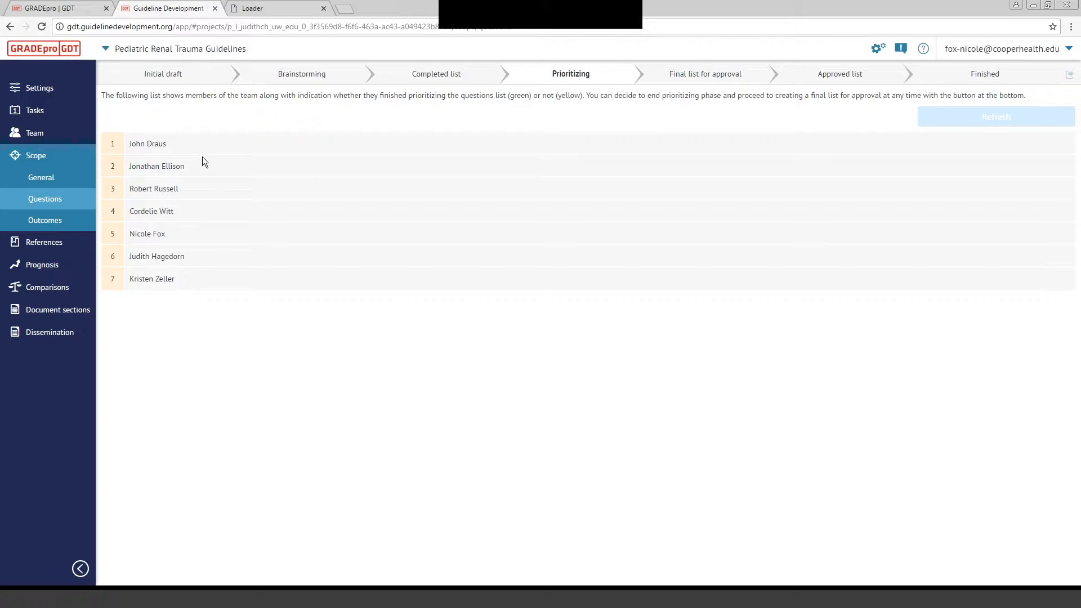
{"action": "left_click", "coordinate": [35, 156]}
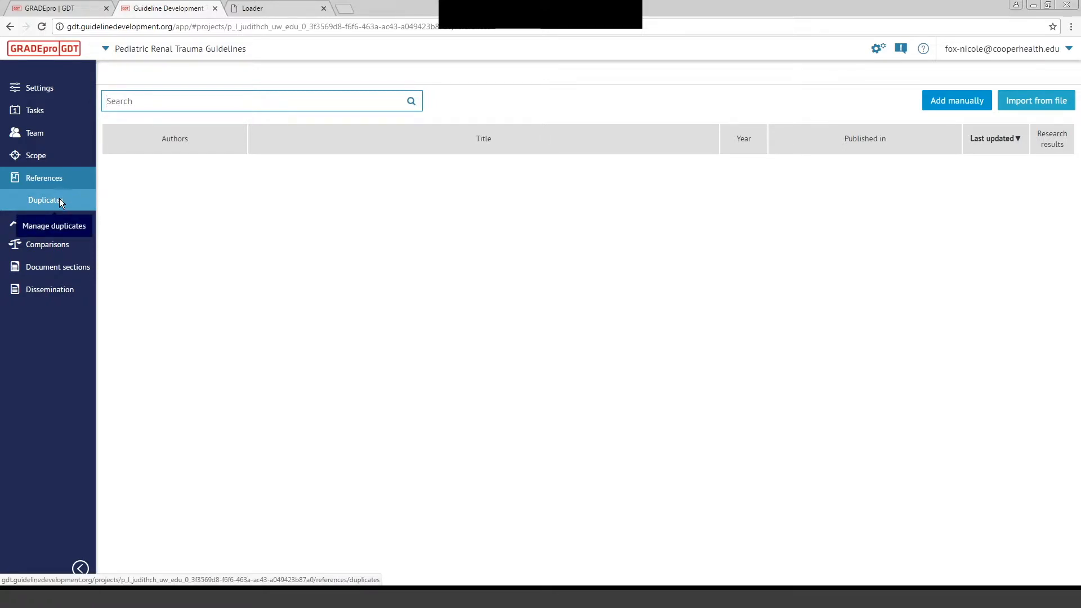
Confirm References has no duplicates, then view the empty Prognosis questions page
{"action": "left_click", "coordinate": [55, 225]}
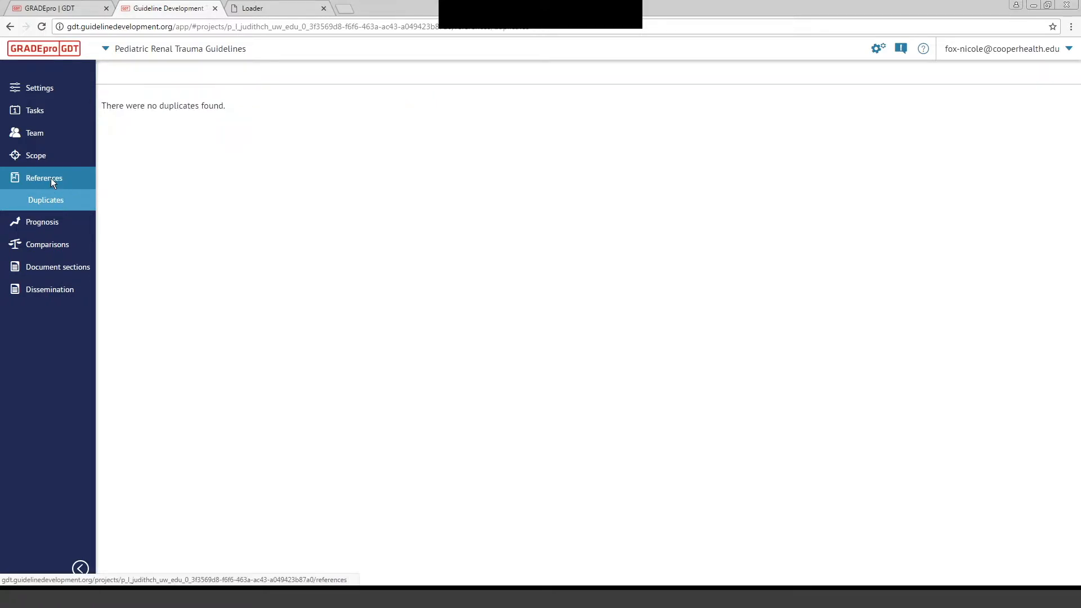
{"action": "left_click", "coordinate": [44, 178]}
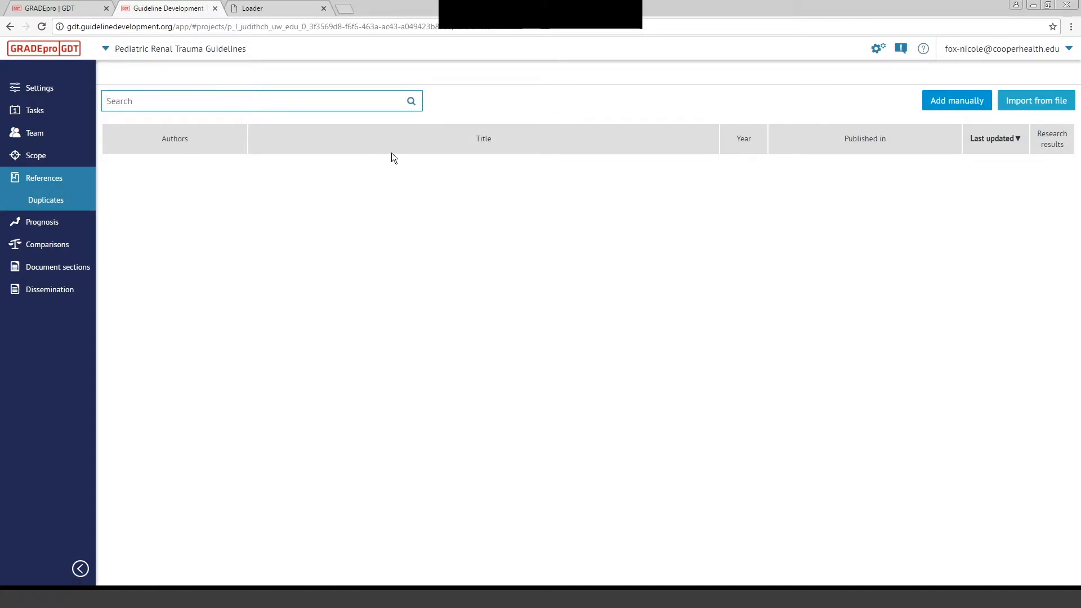
{"action": "mouse_move", "coordinate": [732, 237]}
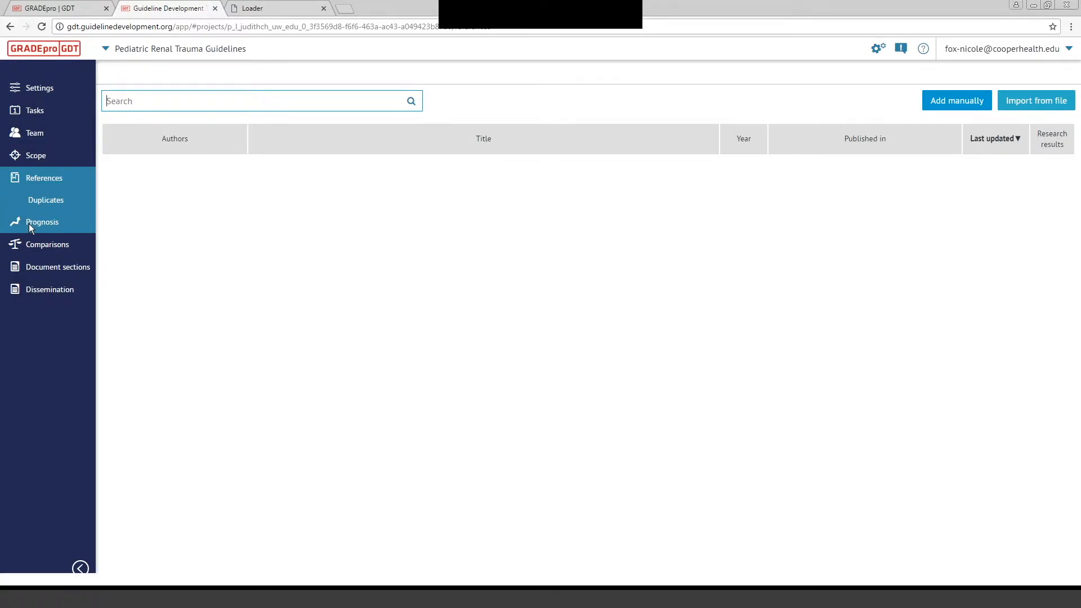
{"action": "left_click", "coordinate": [42, 221]}
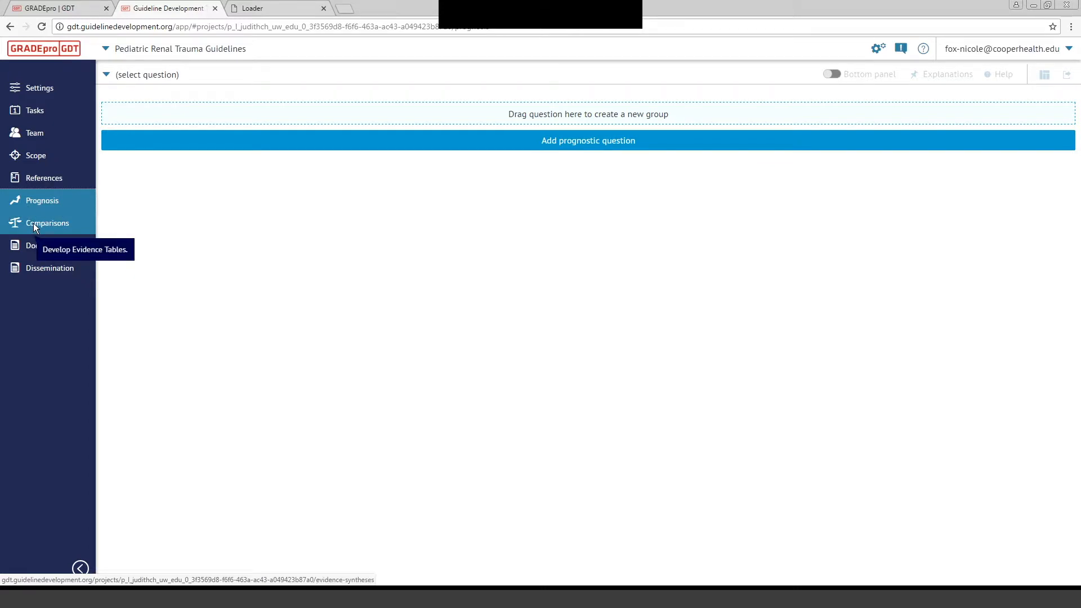
From the Comparisons list, add a fifth management question below the existing four
{"action": "left_click", "coordinate": [47, 223]}
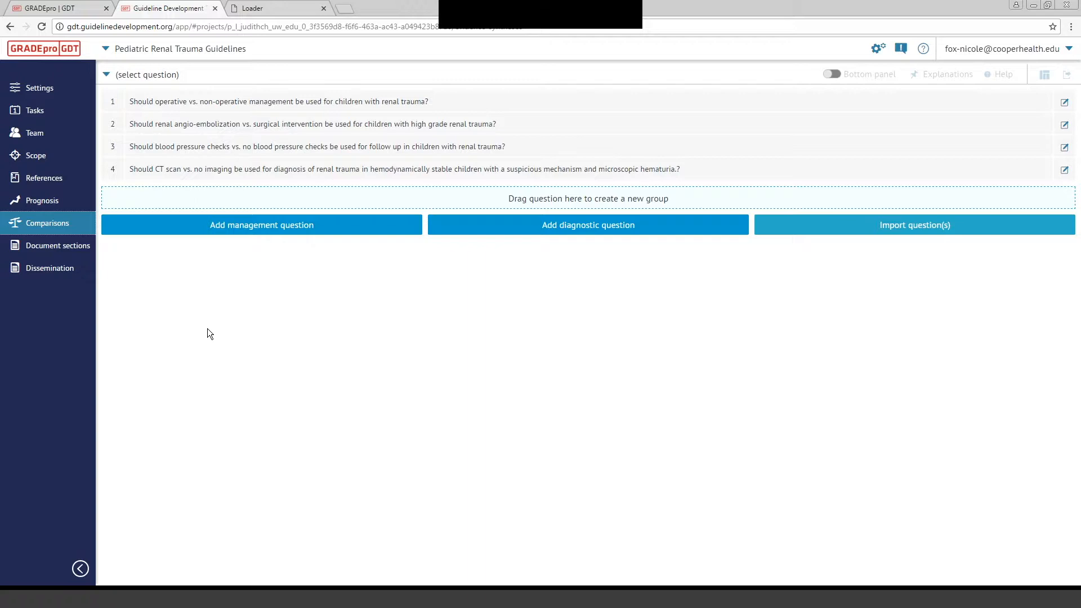
{"action": "mouse_move", "coordinate": [172, 288]}
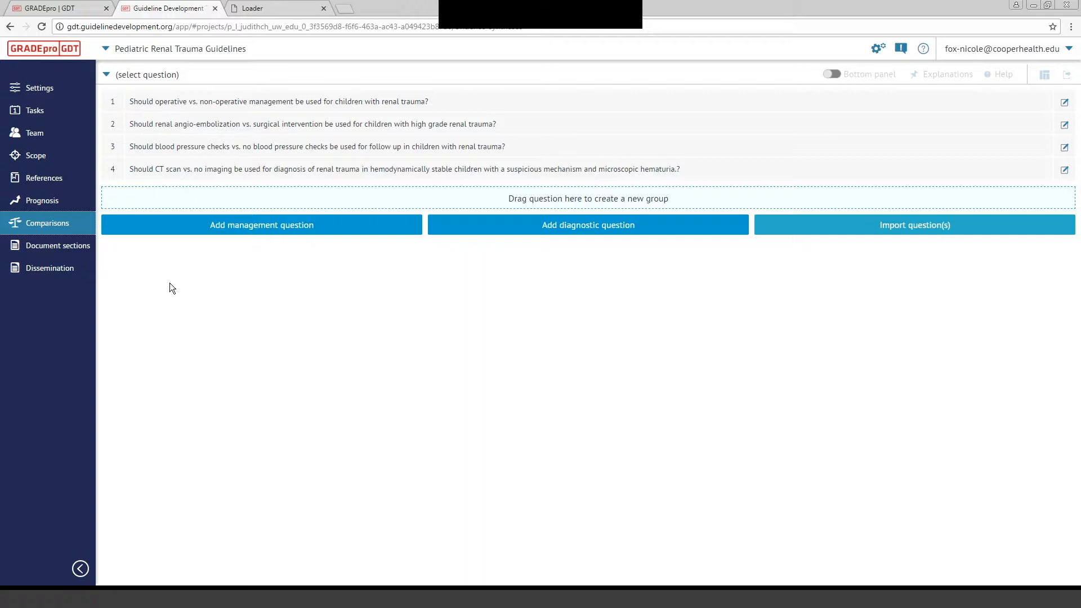
{"action": "mouse_move", "coordinate": [202, 323]}
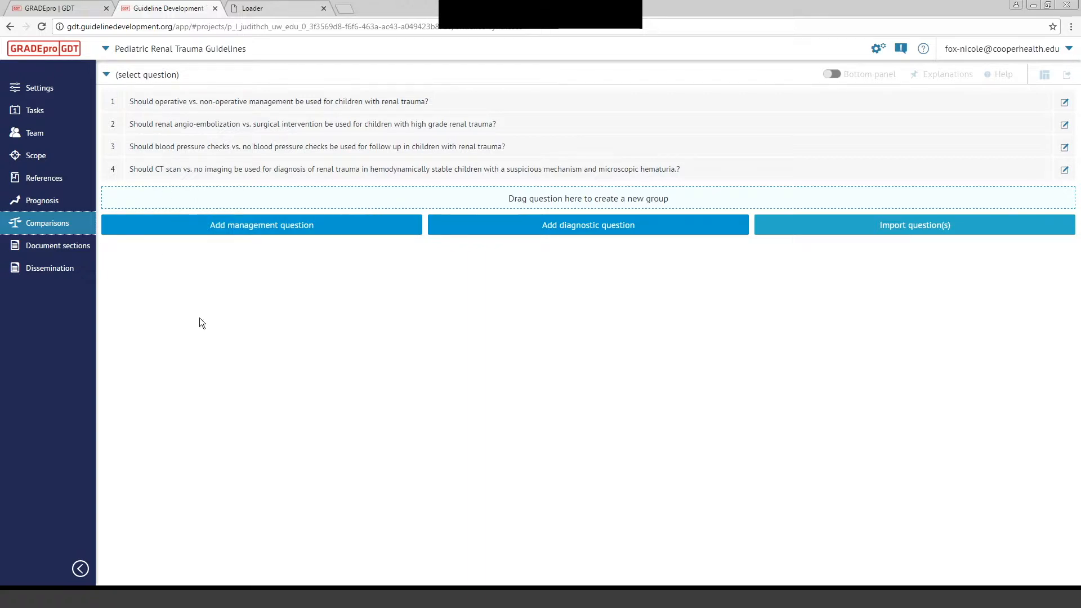
{"action": "mouse_move", "coordinate": [195, 309]}
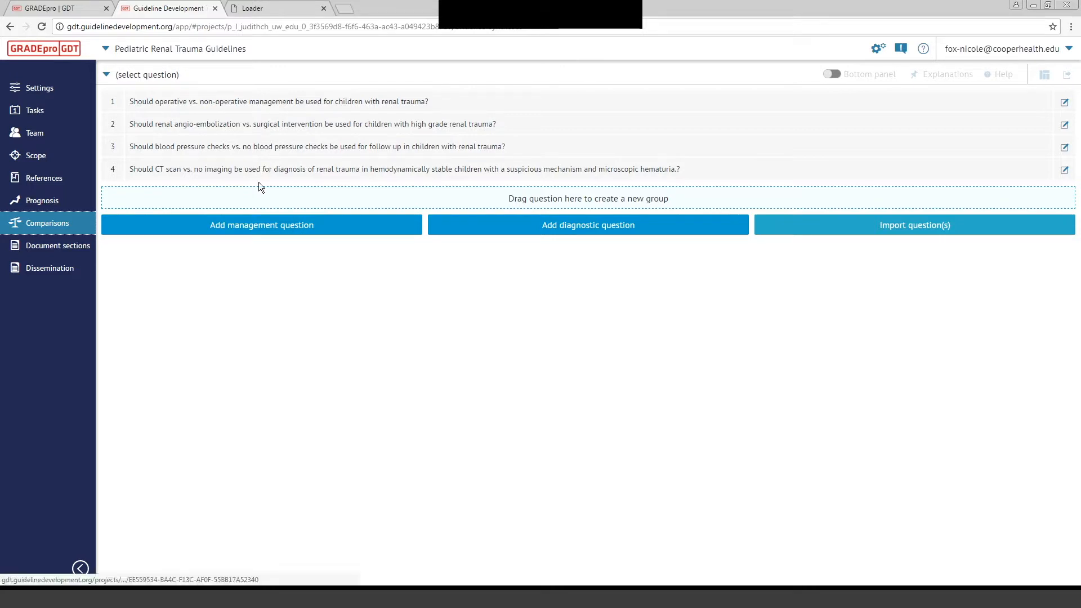
{"action": "left_click", "coordinate": [260, 224]}
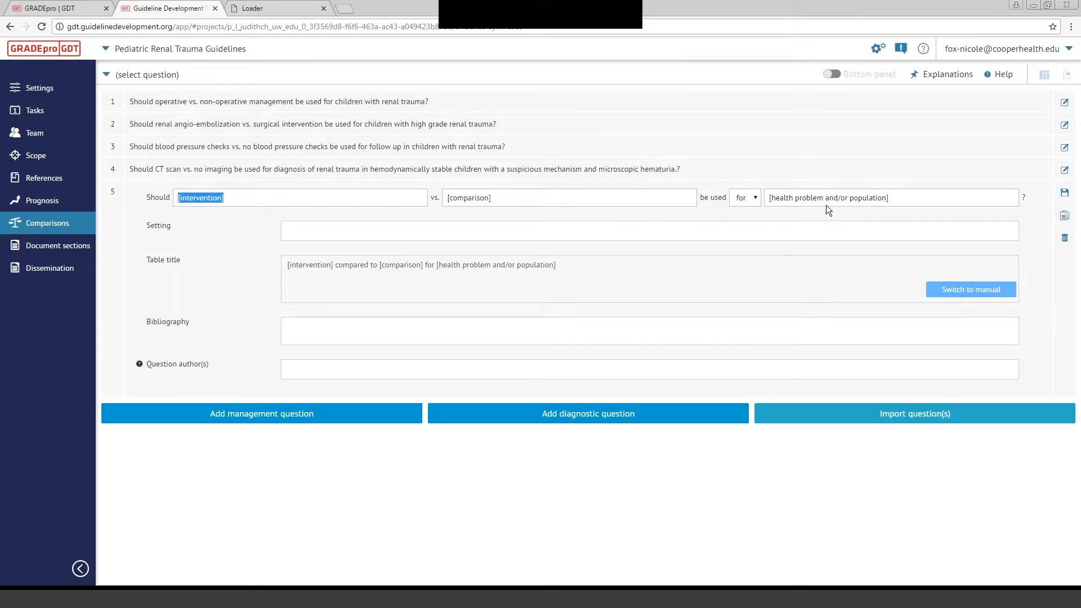
{"action": "mouse_move", "coordinate": [689, 233]}
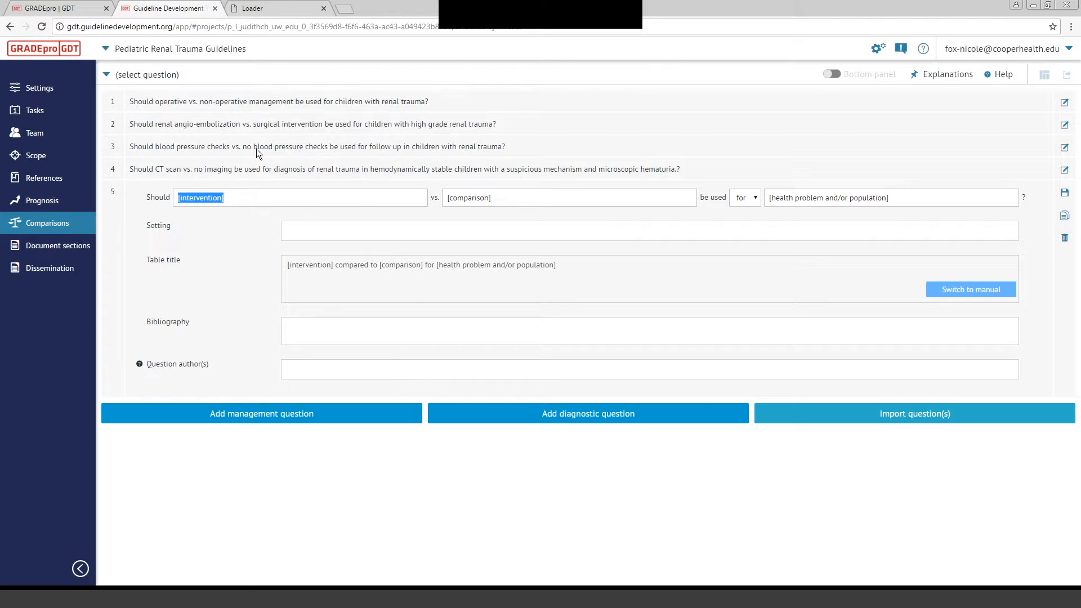
{"action": "mouse_move", "coordinate": [289, 172]}
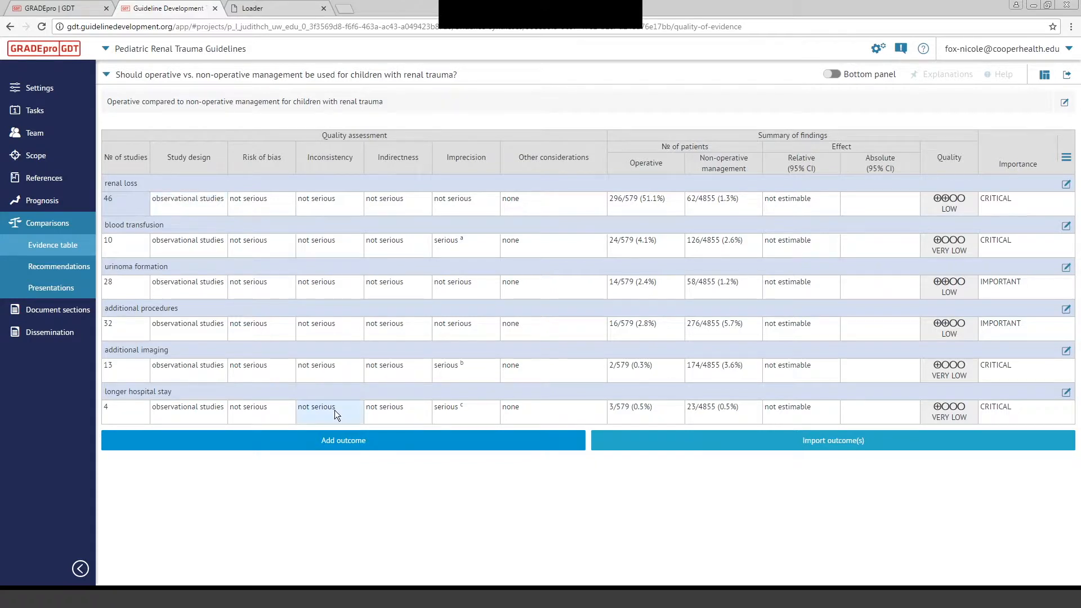
{"action": "mouse_move", "coordinate": [357, 464]}
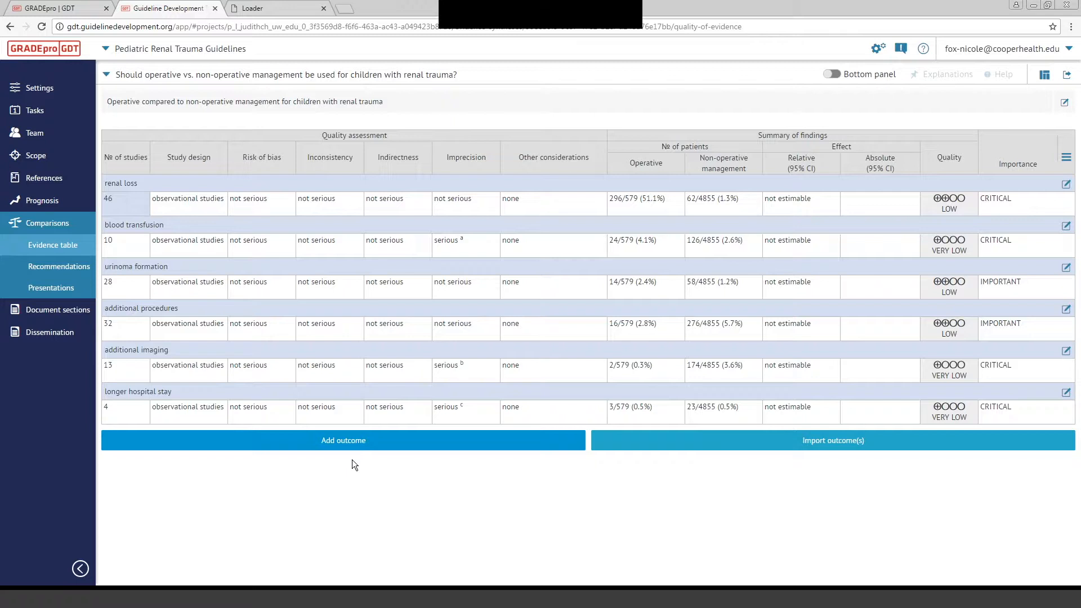
{"action": "mouse_move", "coordinate": [305, 430]}
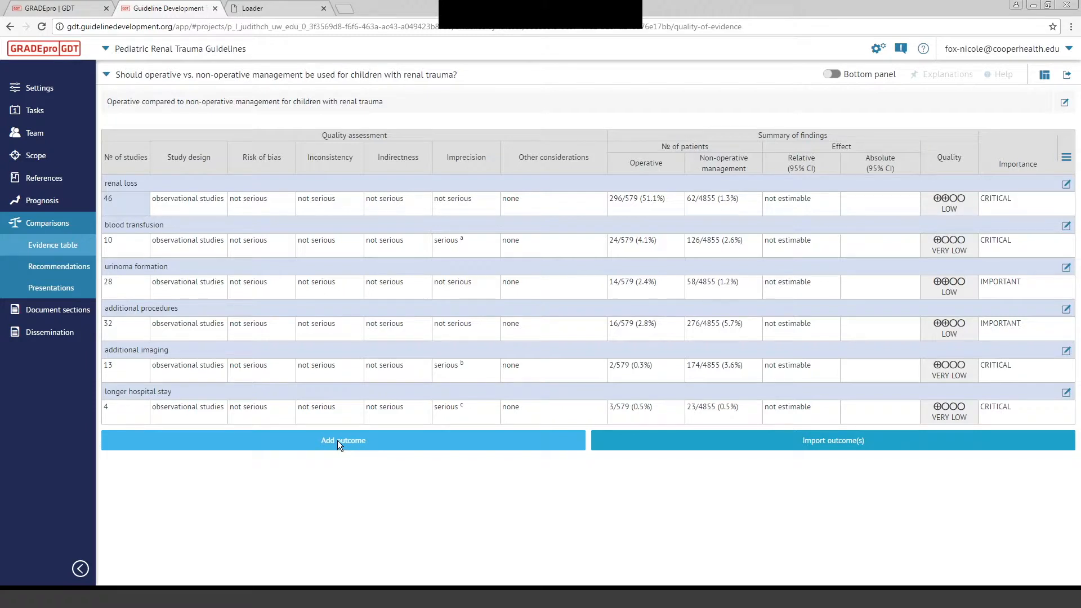
Add a 'New outcome' row under longer hospital stay and collapse its blank form
{"action": "left_click", "coordinate": [342, 440]}
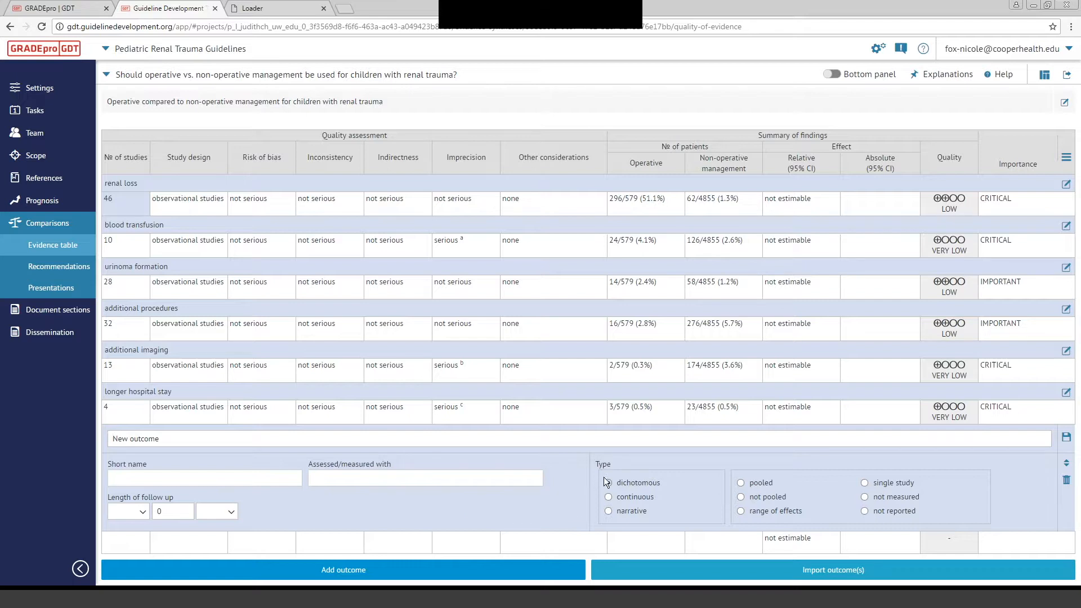
{"action": "left_click", "coordinate": [608, 481]}
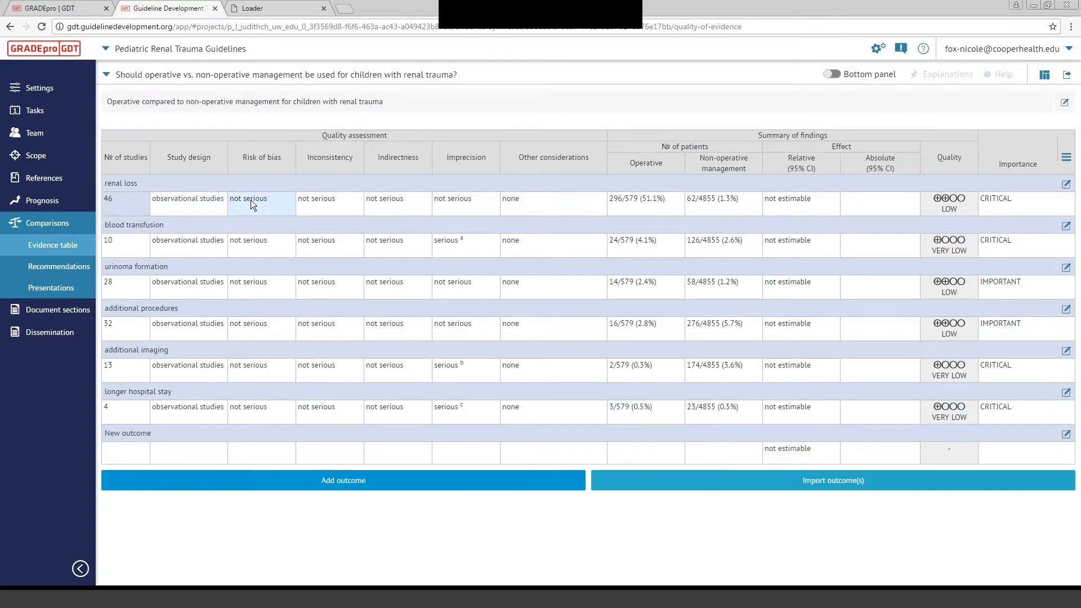
{"action": "mouse_move", "coordinate": [325, 204]}
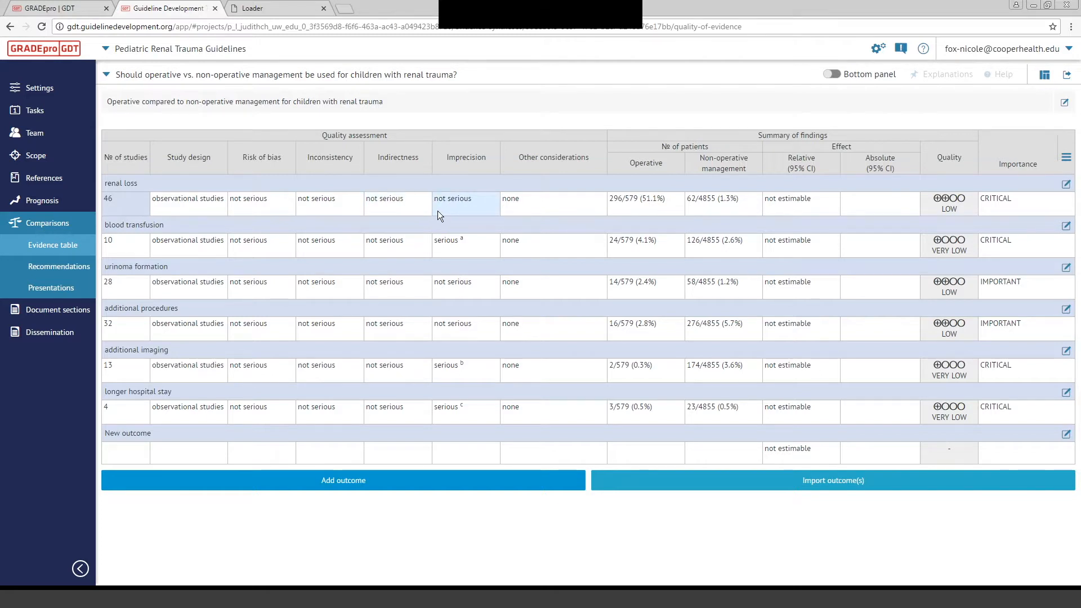
{"action": "mouse_move", "coordinate": [448, 230]}
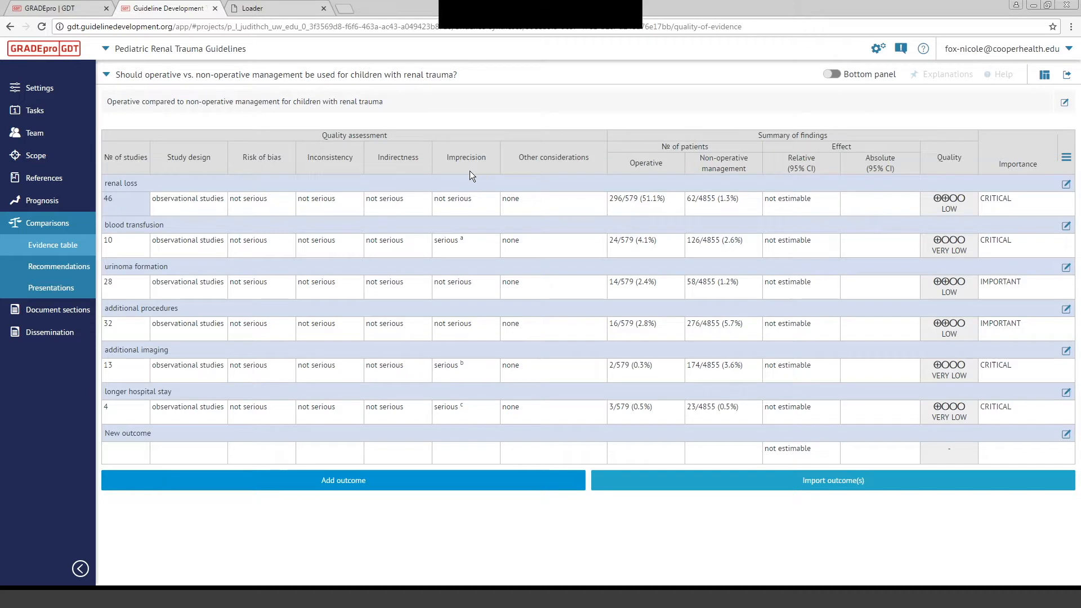
{"action": "mouse_move", "coordinate": [436, 147]}
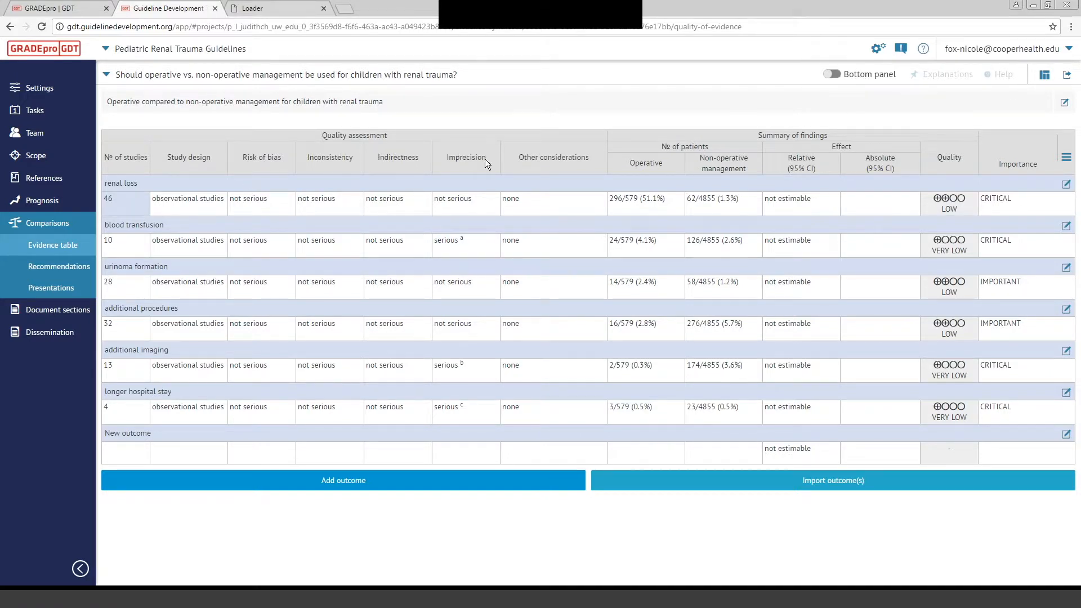
{"action": "mouse_move", "coordinate": [390, 181]}
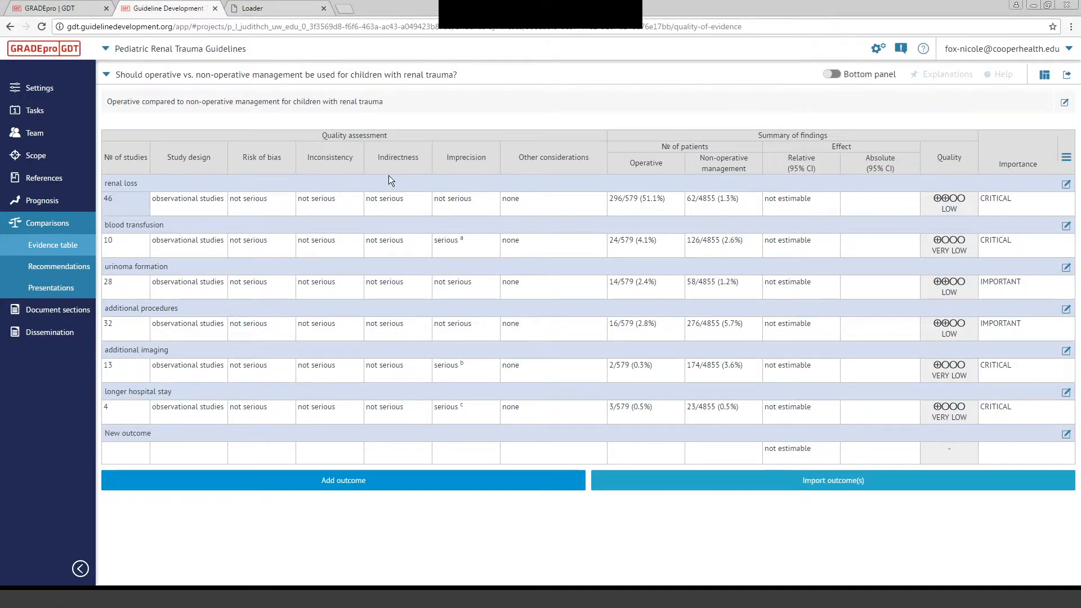
{"action": "left_click", "coordinate": [329, 203]}
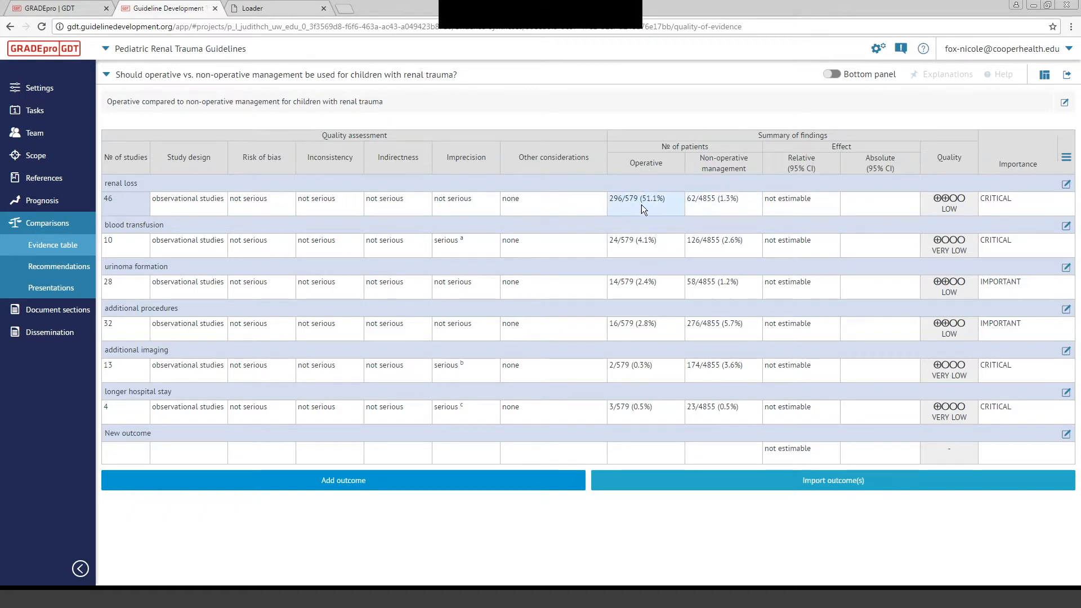
{"action": "left_click", "coordinate": [645, 199]}
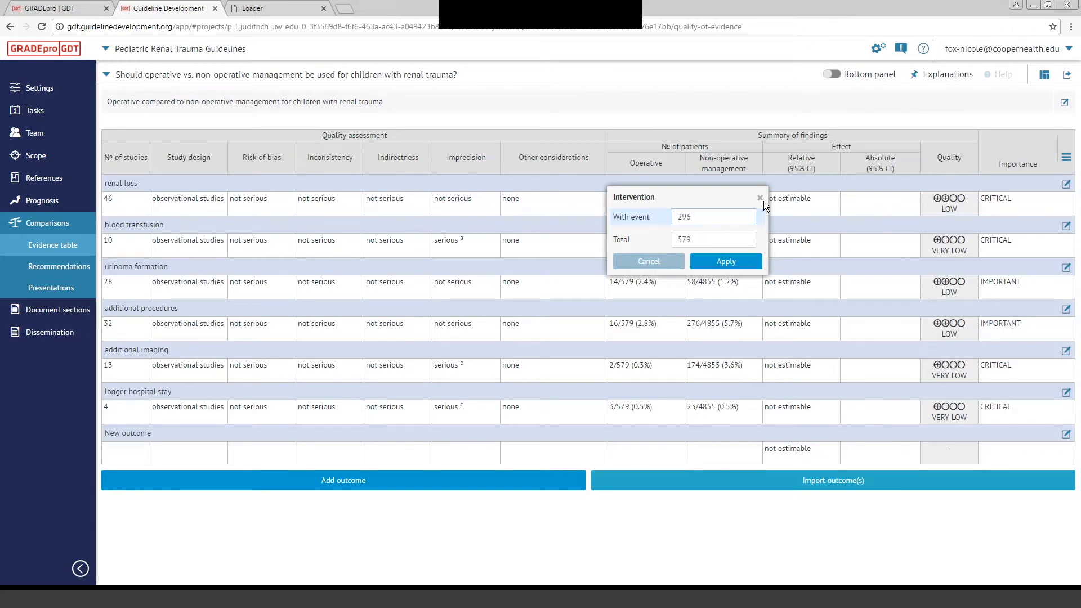
{"action": "left_click", "coordinate": [725, 261]}
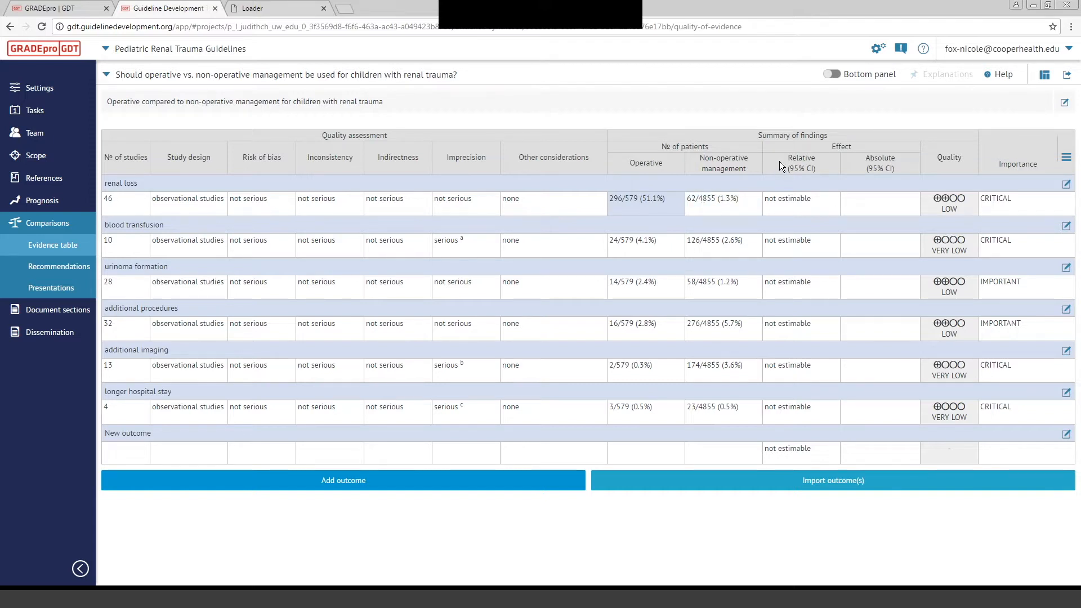
{"action": "mouse_move", "coordinate": [804, 178]}
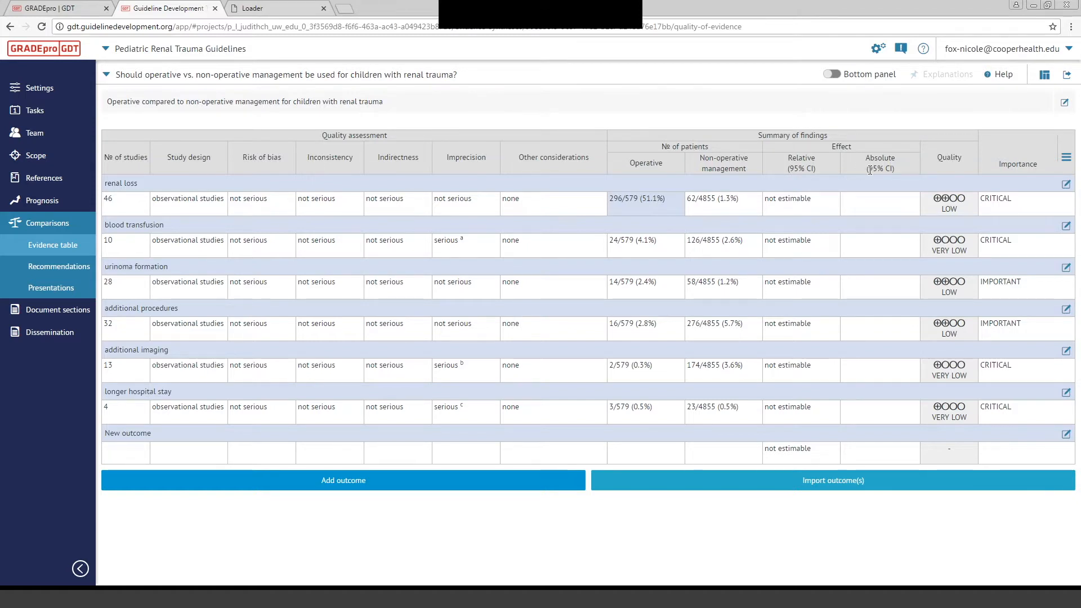
{"action": "mouse_move", "coordinate": [913, 174]}
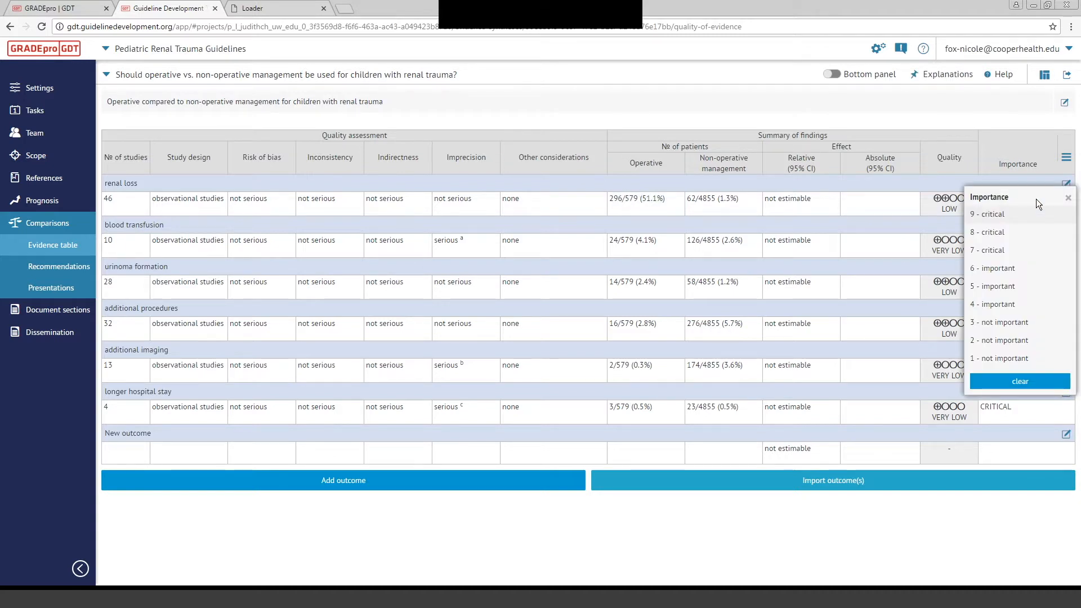
{"action": "mouse_move", "coordinate": [1012, 222]}
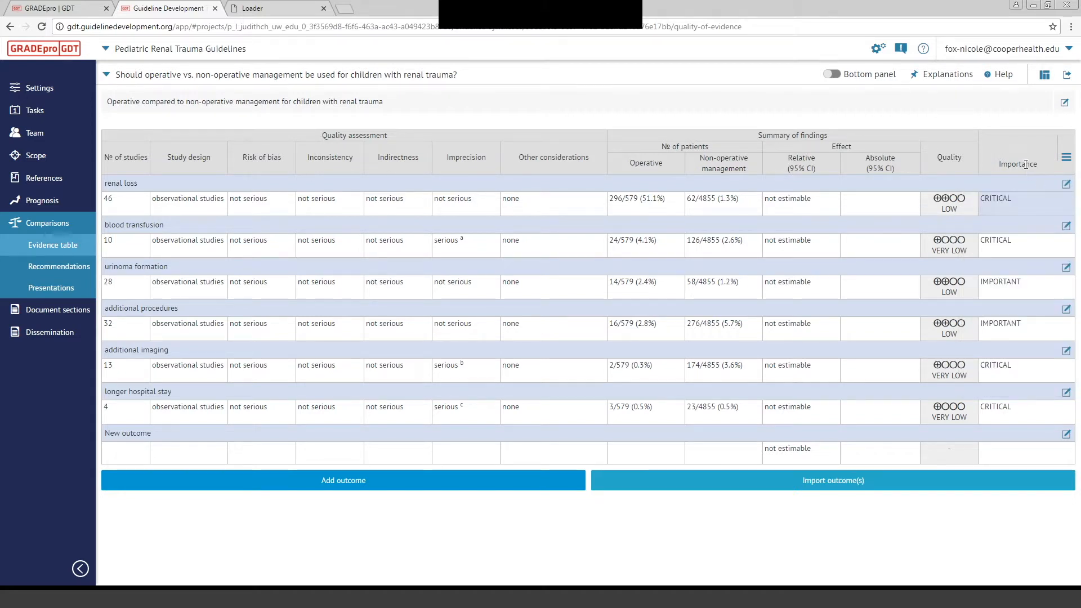
{"action": "left_click", "coordinate": [1067, 156]}
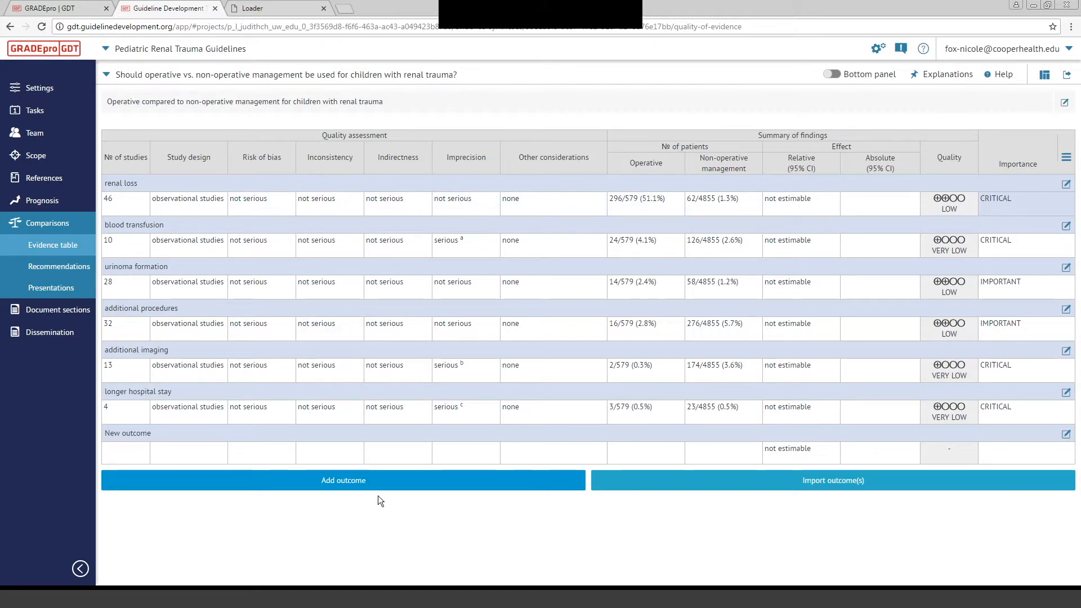
{"action": "mouse_move", "coordinate": [396, 183]}
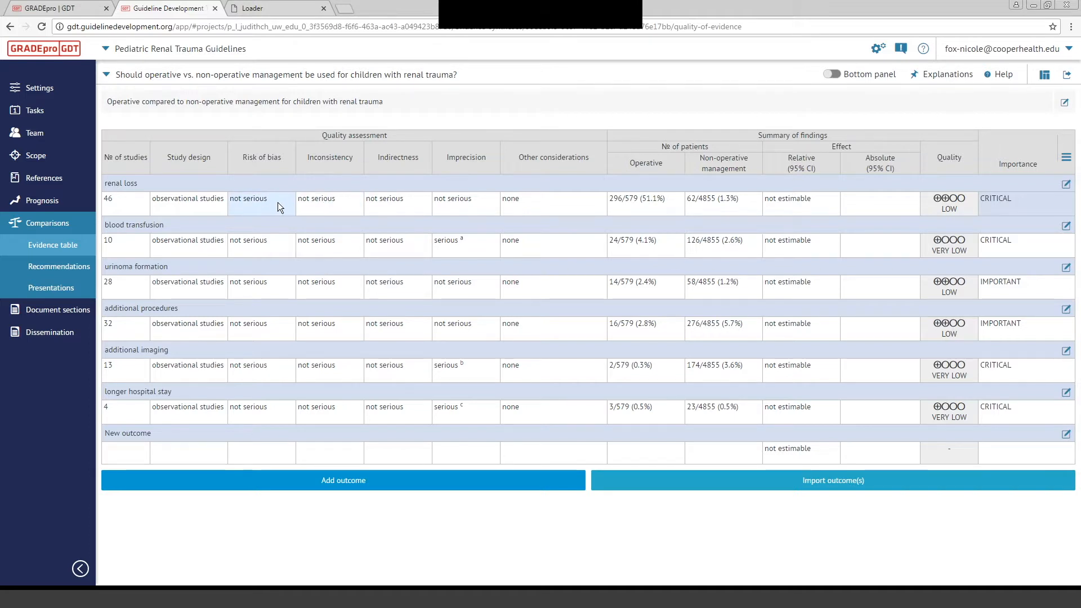
{"action": "left_click", "coordinate": [261, 198]}
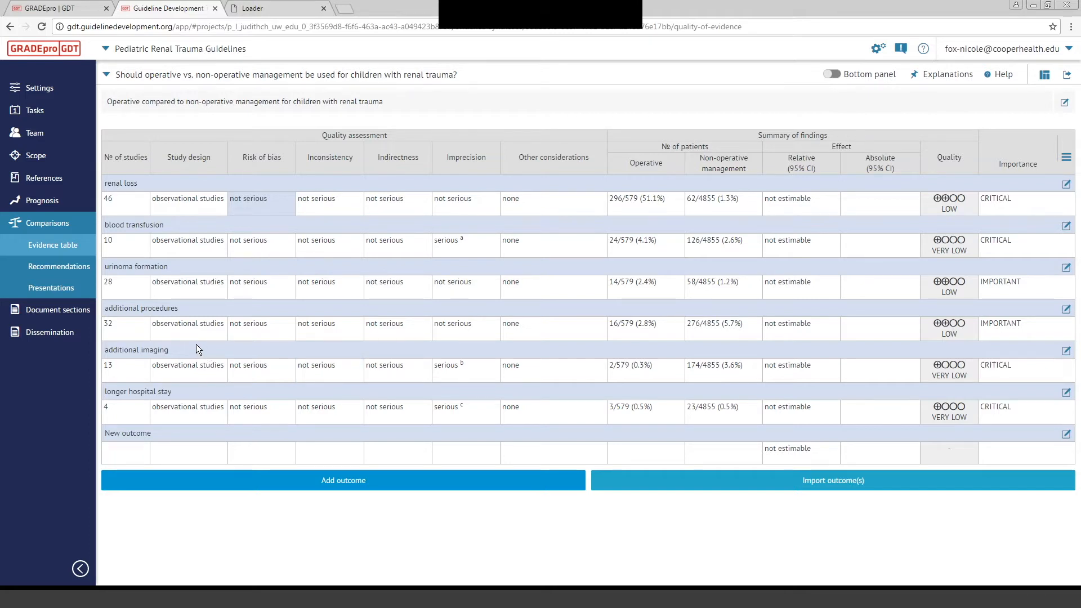
{"action": "mouse_move", "coordinate": [460, 354]}
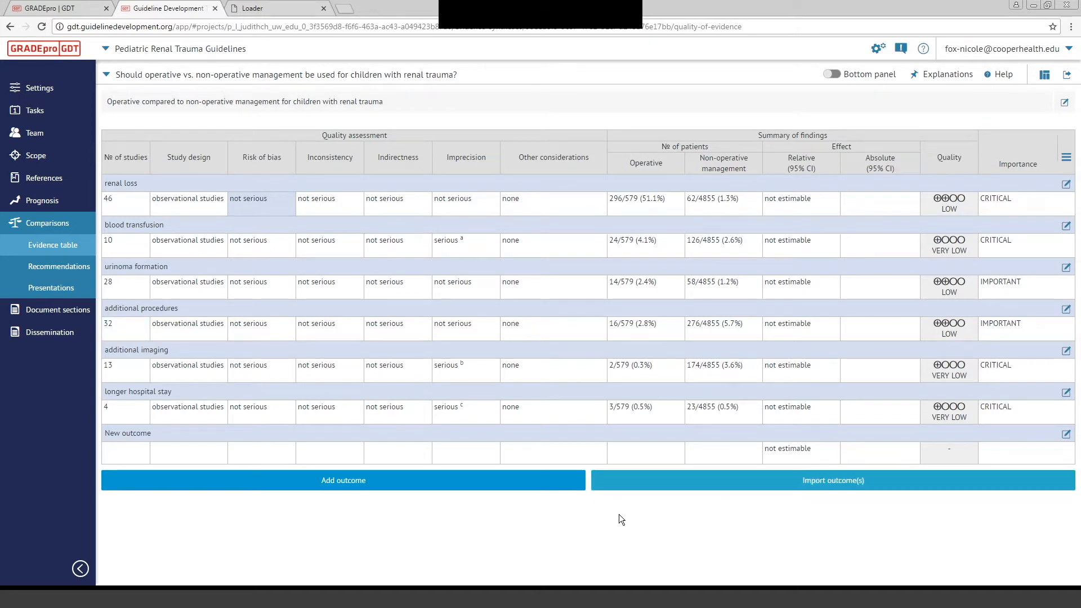
{"action": "mouse_move", "coordinate": [546, 567]}
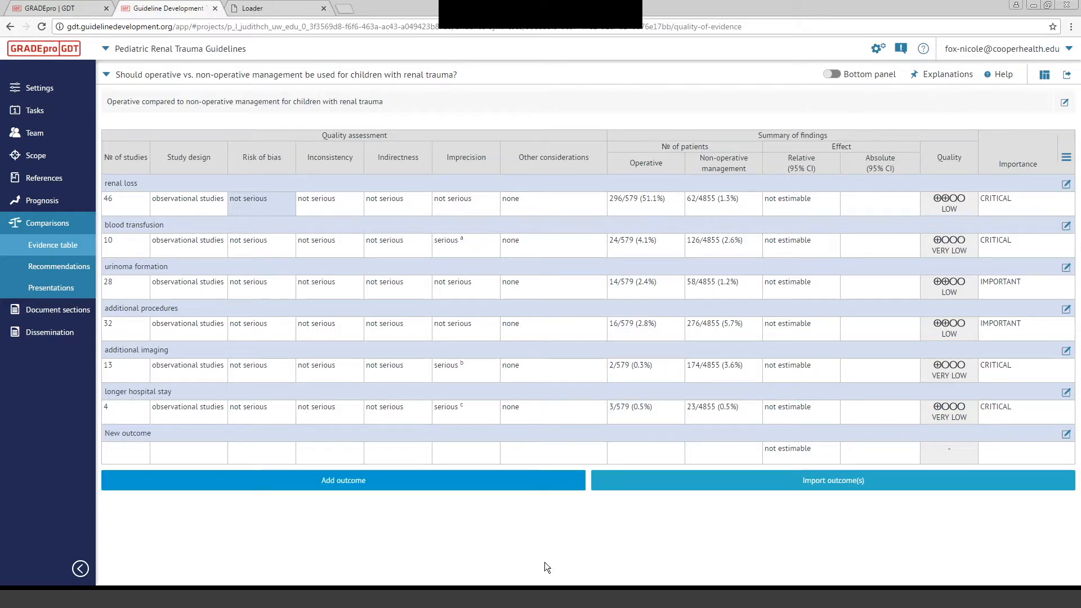
{"action": "mouse_move", "coordinate": [59, 267]}
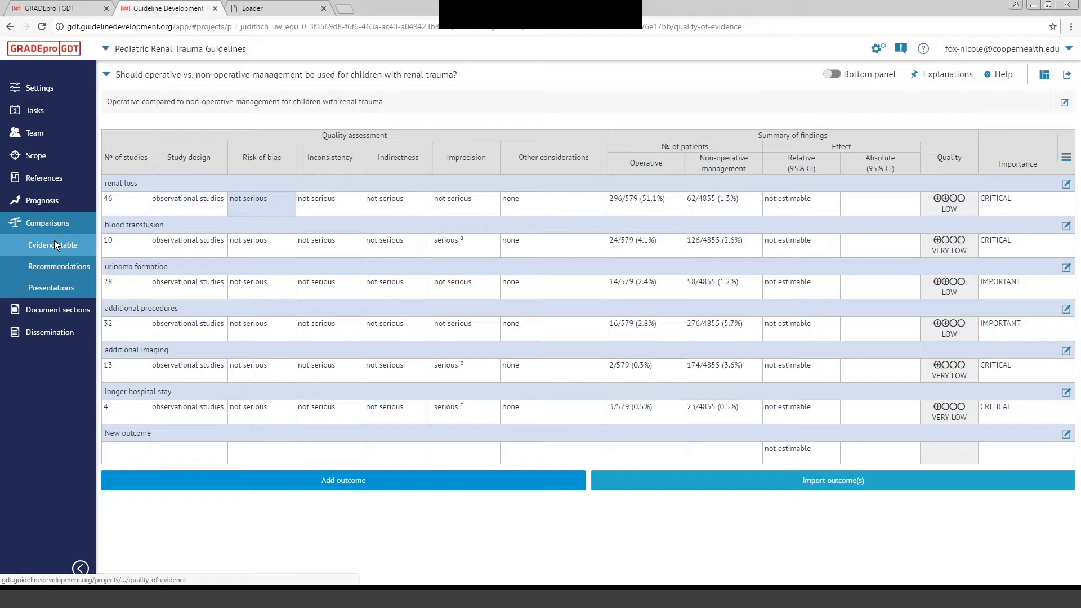
{"action": "mouse_move", "coordinate": [59, 266]}
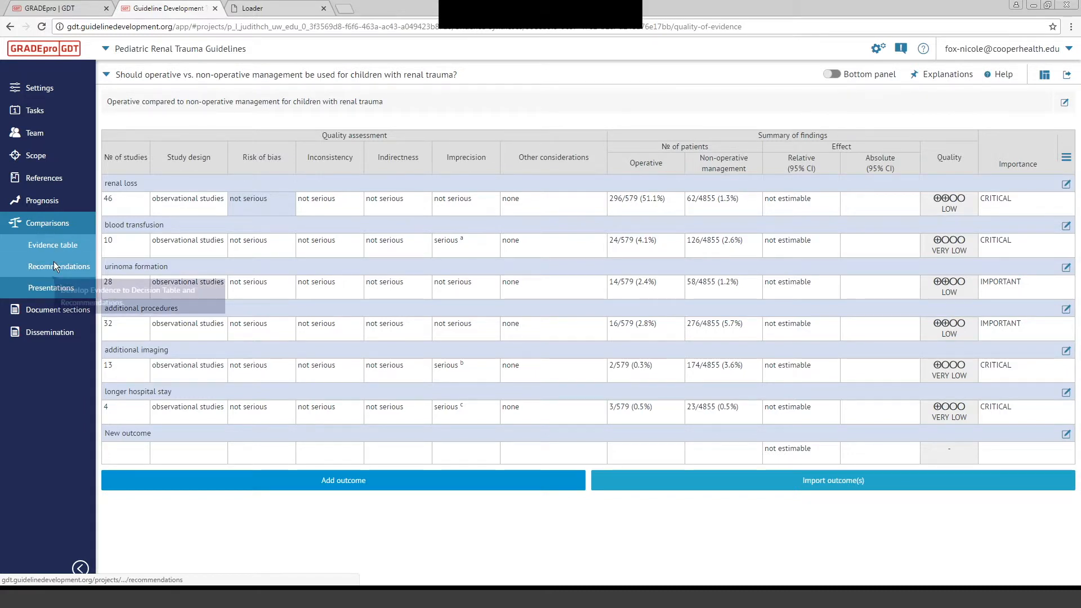
View Recommendations for operative vs. non-operative management, then go to Presentations
{"action": "left_click", "coordinate": [59, 266]}
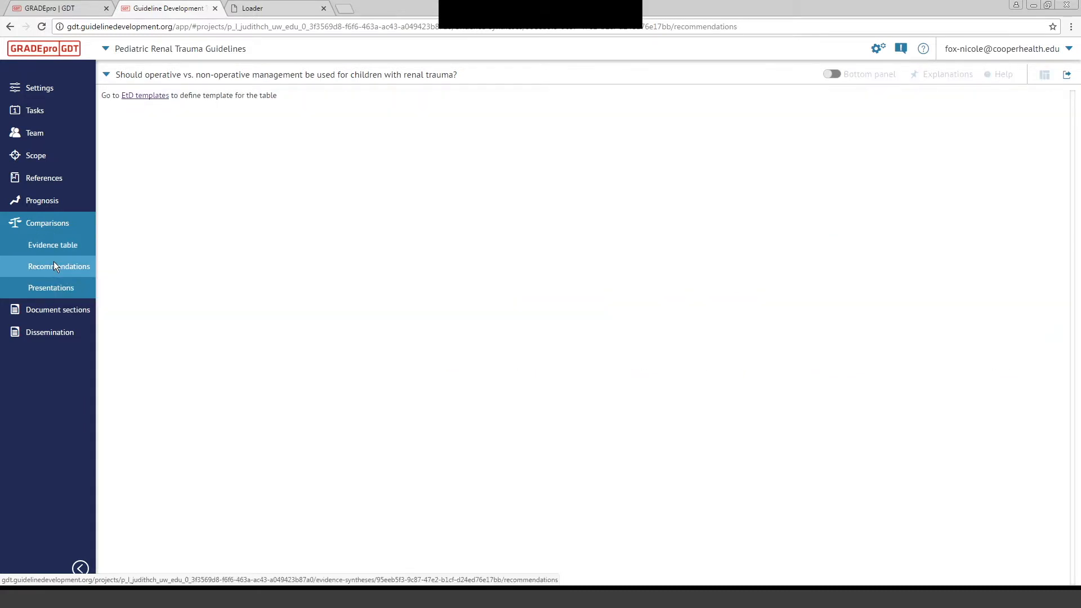
{"action": "left_click", "coordinate": [106, 75]}
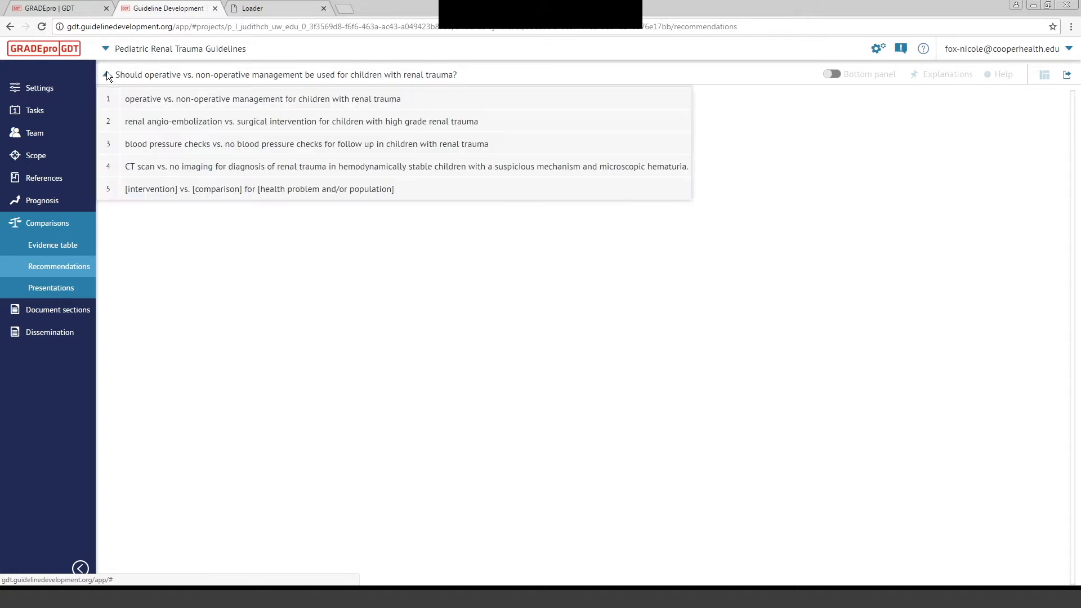
{"action": "left_click", "coordinate": [106, 74]}
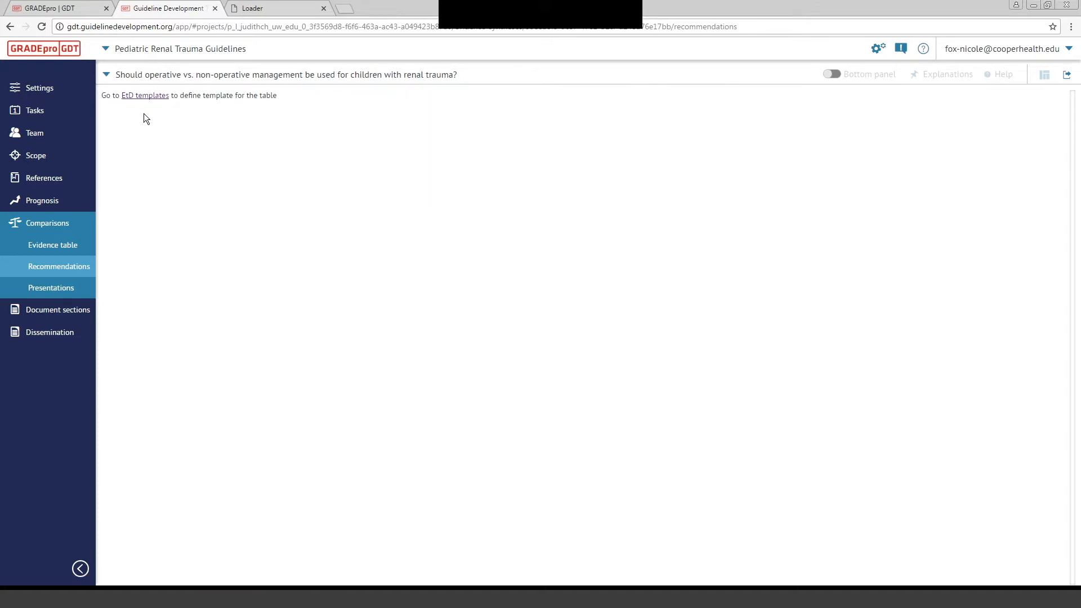
{"action": "mouse_move", "coordinate": [191, 108]}
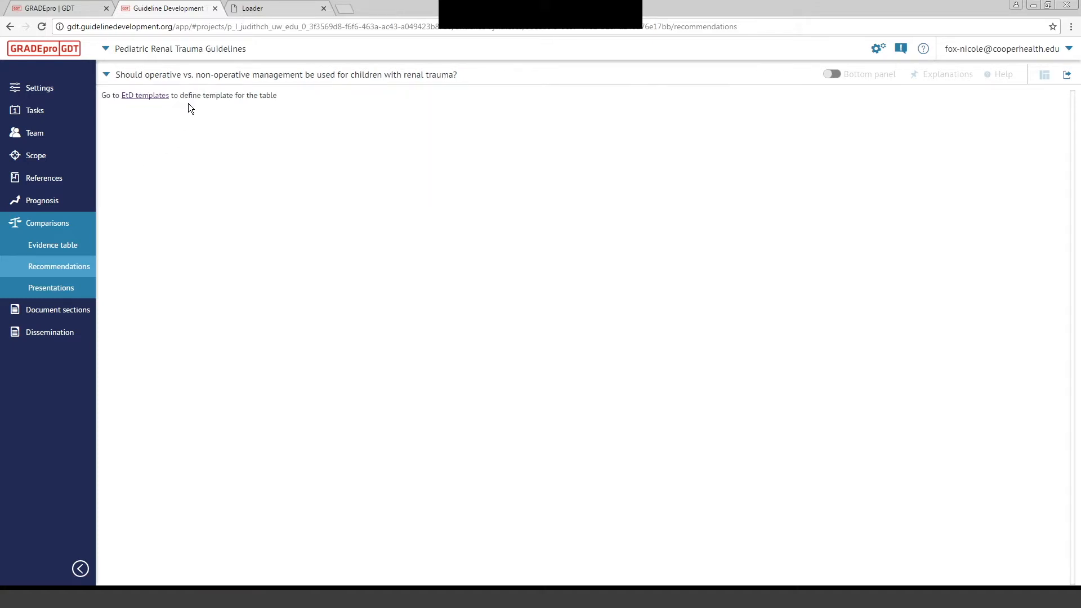
{"action": "left_click", "coordinate": [50, 288]}
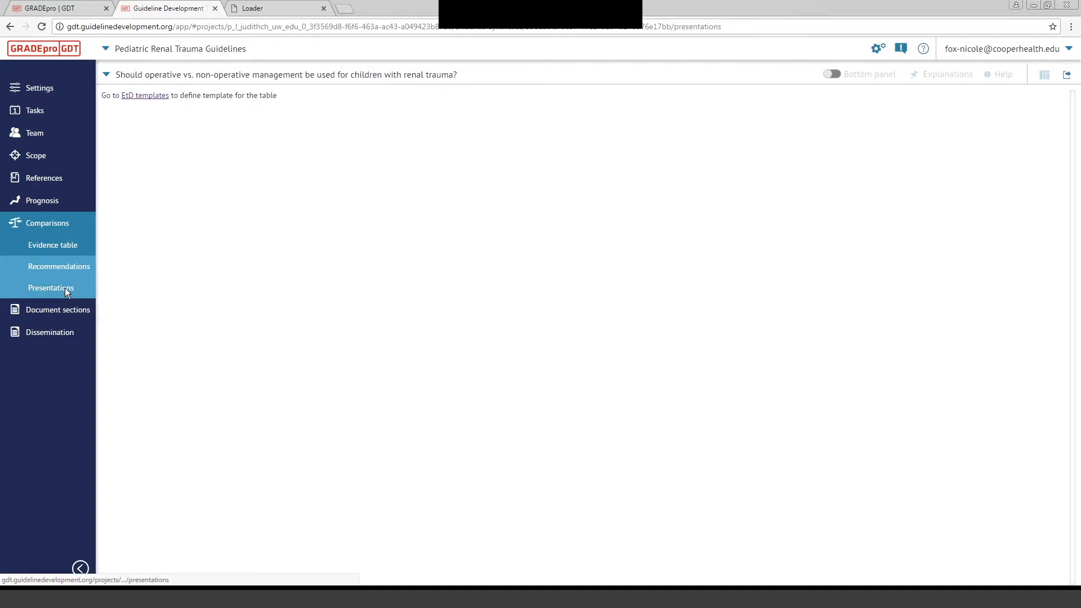
Load the Presentations page describing summaries for clinicians, patients and policymakers
{"action": "left_click", "coordinate": [50, 288]}
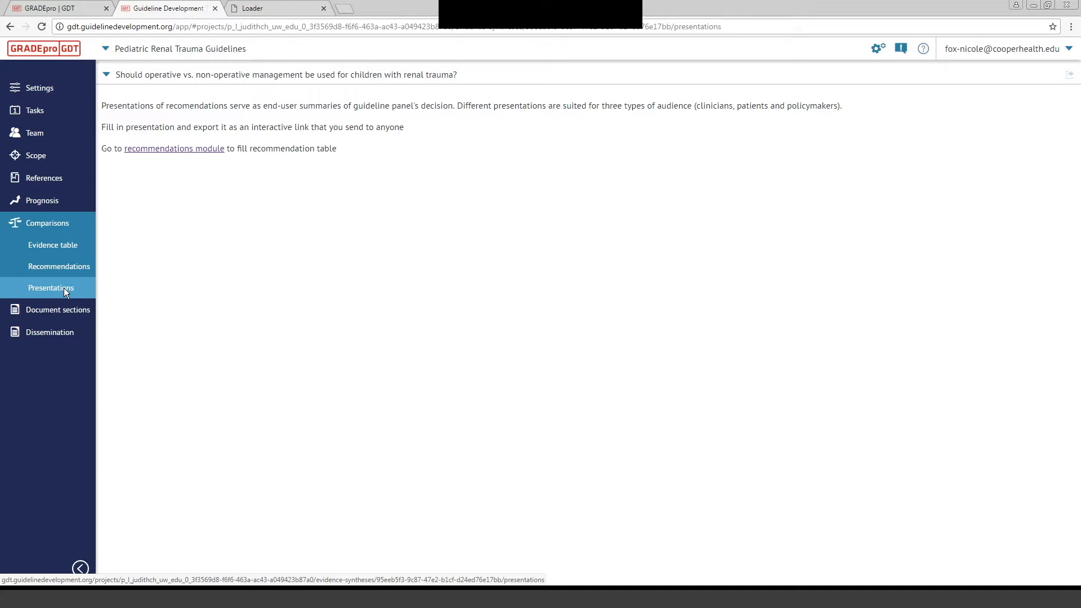
{"action": "mouse_move", "coordinate": [383, 221]}
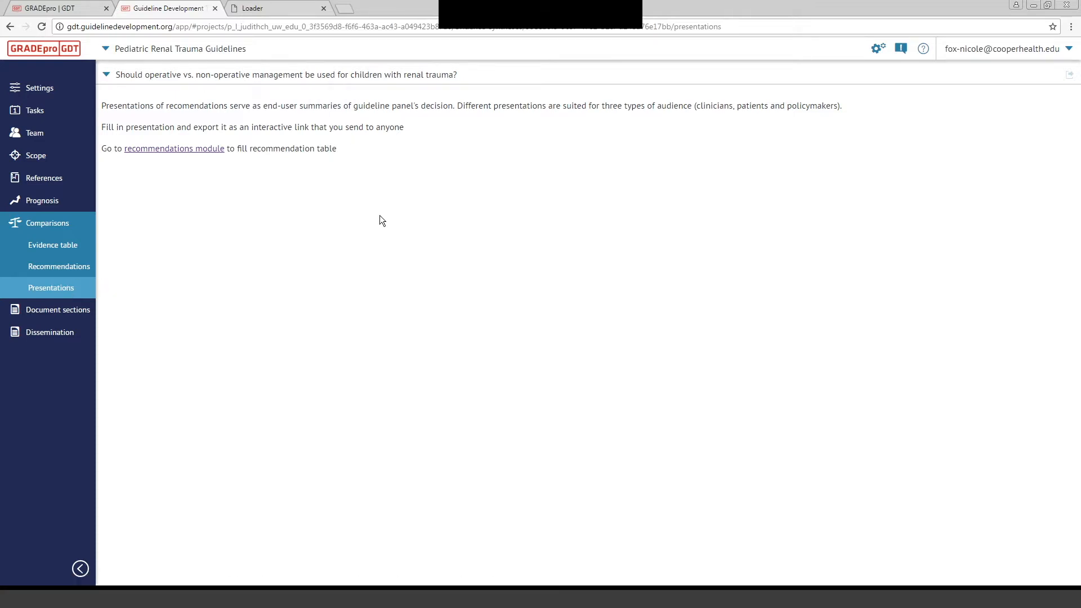
{"action": "mouse_move", "coordinate": [241, 299]}
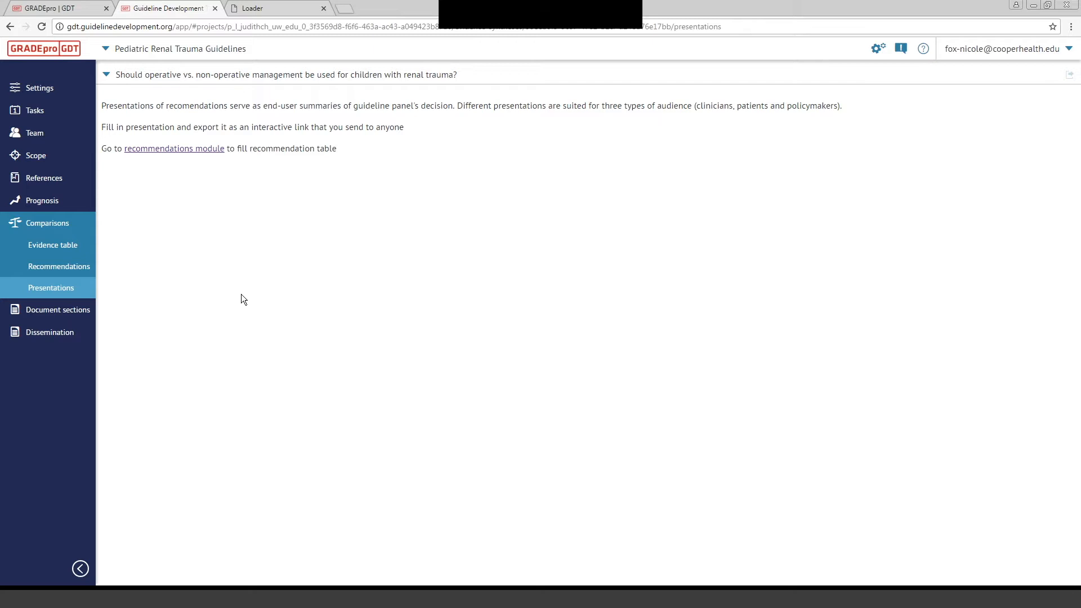
{"action": "mouse_move", "coordinate": [235, 280]}
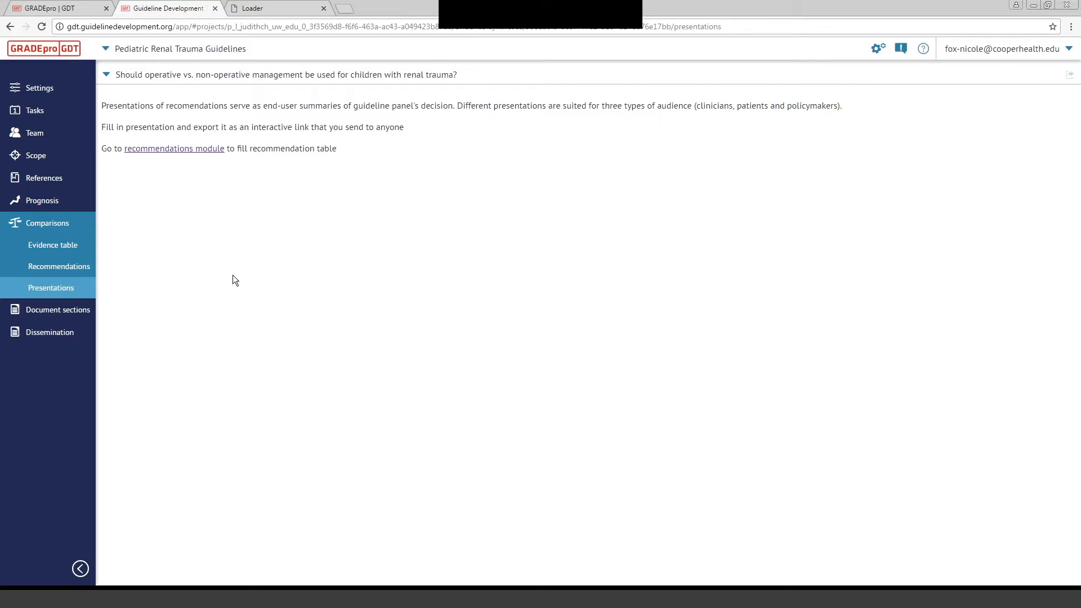
{"action": "mouse_move", "coordinate": [128, 373]}
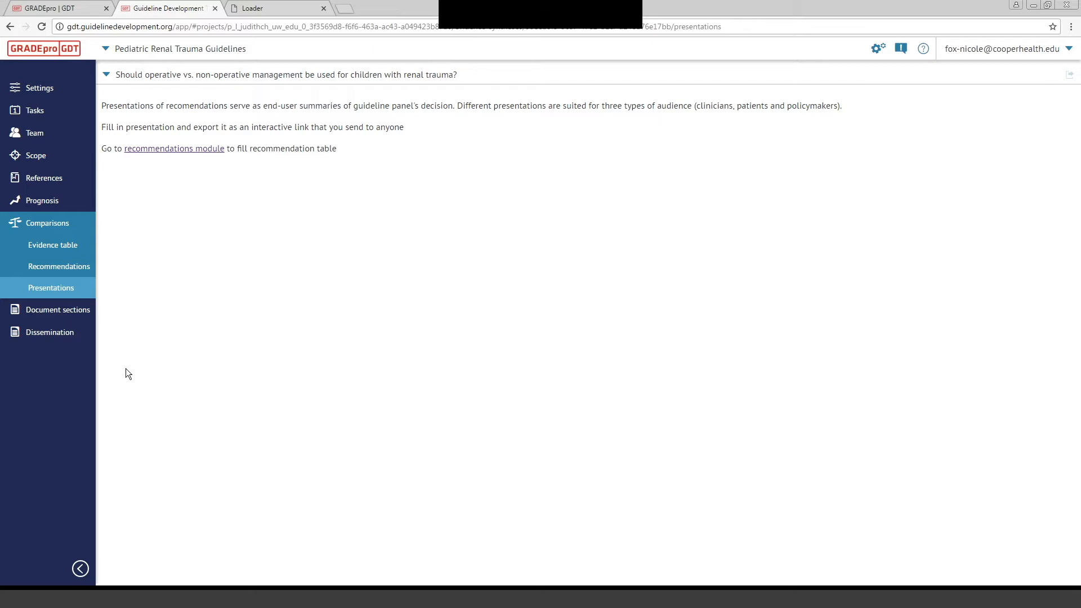
{"action": "mouse_move", "coordinate": [58, 309]}
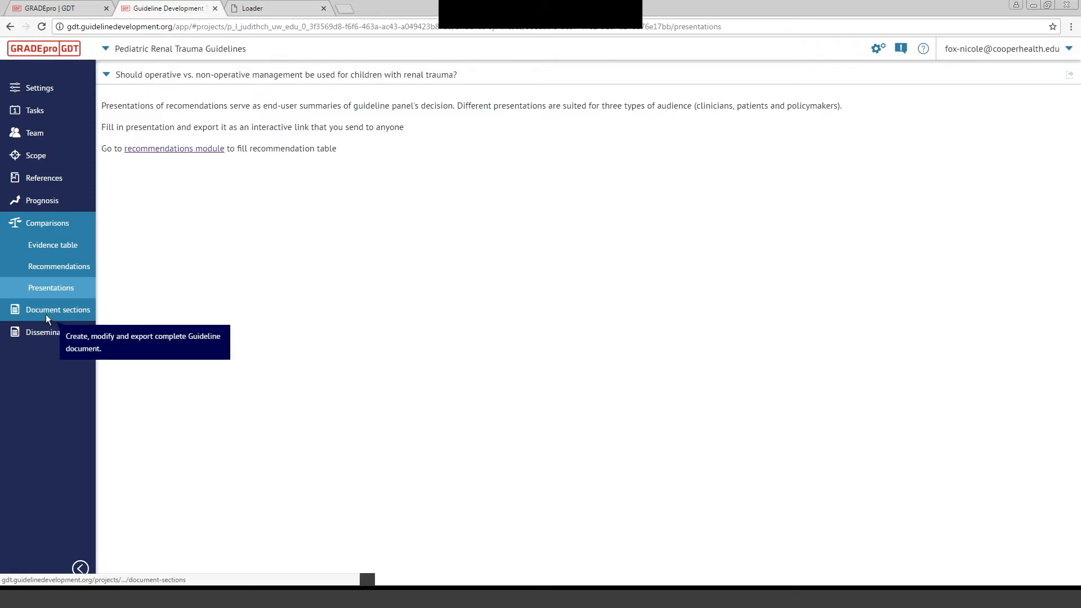
Show the Pediatric Renal Trauma Guidelines document draft and its sections list
{"action": "left_click", "coordinate": [58, 309]}
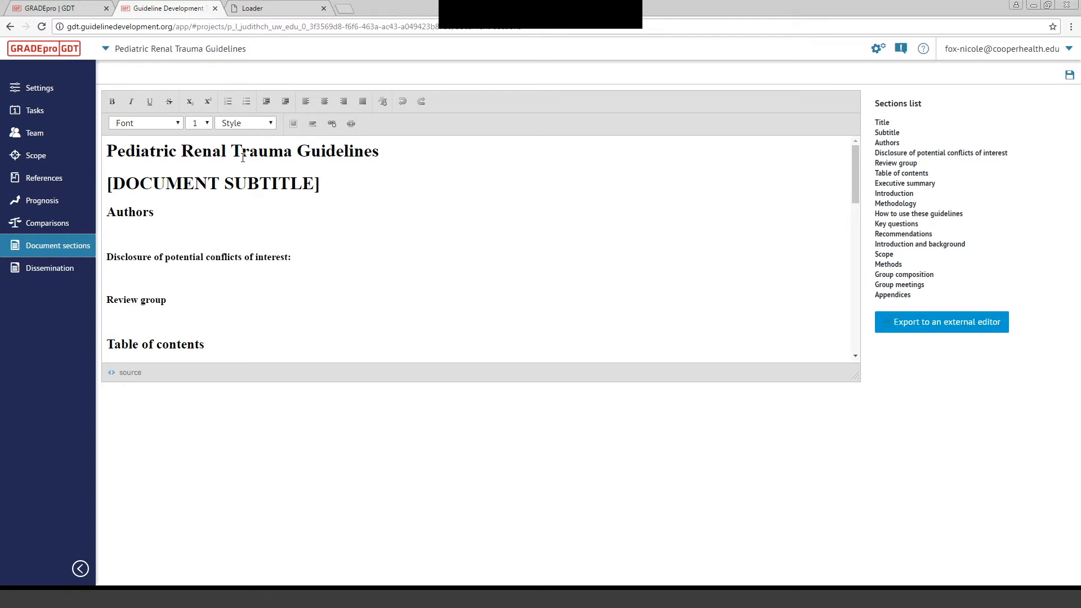
{"action": "mouse_move", "coordinate": [442, 193]}
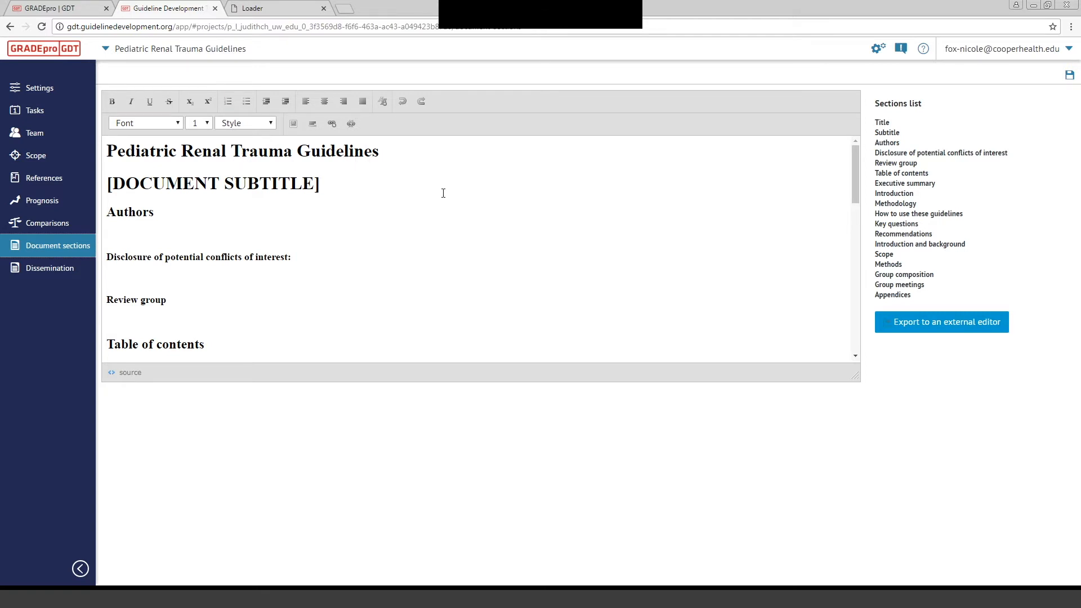
{"action": "mouse_move", "coordinate": [473, 193]}
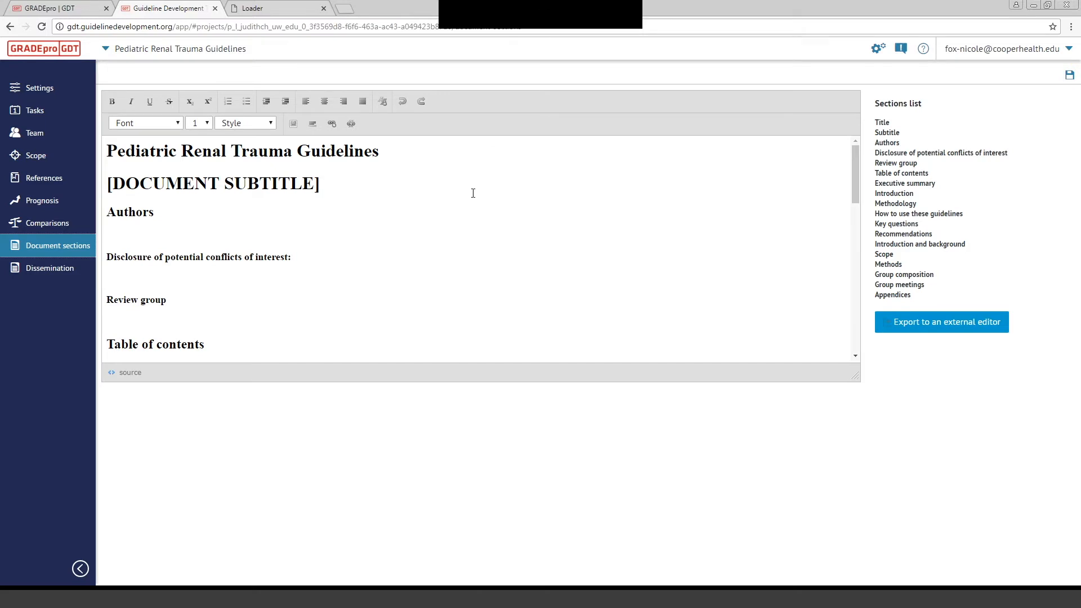
{"action": "mouse_move", "coordinate": [570, 221]}
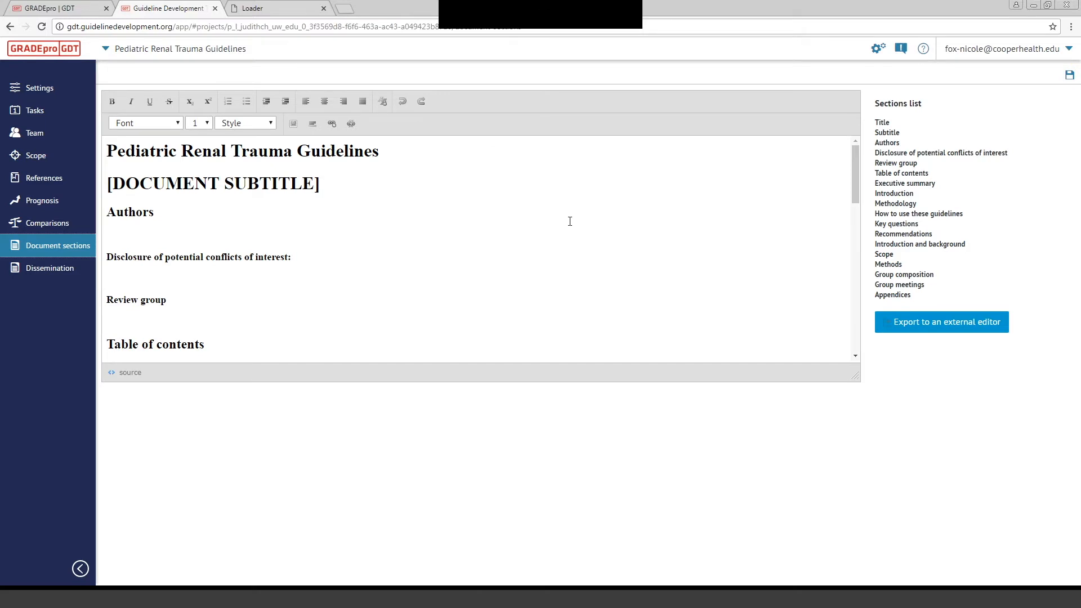
{"action": "mouse_move", "coordinate": [636, 222]}
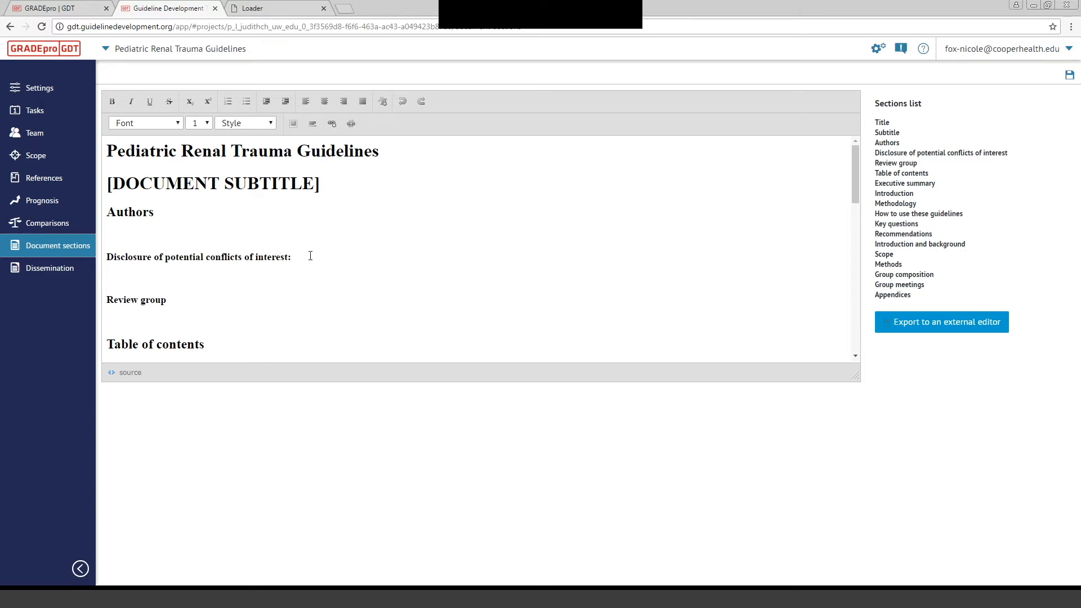
{"action": "mouse_move", "coordinate": [209, 248]}
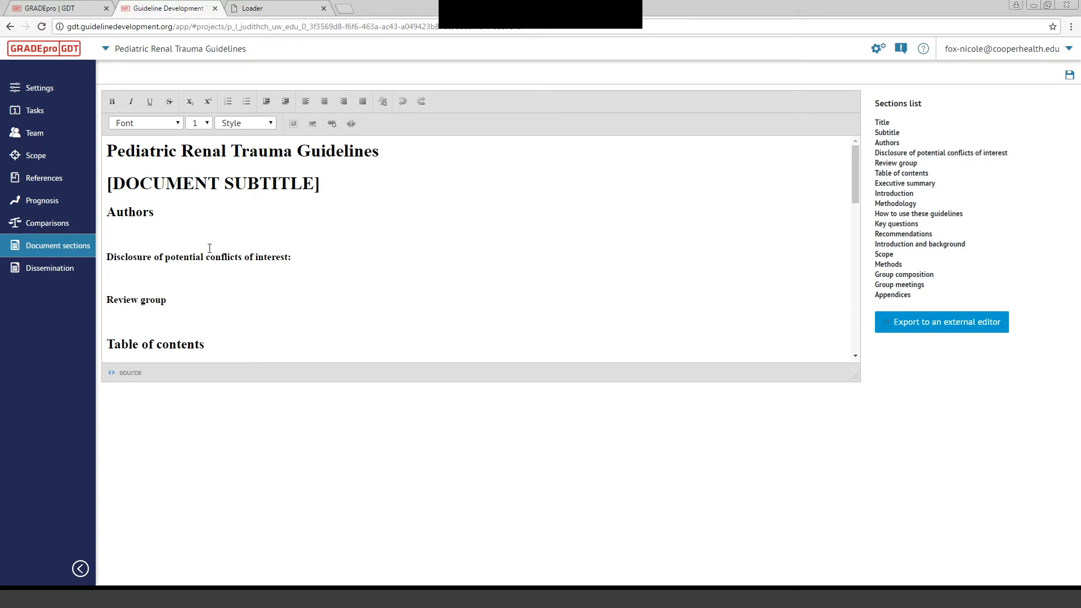
{"action": "mouse_move", "coordinate": [409, 205]}
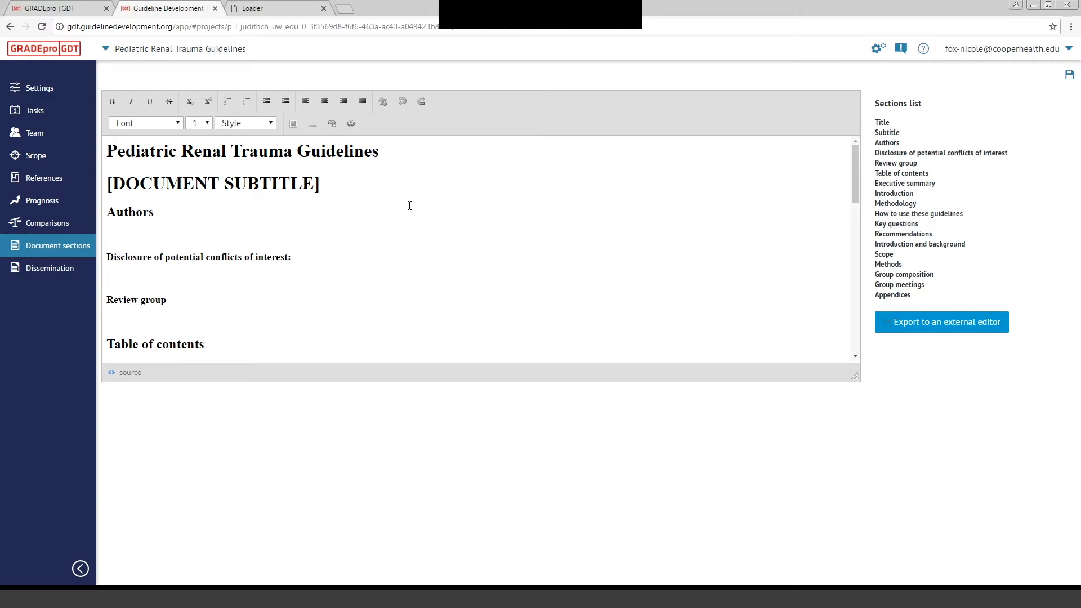
{"action": "mouse_move", "coordinate": [399, 237]}
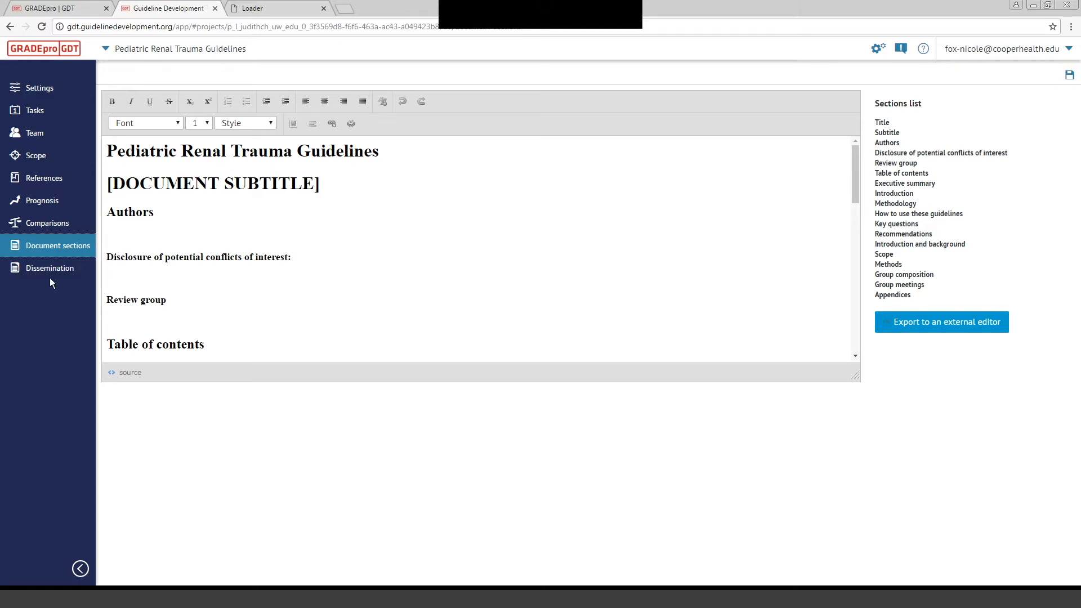
Show the Dissemination Publish page with DBEP and mobile app options
{"action": "left_click", "coordinate": [49, 268]}
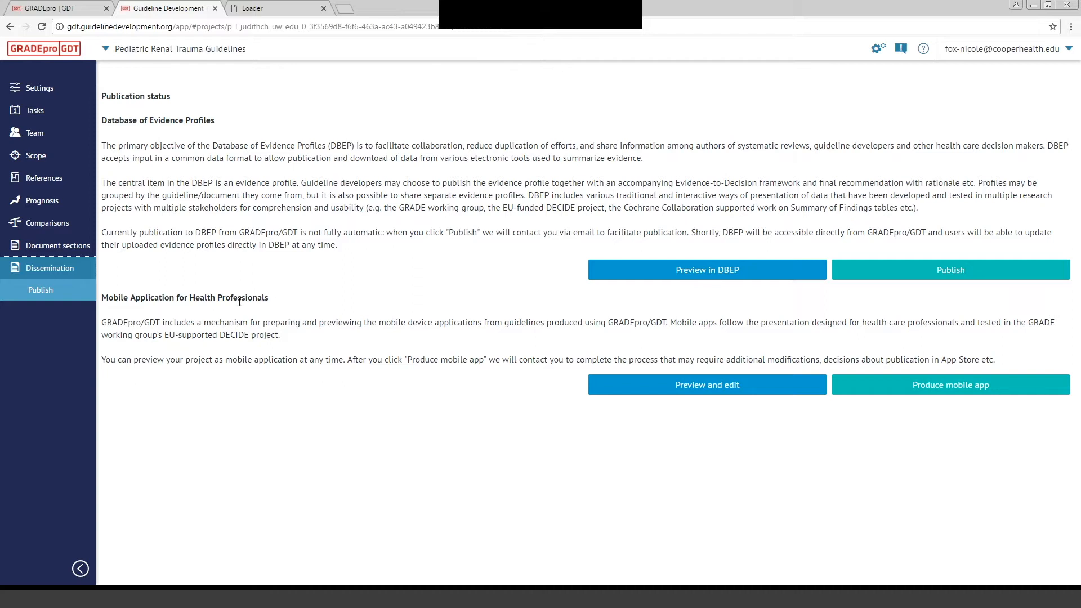
{"action": "mouse_move", "coordinate": [706, 385]}
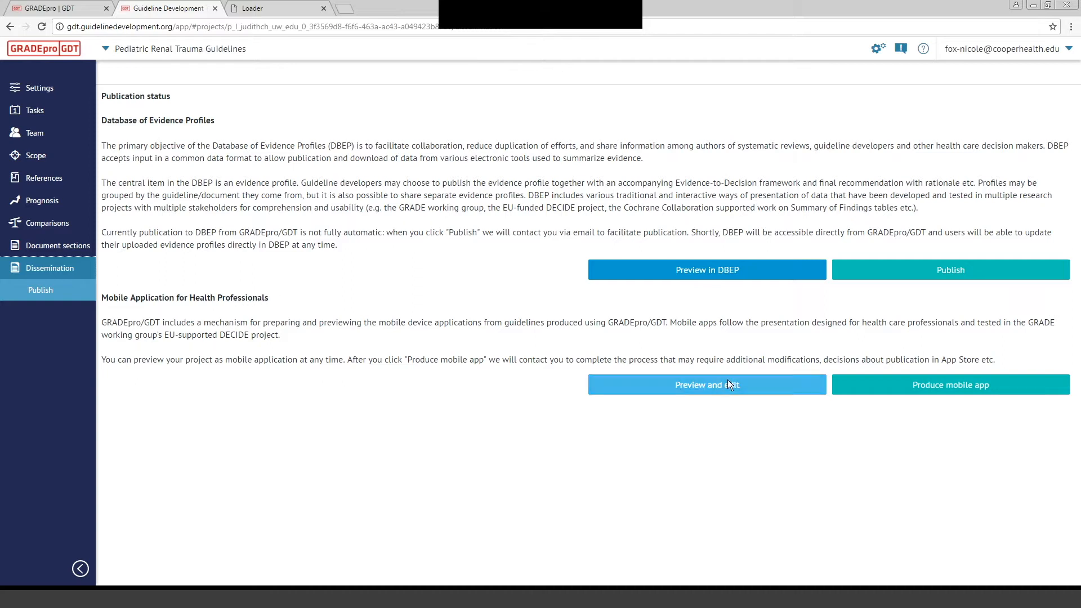
{"action": "mouse_move", "coordinate": [596, 374]}
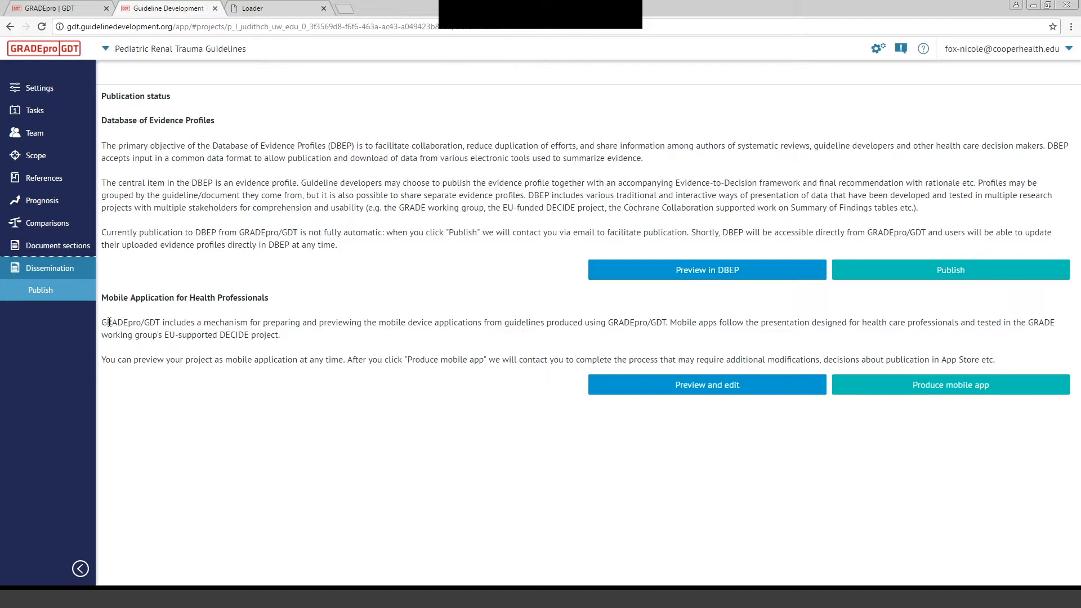
{"action": "mouse_move", "coordinate": [48, 268]}
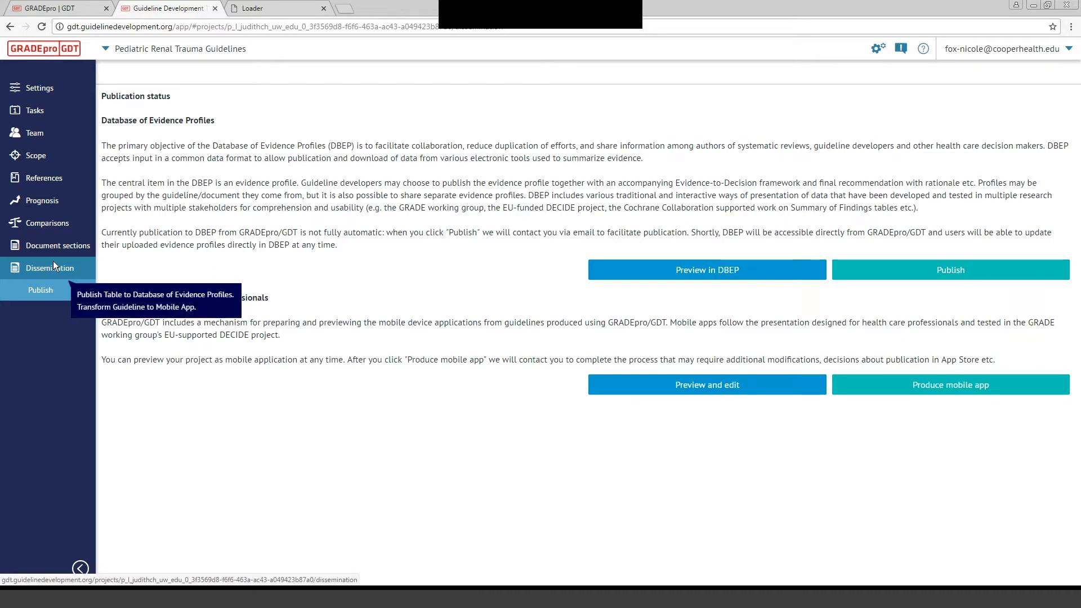
Return to the five comparison questions and open the modules and language settings menu
{"action": "left_click", "coordinate": [47, 223]}
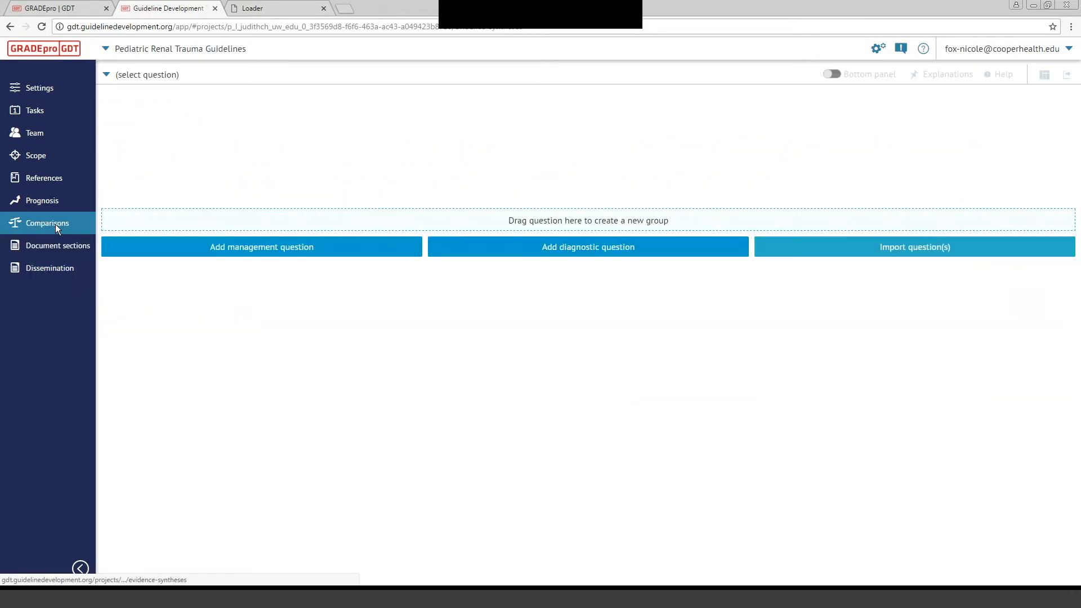
{"action": "left_click", "coordinate": [46, 223]}
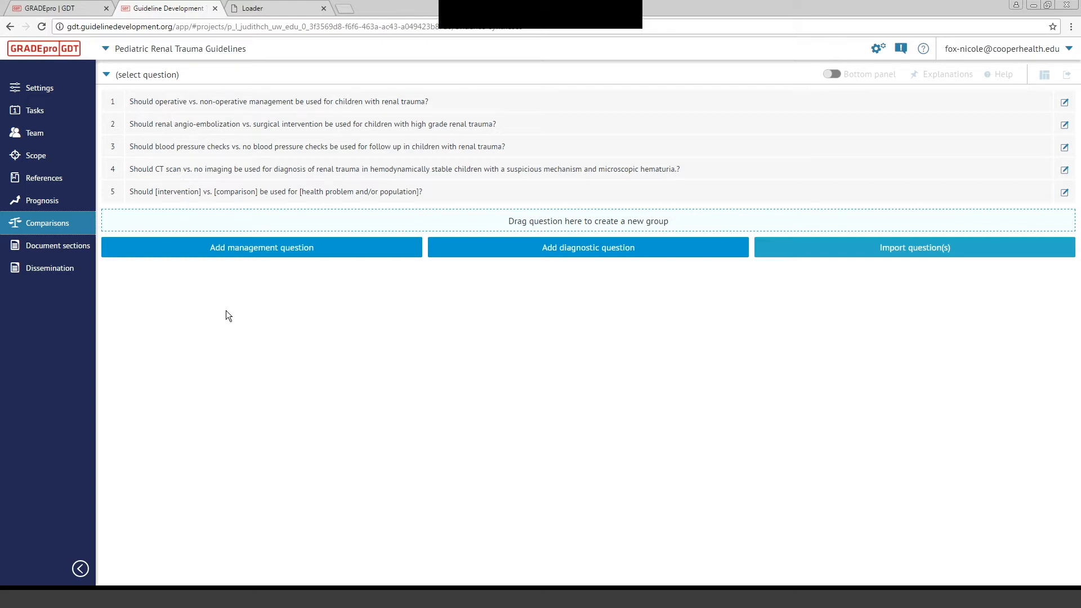
{"action": "left_click", "coordinate": [877, 48]}
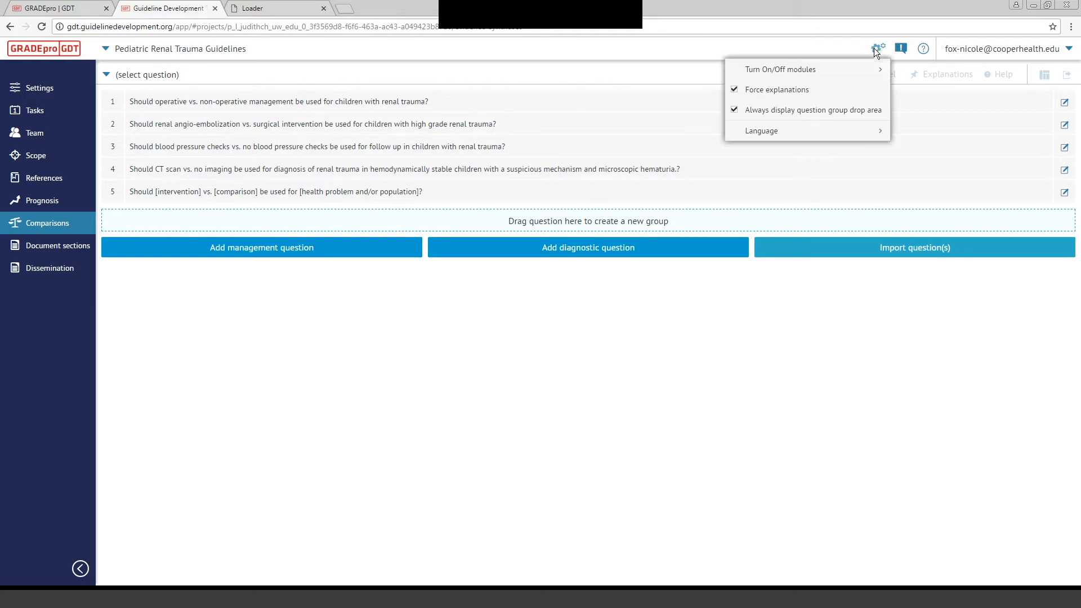
{"action": "mouse_move", "coordinate": [864, 49]}
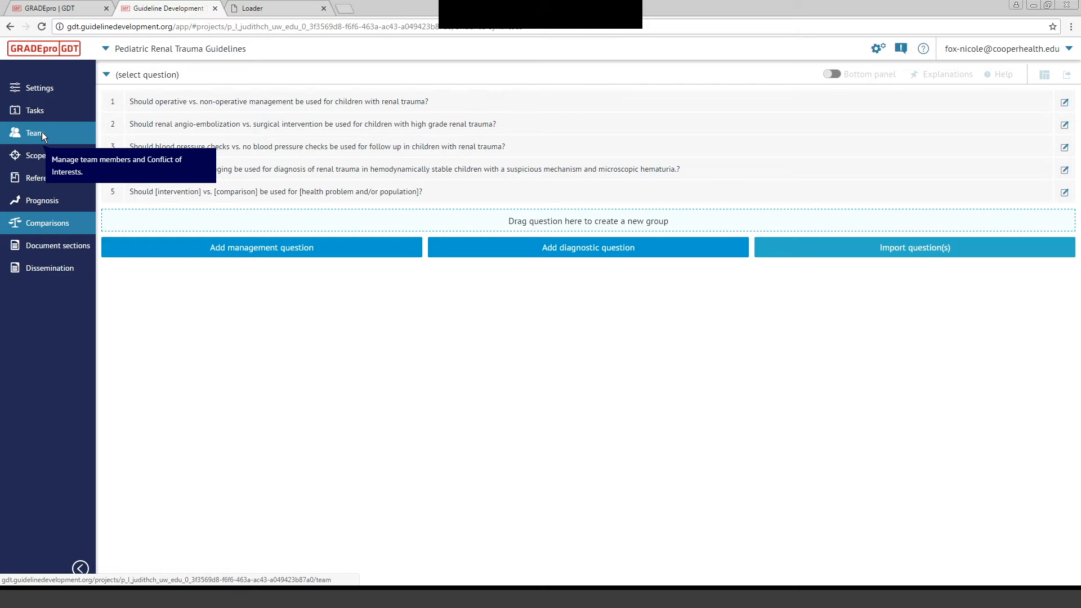
Show the ten team members with their panel membership and access rights
{"action": "left_click", "coordinate": [34, 133]}
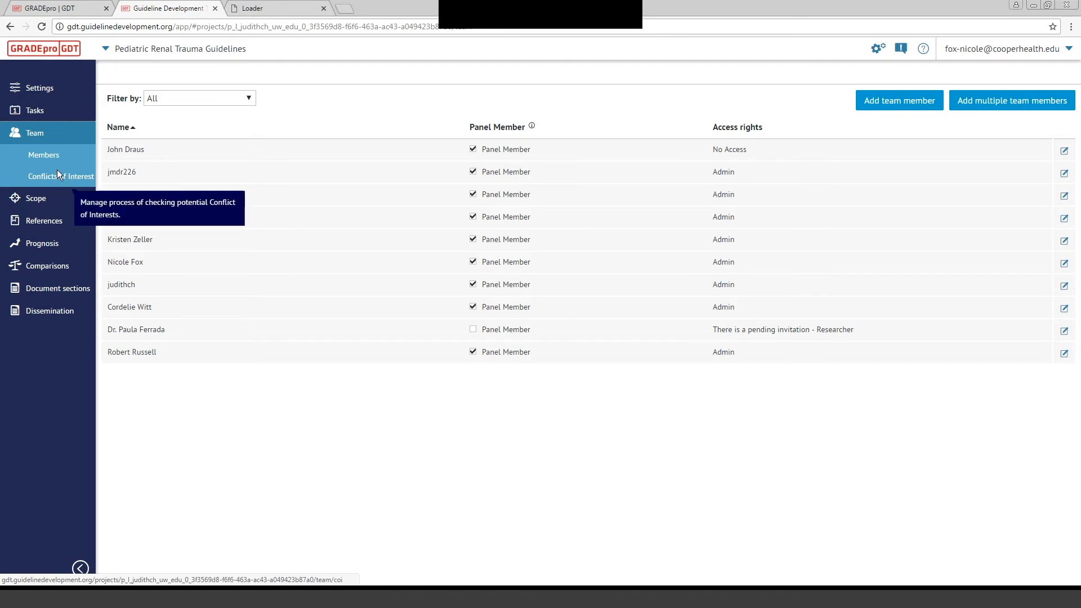
{"action": "mouse_move", "coordinate": [55, 175]}
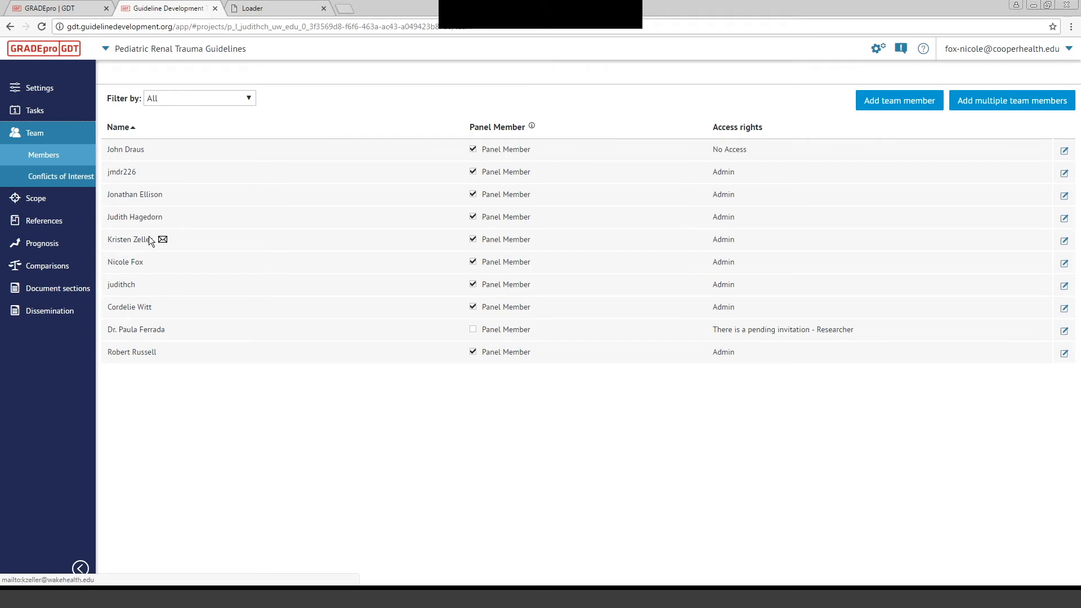
{"action": "mouse_move", "coordinate": [142, 157]}
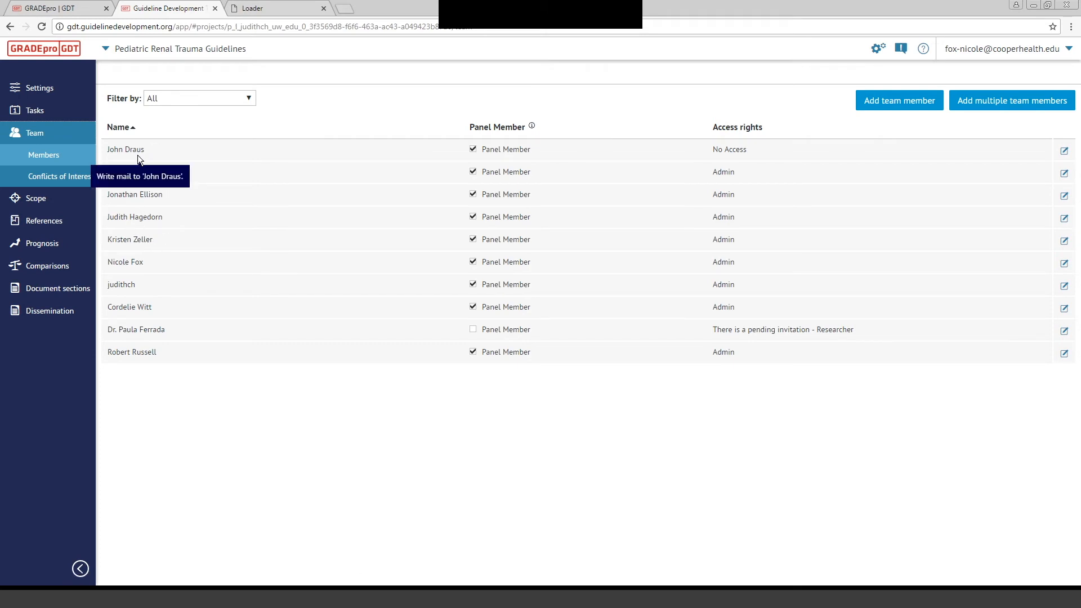
{"action": "mouse_move", "coordinate": [145, 172]}
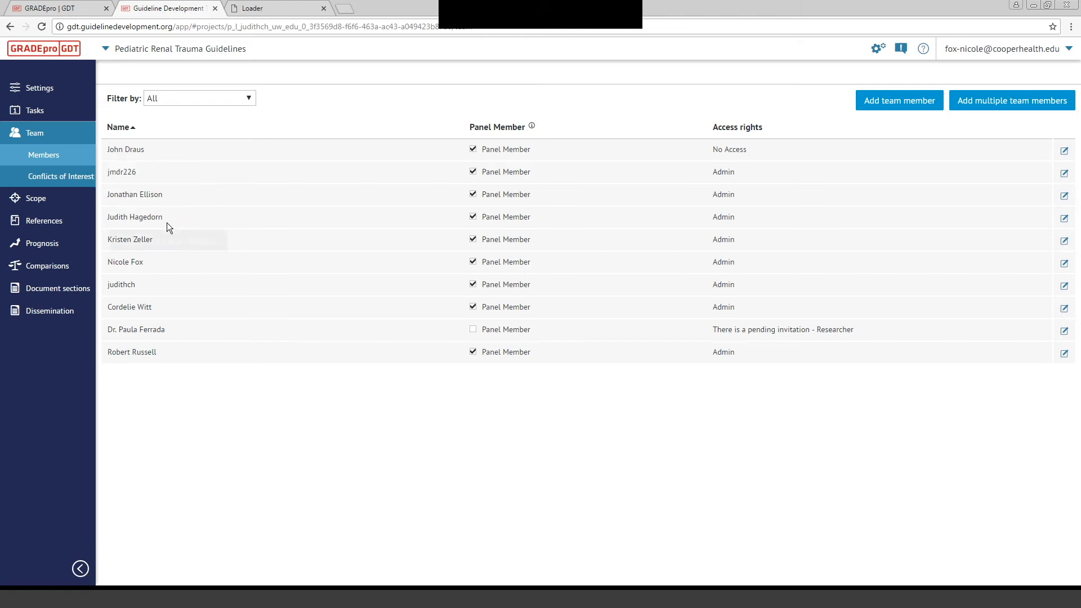
{"action": "mouse_move", "coordinate": [458, 512]}
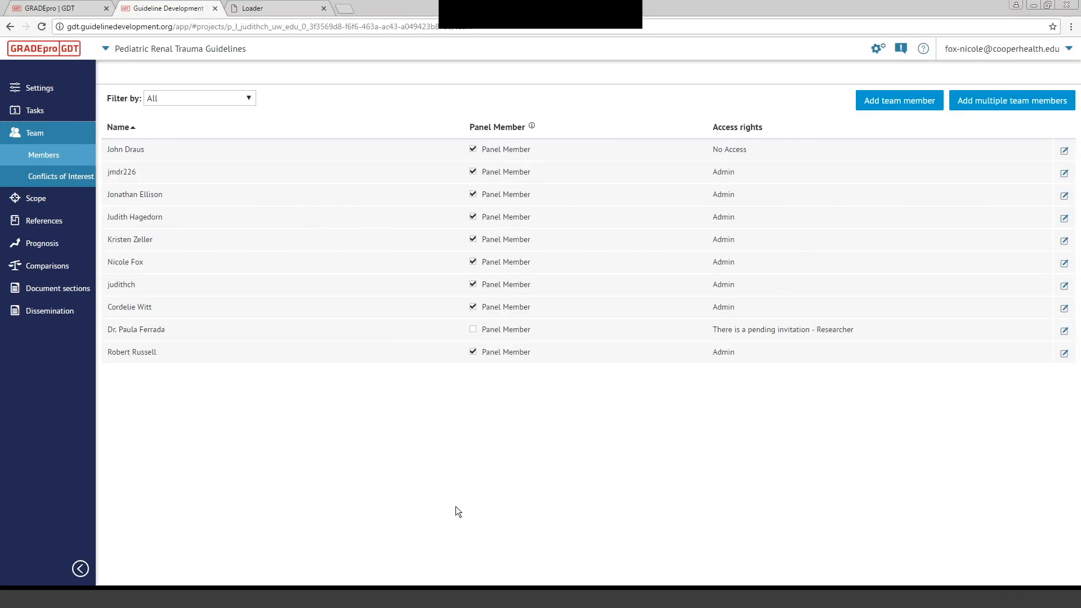
{"action": "mouse_move", "coordinate": [287, 377]}
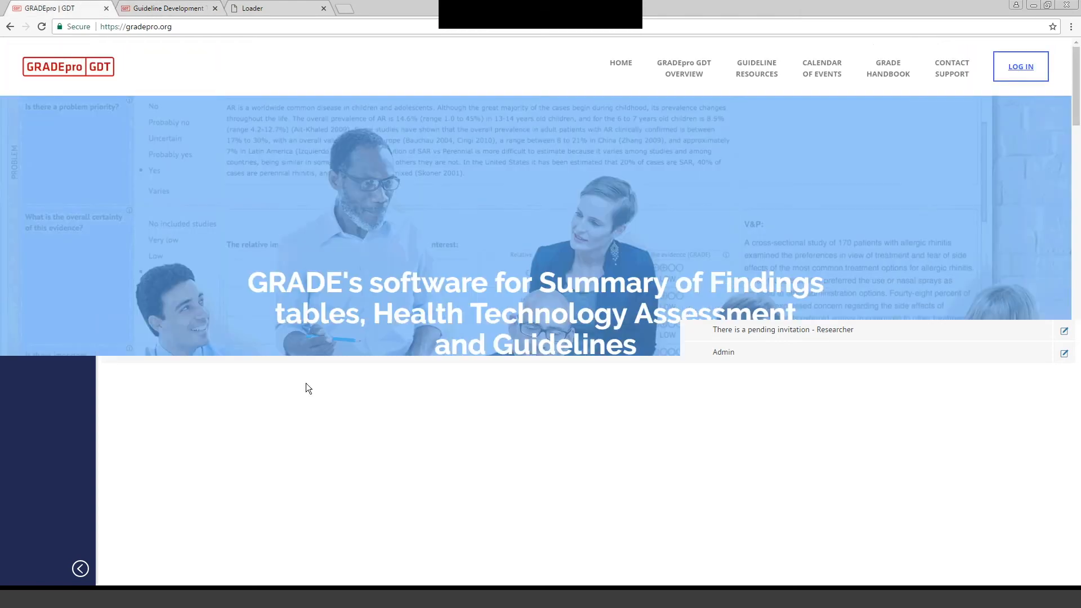
{"action": "mouse_move", "coordinate": [324, 389]}
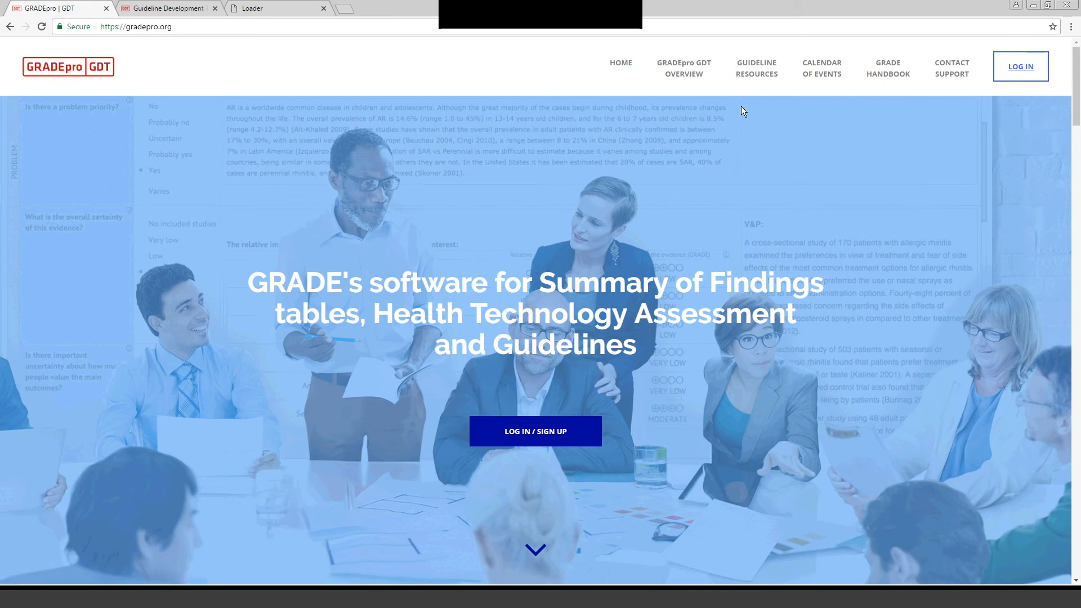
{"action": "mouse_move", "coordinate": [694, 113]}
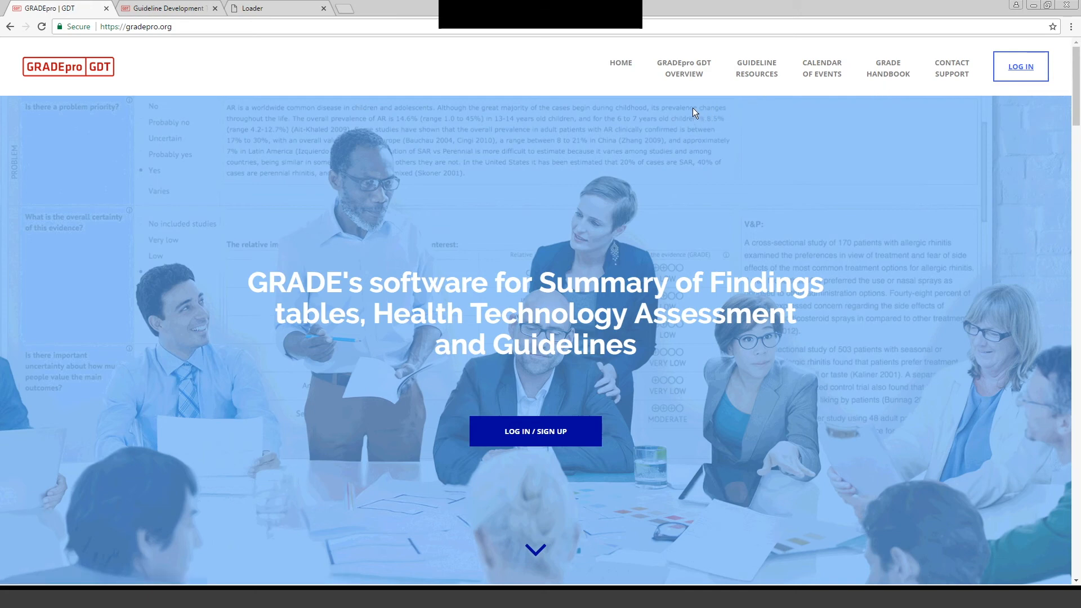
{"action": "mouse_move", "coordinate": [693, 111]}
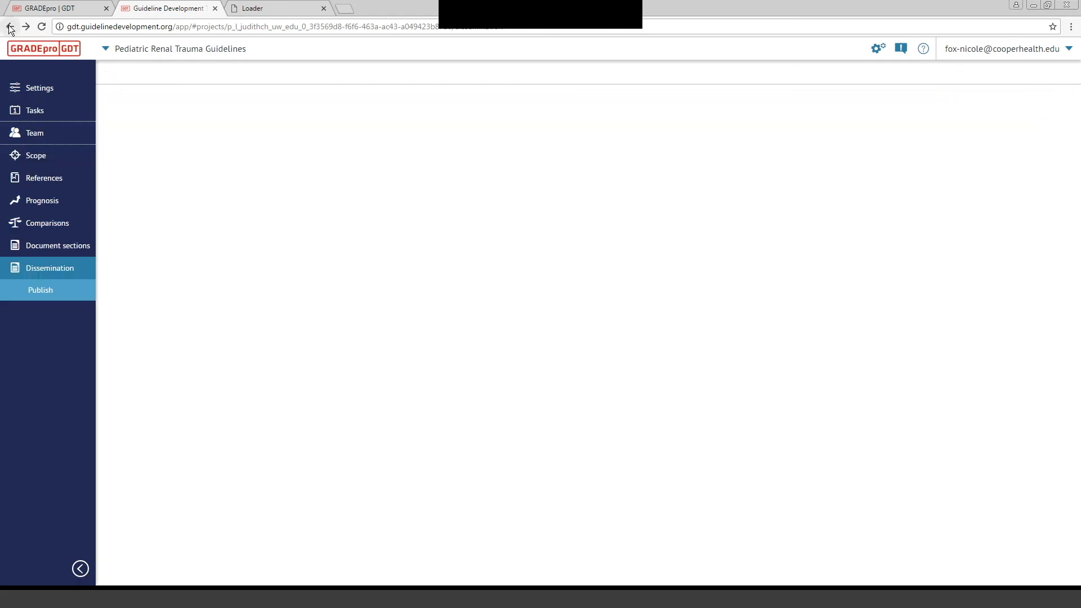
Step back past the references duplicates check to the projects dashboard
{"action": "left_click", "coordinate": [46, 223]}
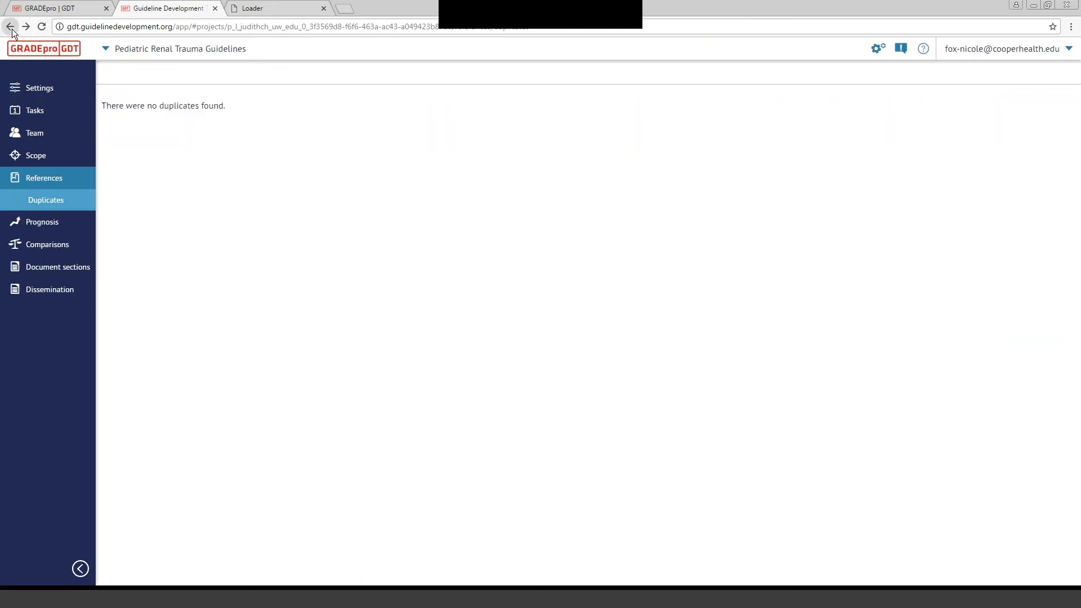
{"action": "left_click", "coordinate": [36, 155]}
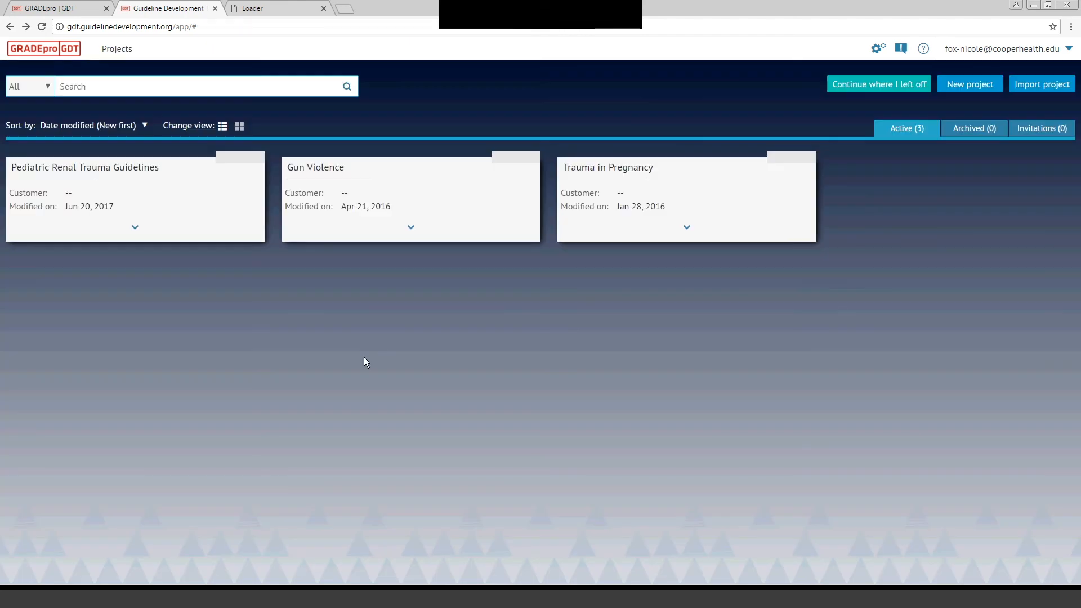
{"action": "mouse_move", "coordinate": [863, 272]}
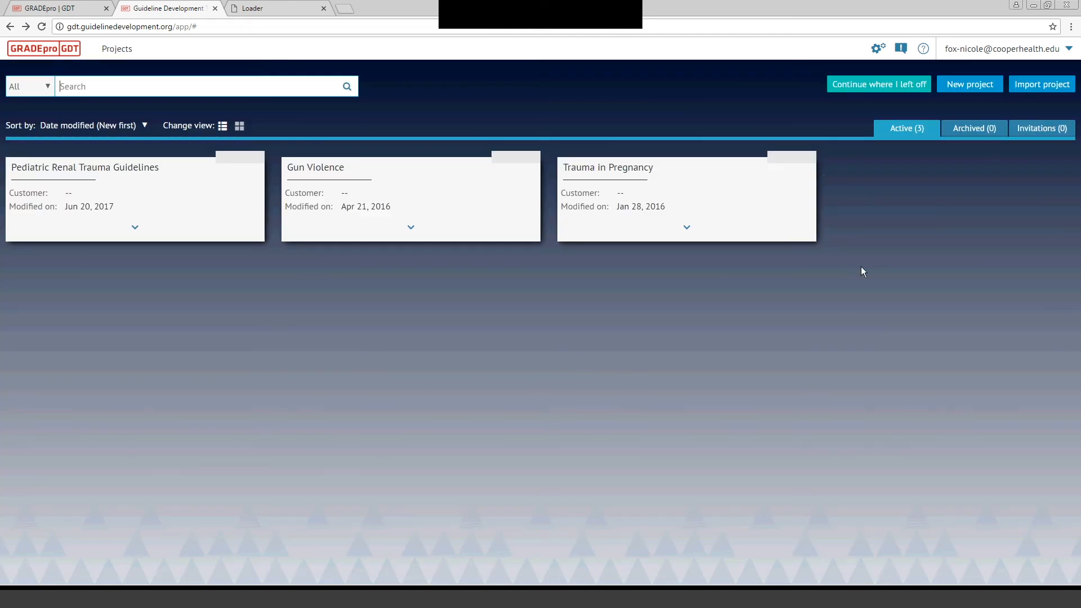
{"action": "mouse_move", "coordinate": [970, 198]}
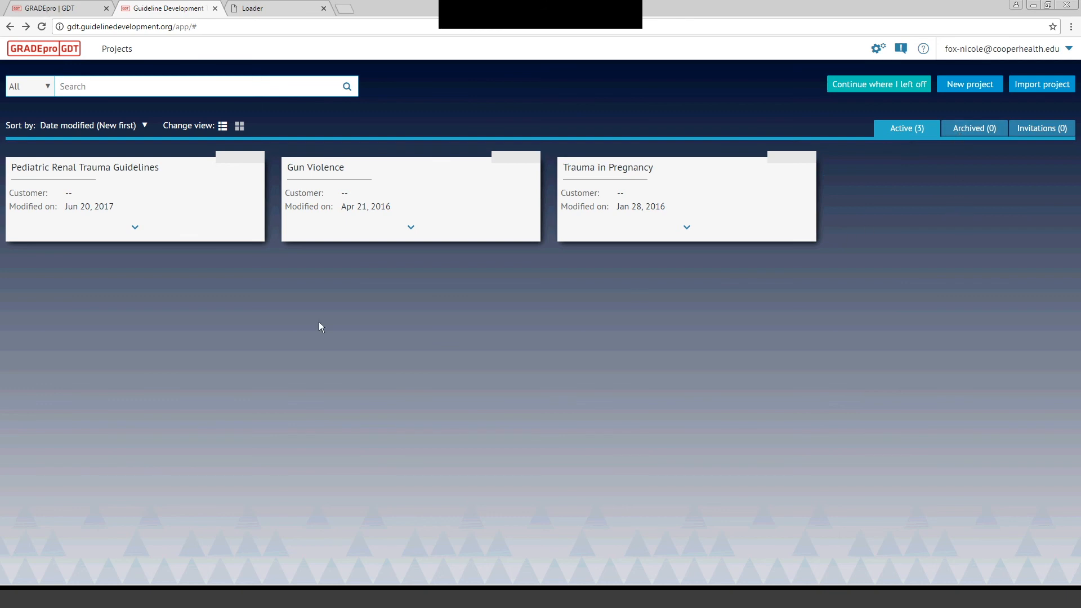
{"action": "mouse_move", "coordinate": [128, 178]}
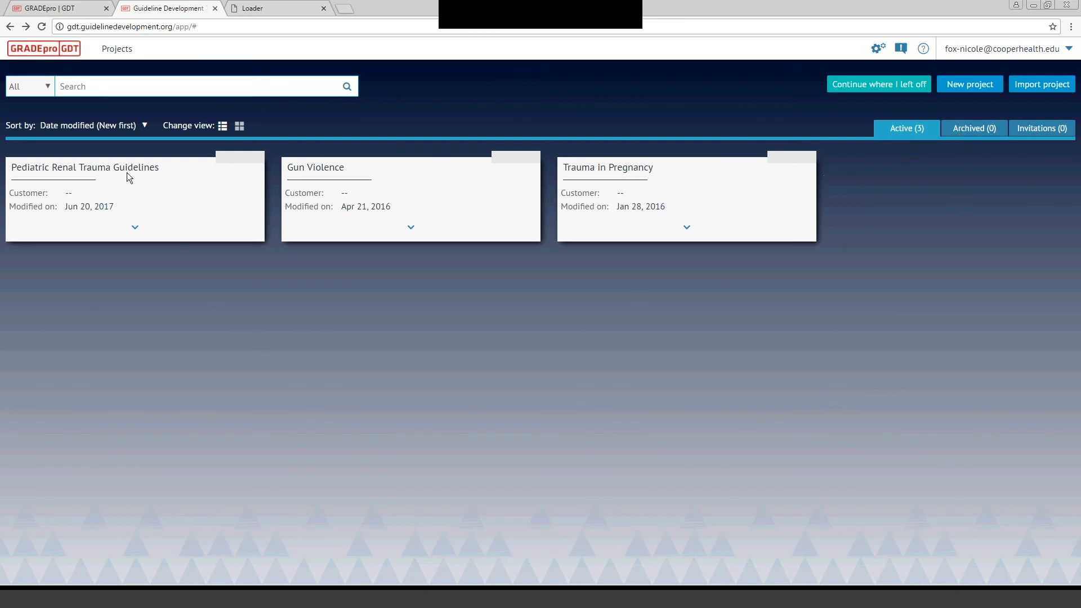
Open the Pediatric Renal Trauma Guidelines project card to its five comparison questions
{"action": "left_click", "coordinate": [85, 166]}
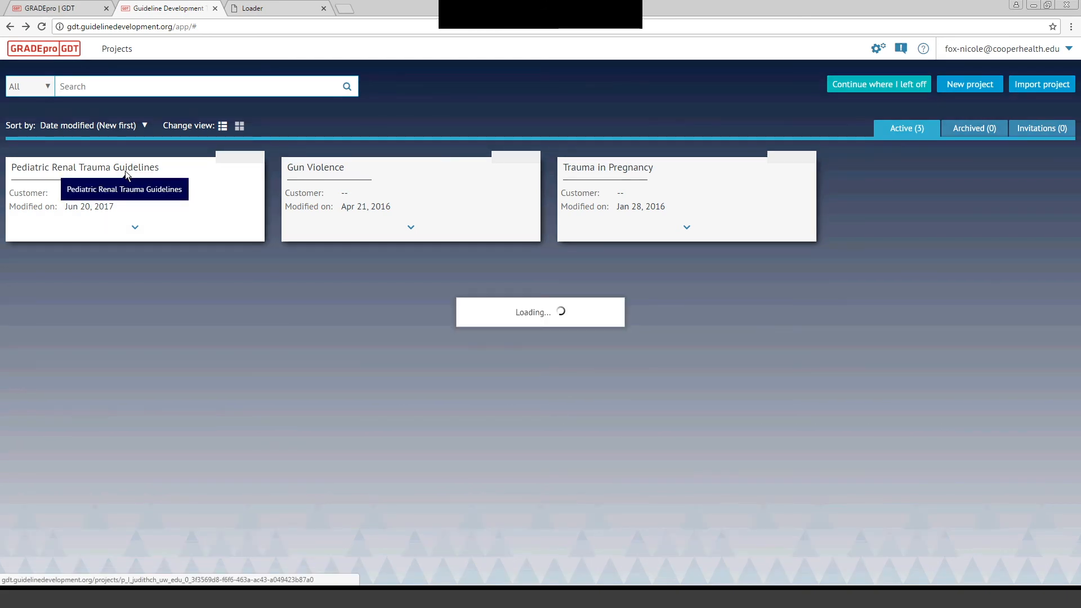
{"action": "left_click", "coordinate": [84, 167]}
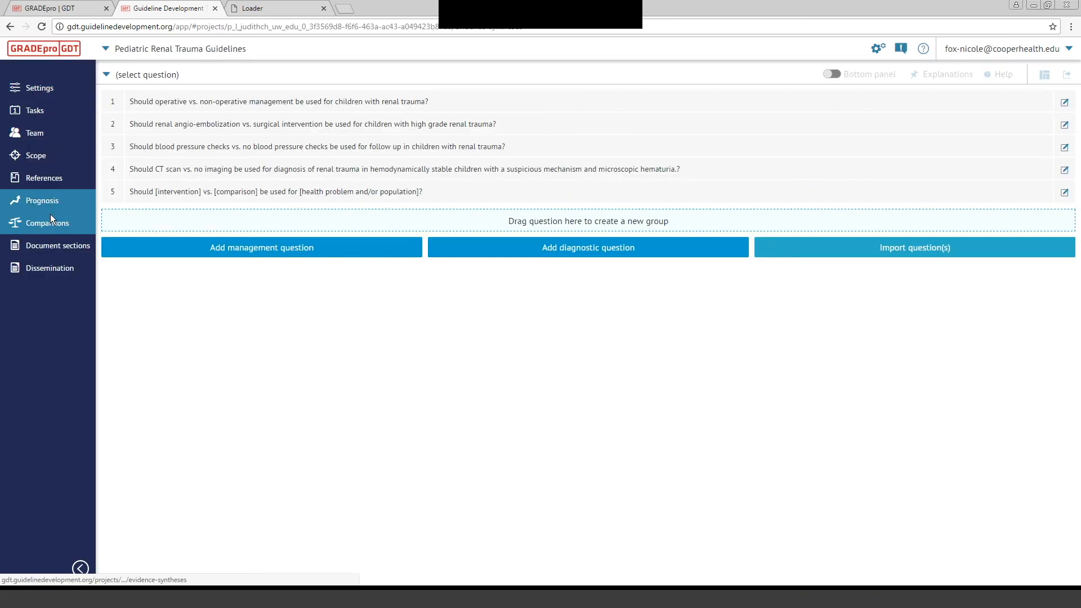